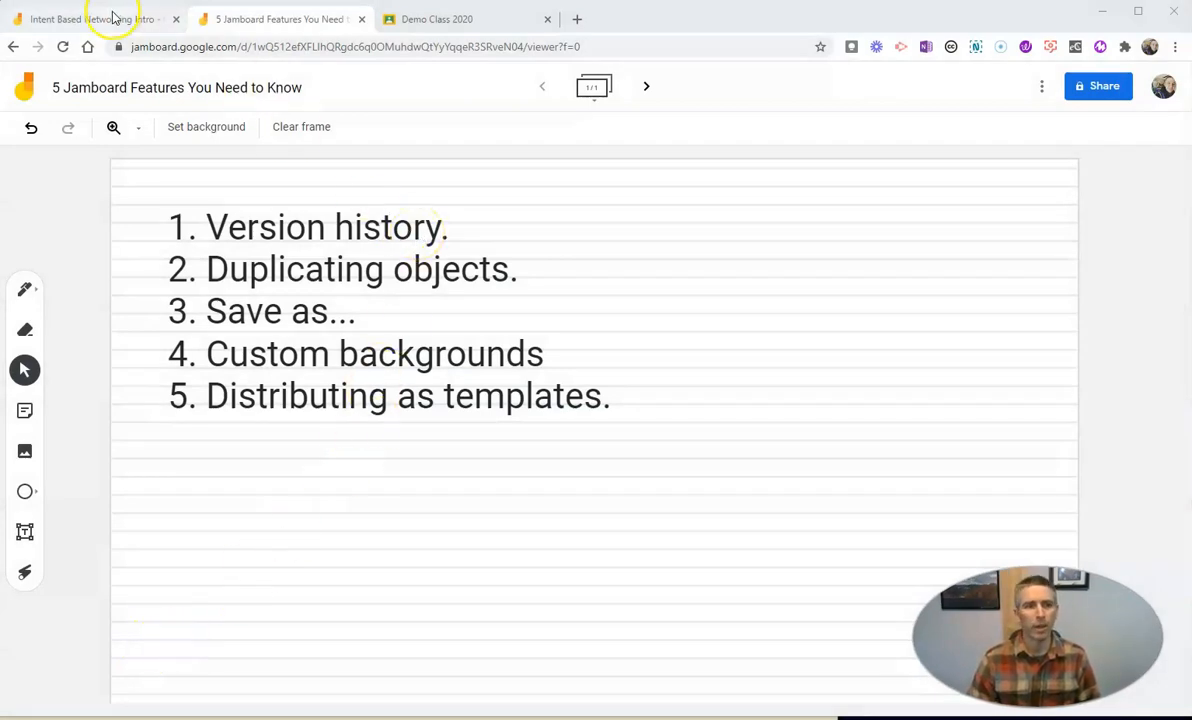
Step: Switch to the Intent Based Networking Intro jam and show its More actions list
{"action": "left_click", "coordinate": [84, 20]}
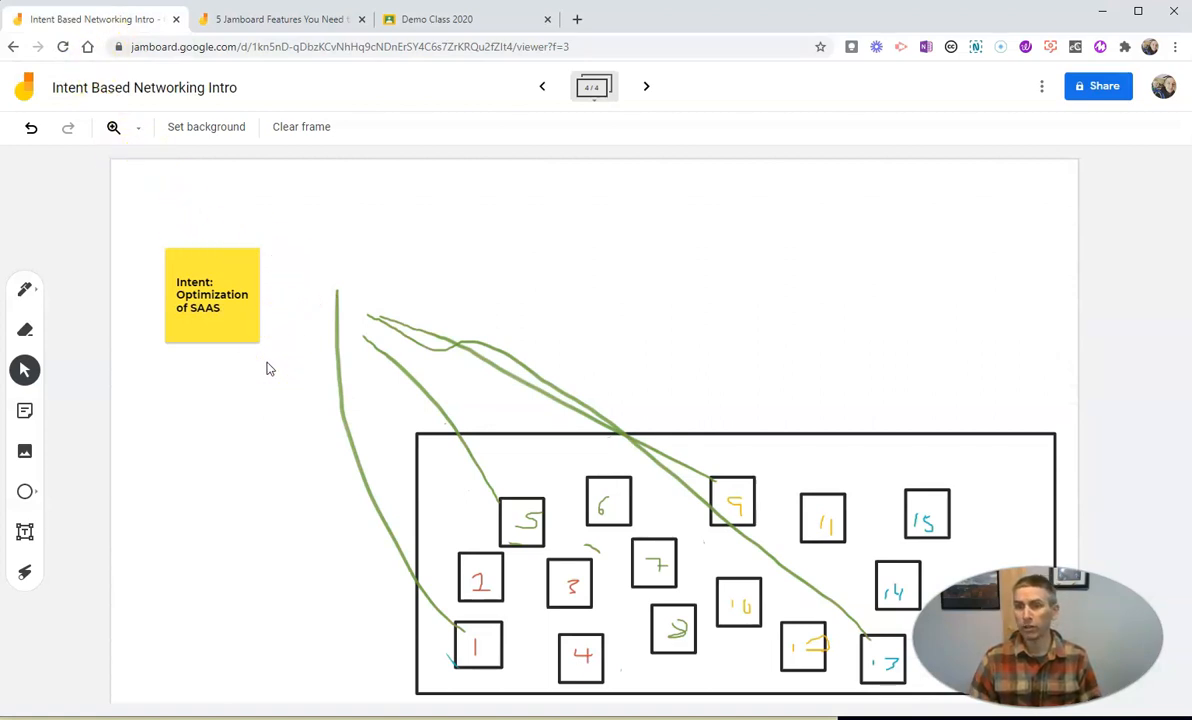
{"action": "mouse_move", "coordinate": [1000, 110]}
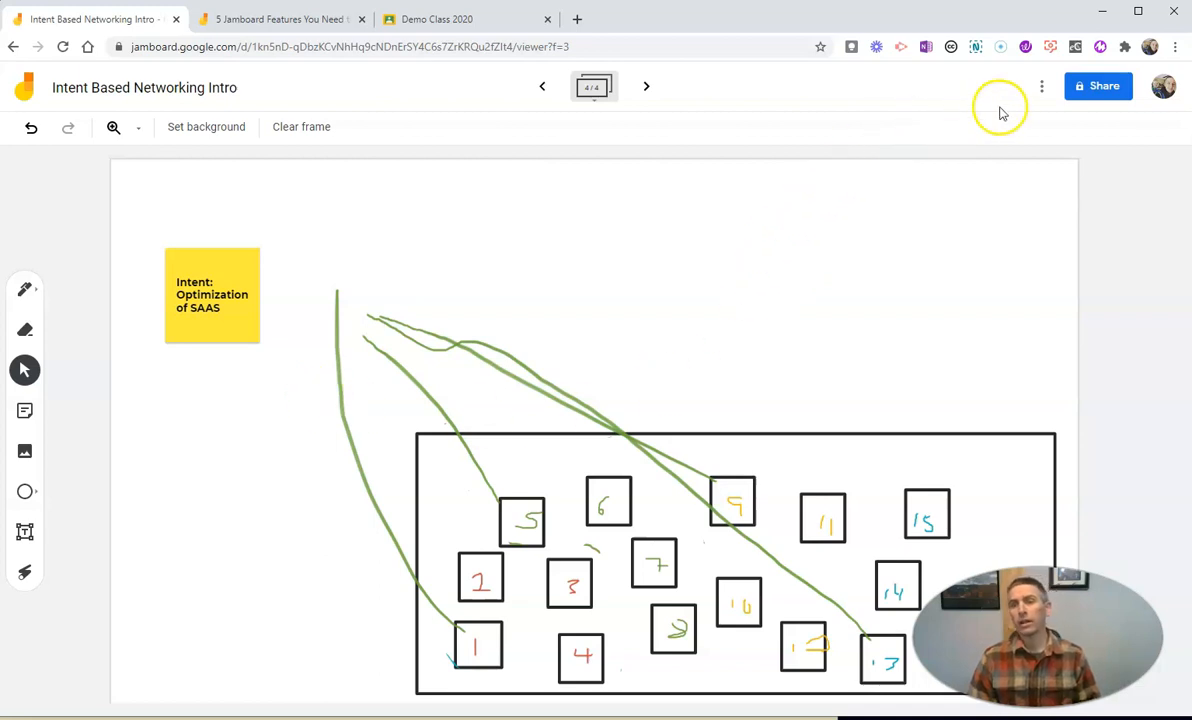
{"action": "mouse_move", "coordinate": [1064, 96]}
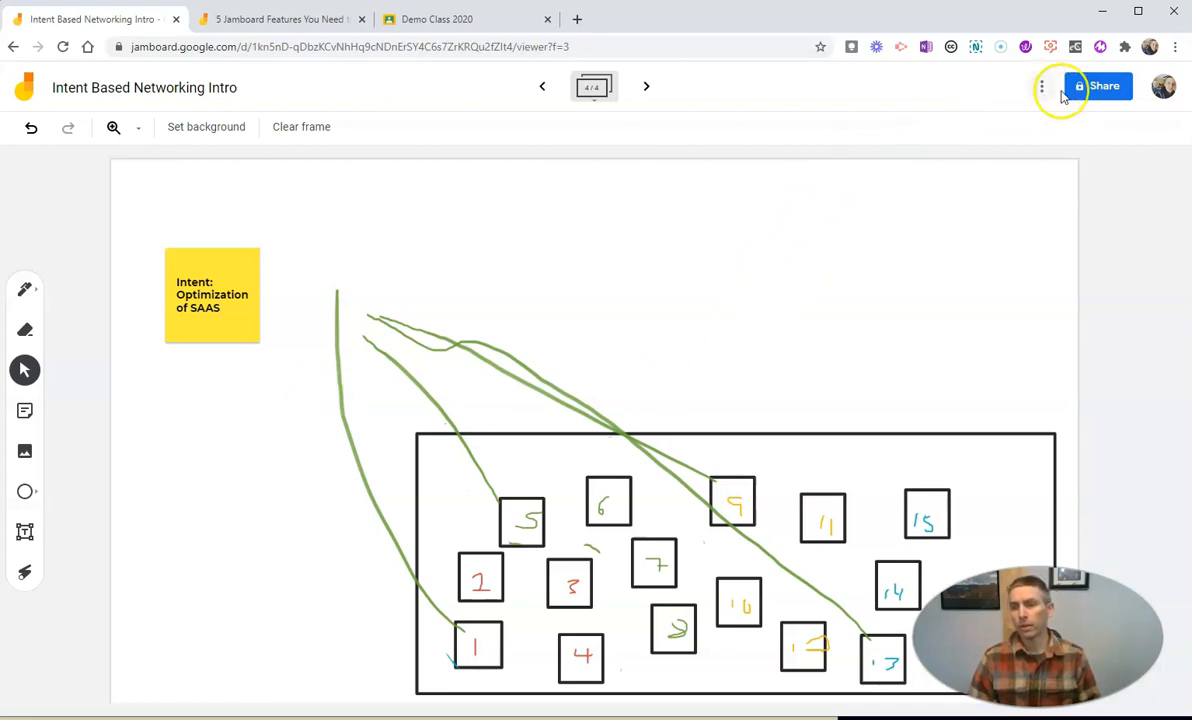
{"action": "left_click", "coordinate": [1042, 86]}
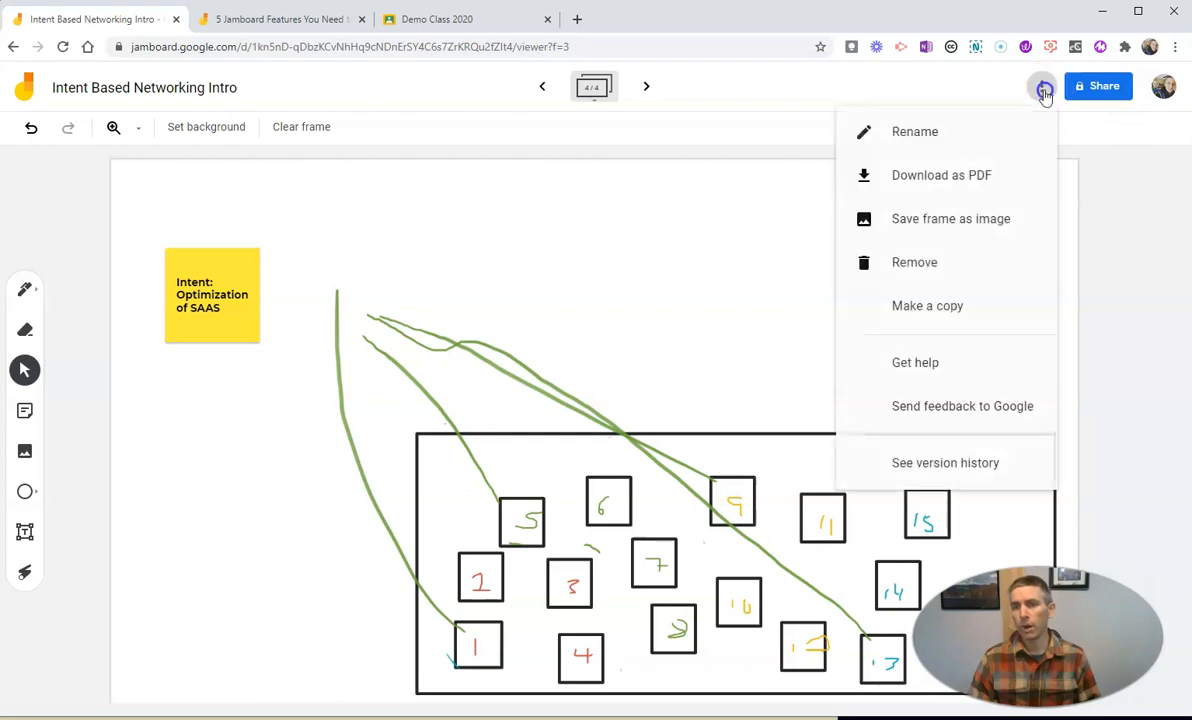
{"action": "mouse_move", "coordinate": [1040, 86]}
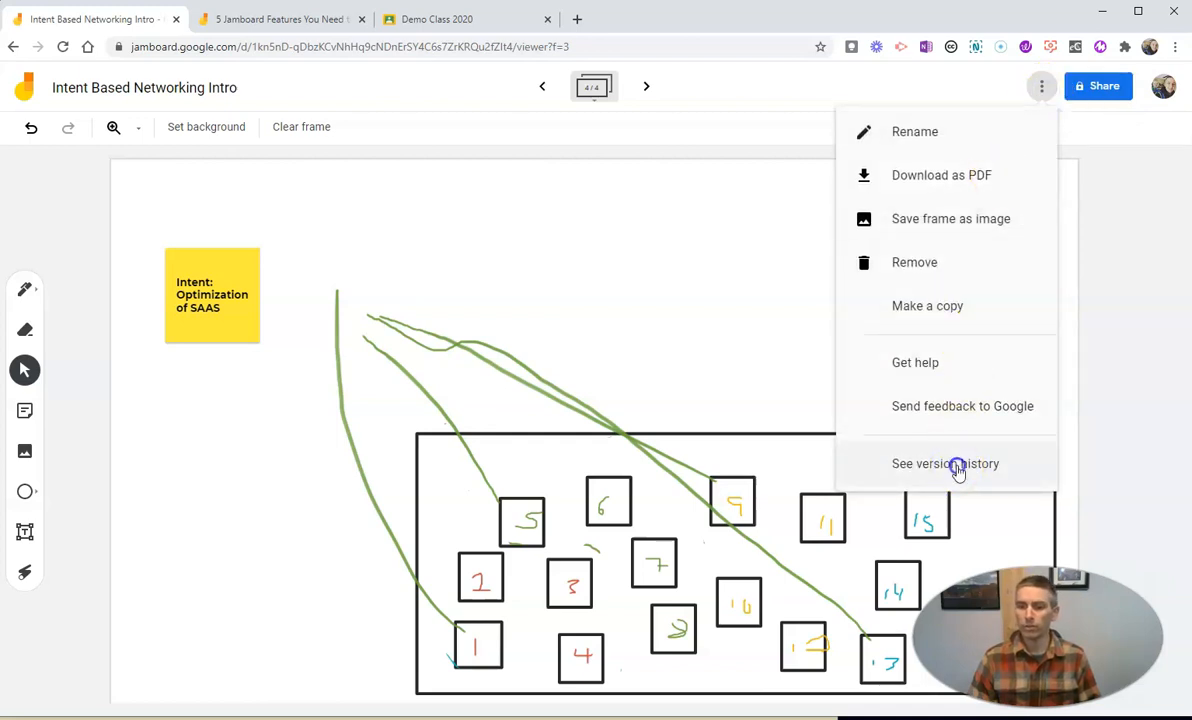
Step: View version history, expand March 26, preview the 12:08 PM version, return to current
{"action": "left_click", "coordinate": [944, 464]}
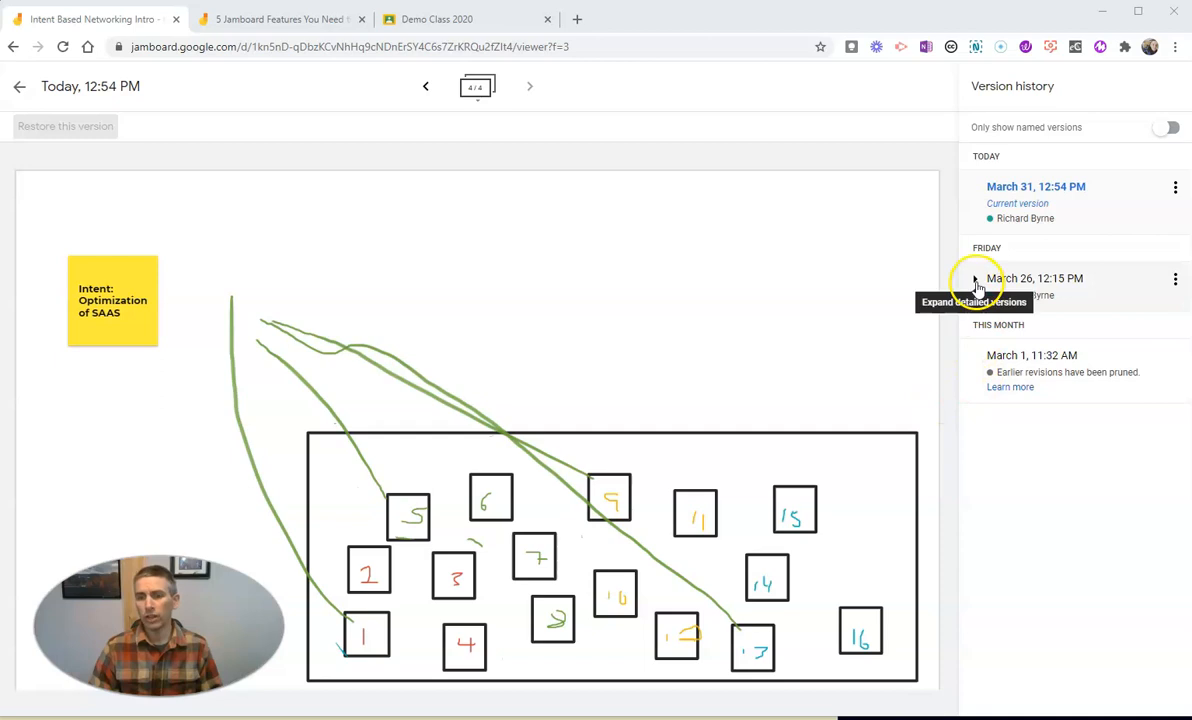
{"action": "left_click", "coordinate": [976, 282]}
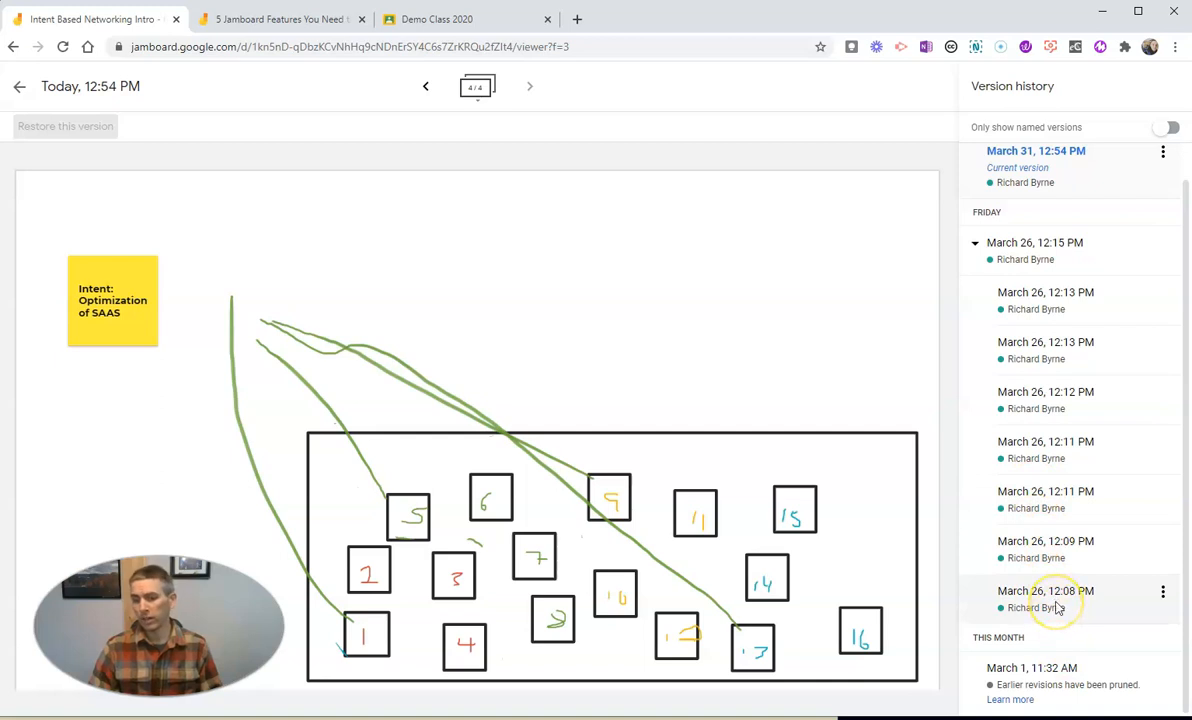
{"action": "left_click", "coordinate": [1046, 592]}
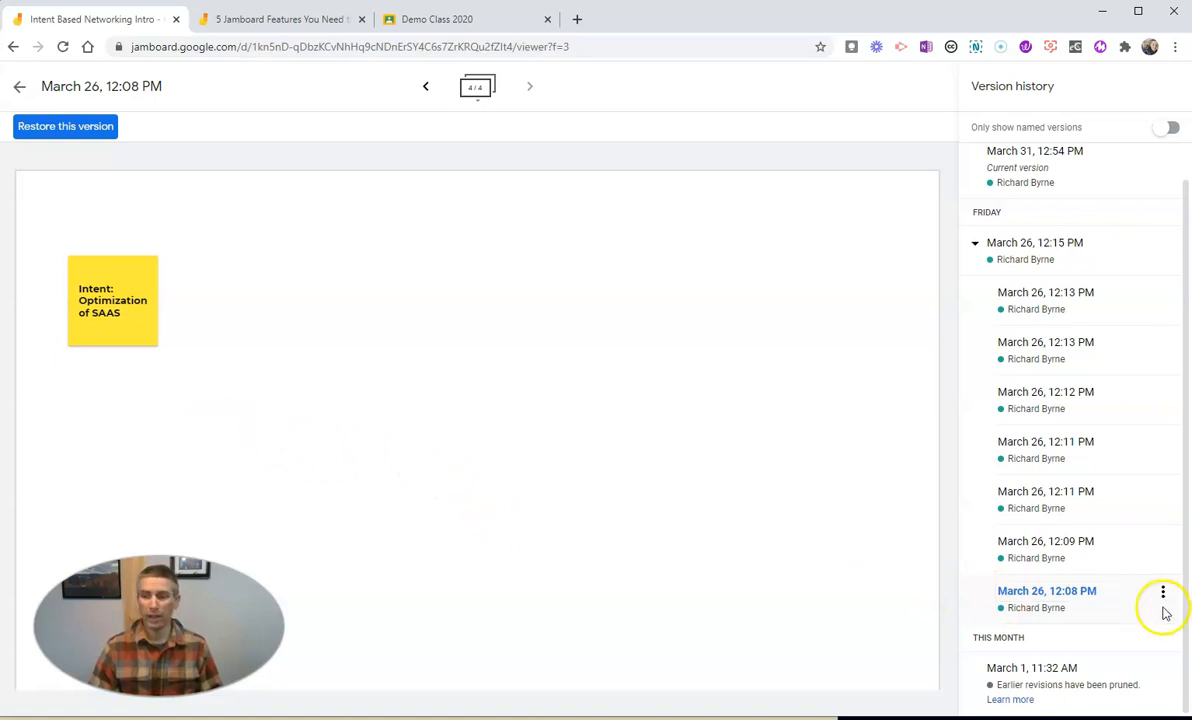
{"action": "left_click", "coordinate": [1162, 592]}
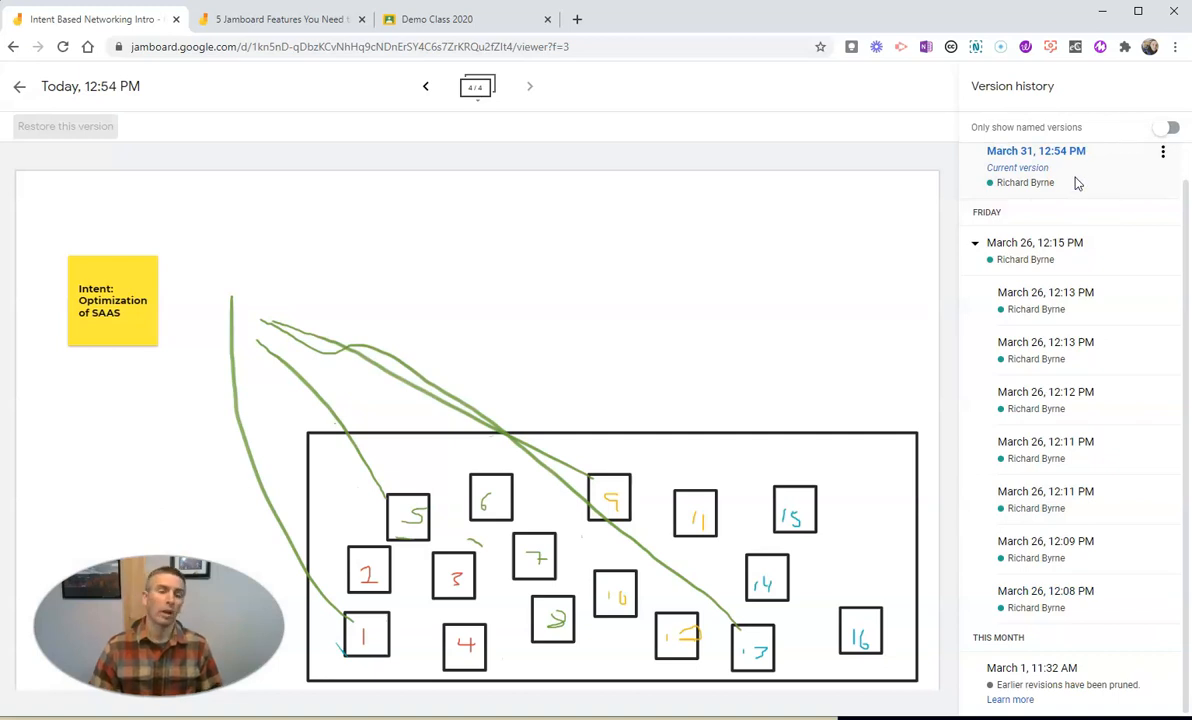
Step: Name the current version 'Final Diagram' from its version options
{"action": "left_click", "coordinate": [1162, 152]}
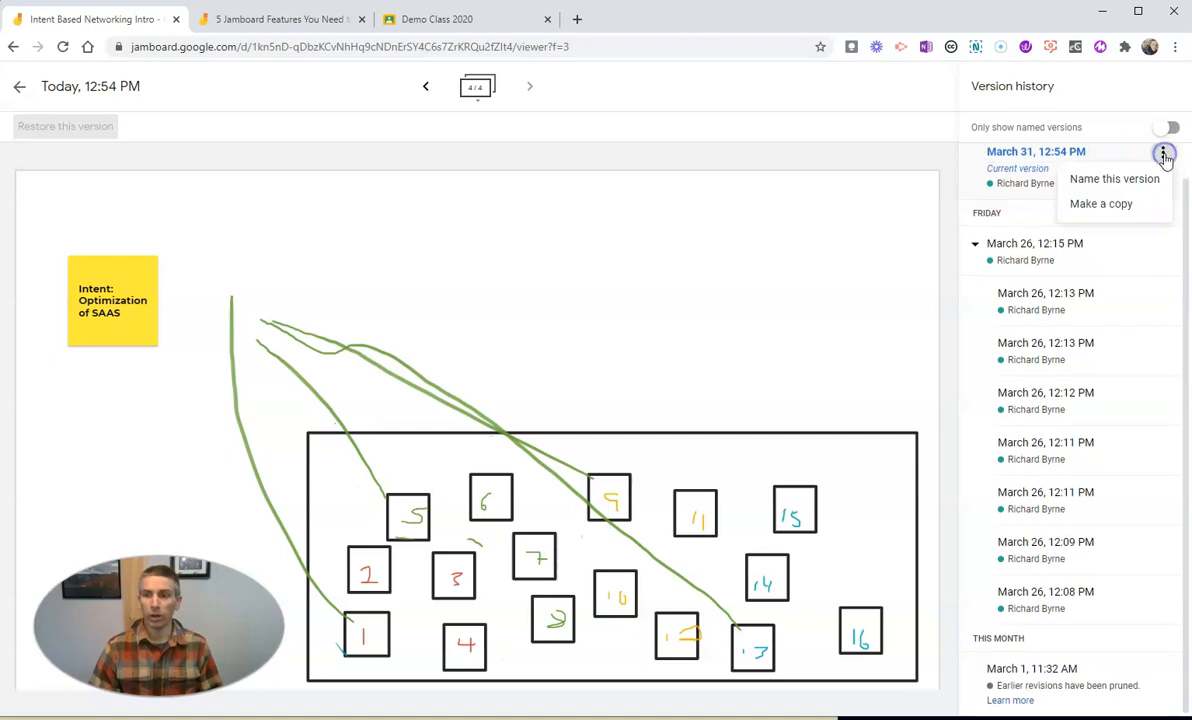
{"action": "mouse_move", "coordinate": [1148, 184]}
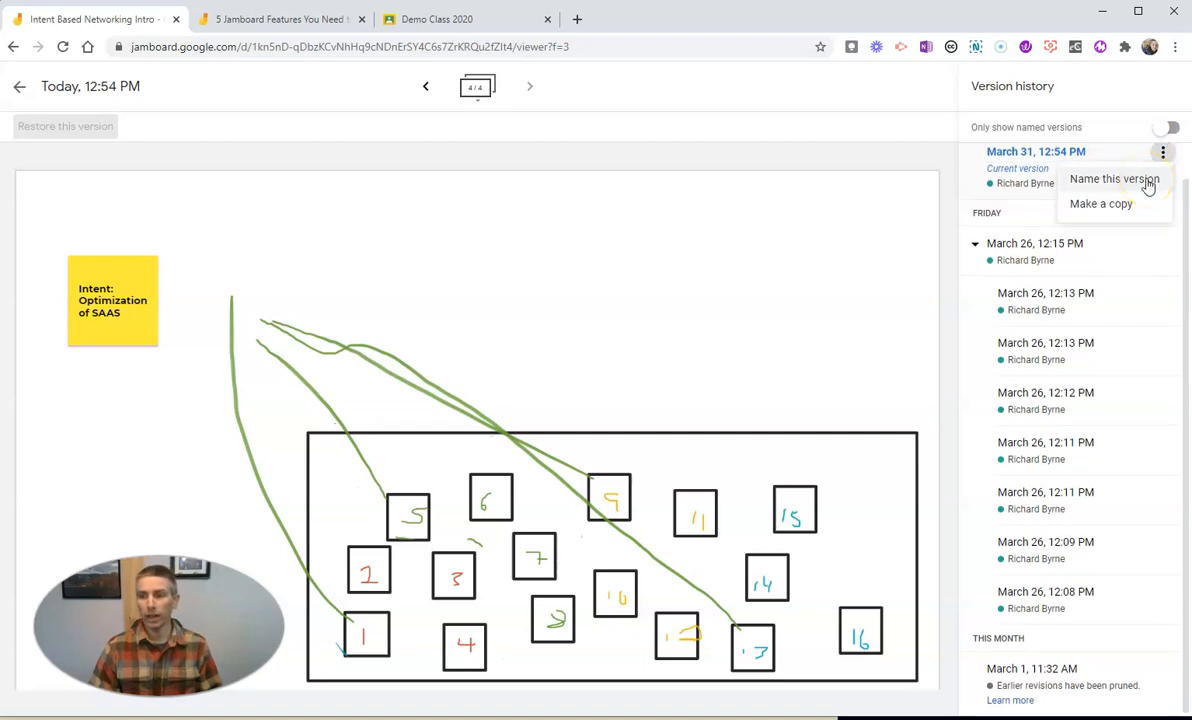
{"action": "left_click", "coordinate": [1112, 178]}
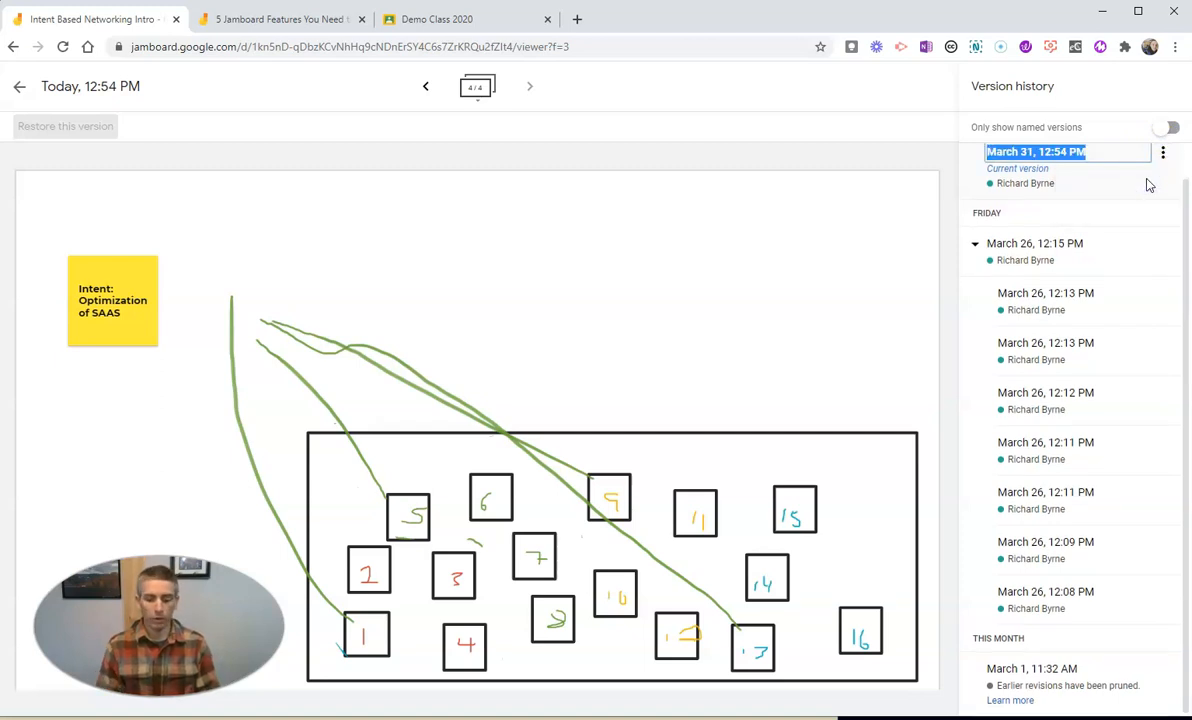
{"action": "type", "text": "Final Diagram"}
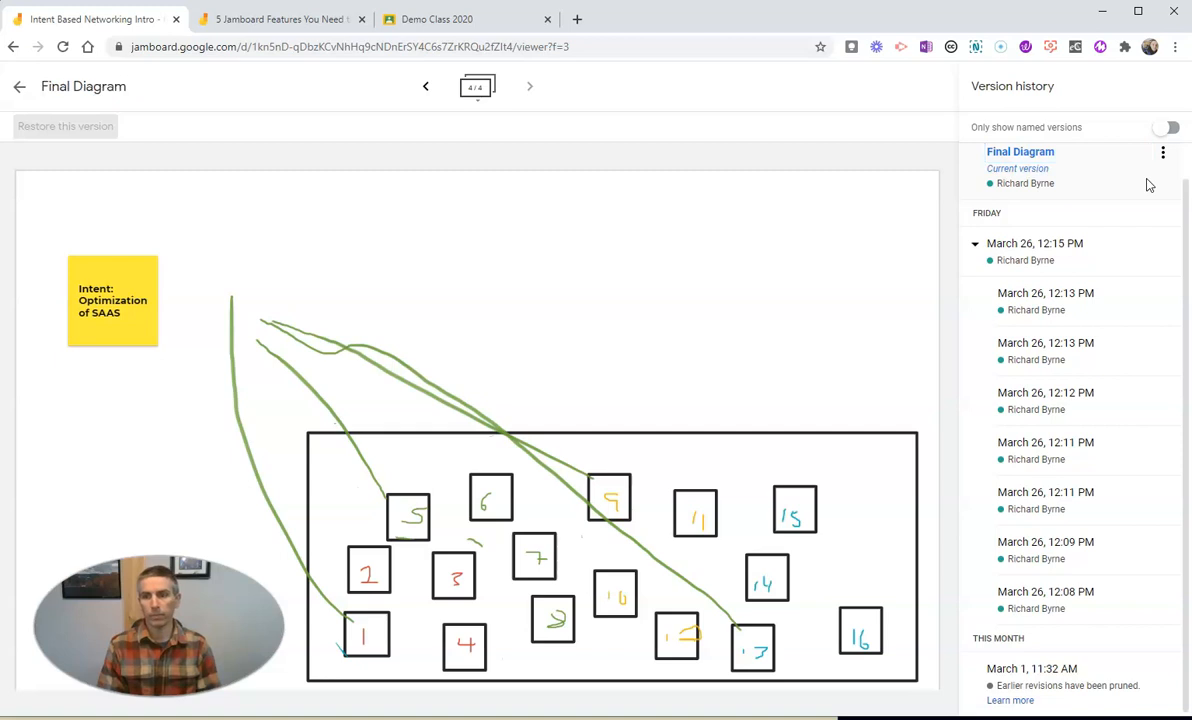
{"action": "left_click", "coordinate": [1020, 152]}
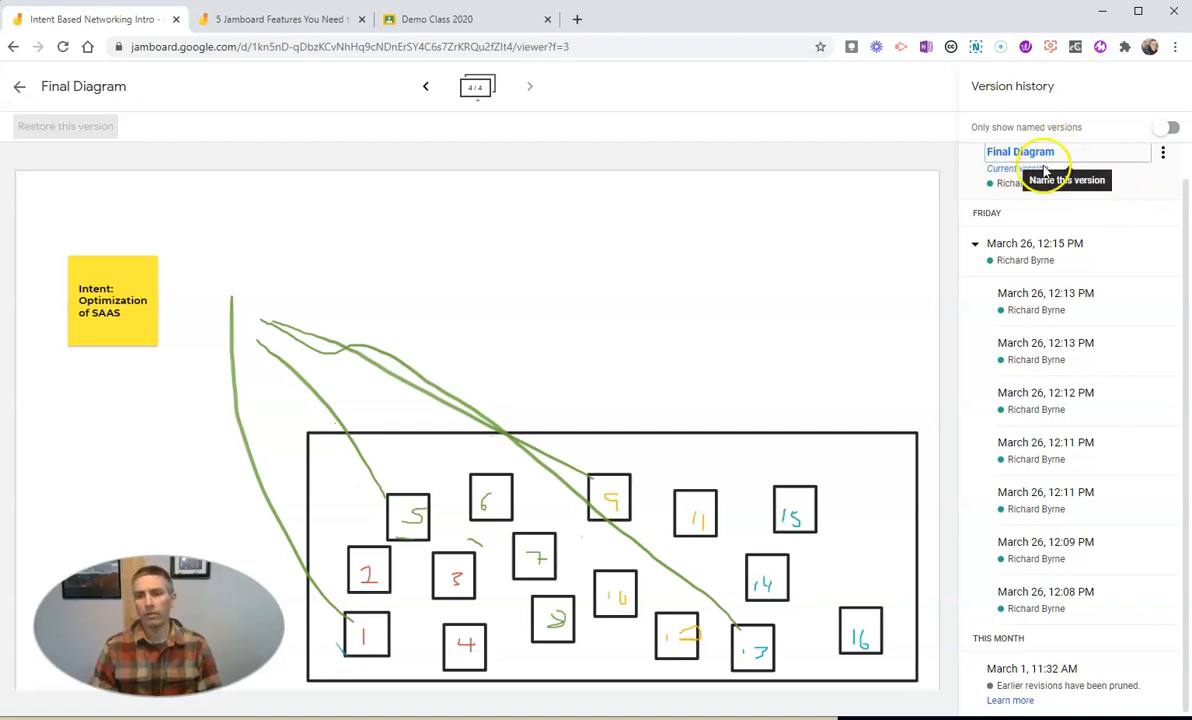
{"action": "left_click", "coordinate": [1164, 152]}
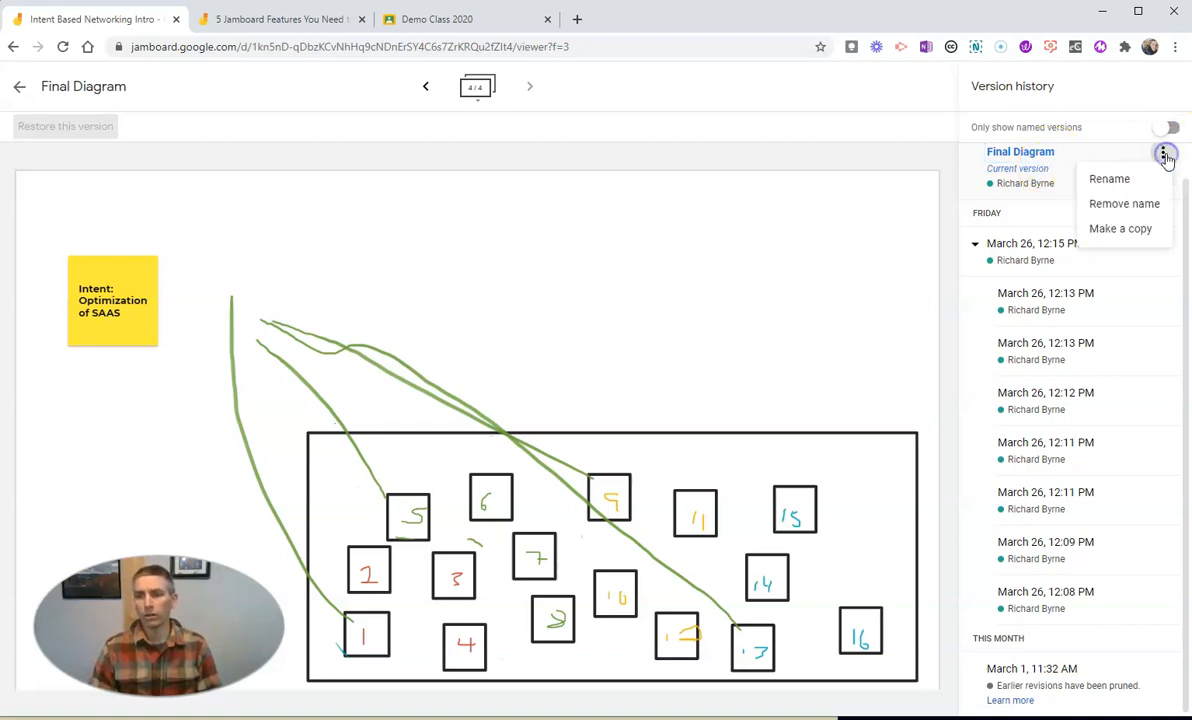
Step: Make a copy of the Final Diagram version and look through the copy's frames
{"action": "left_click", "coordinate": [1120, 228]}
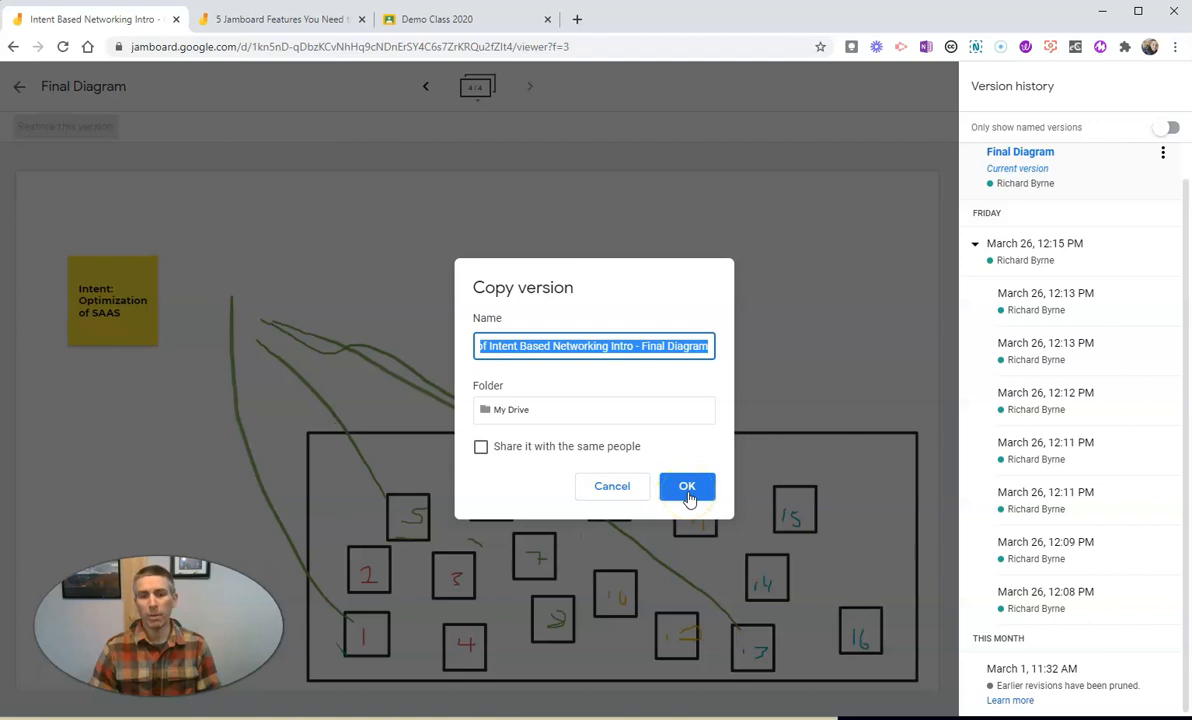
{"action": "left_click", "coordinate": [688, 486]}
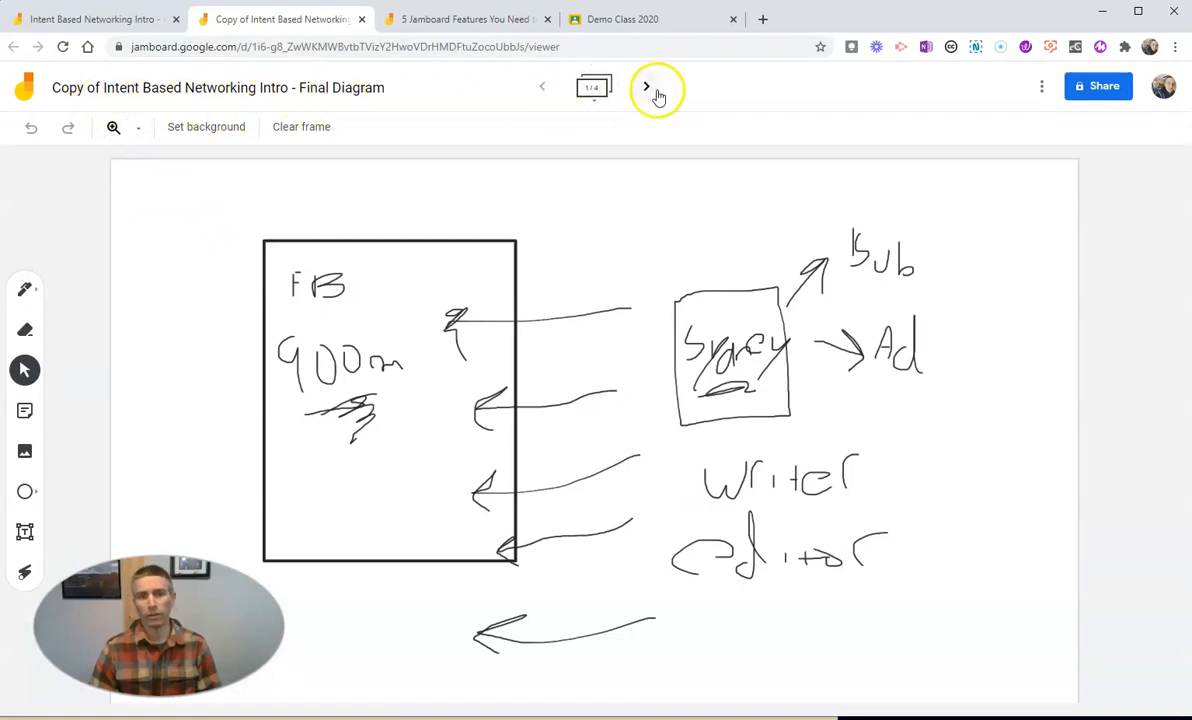
{"action": "left_click", "coordinate": [644, 86]}
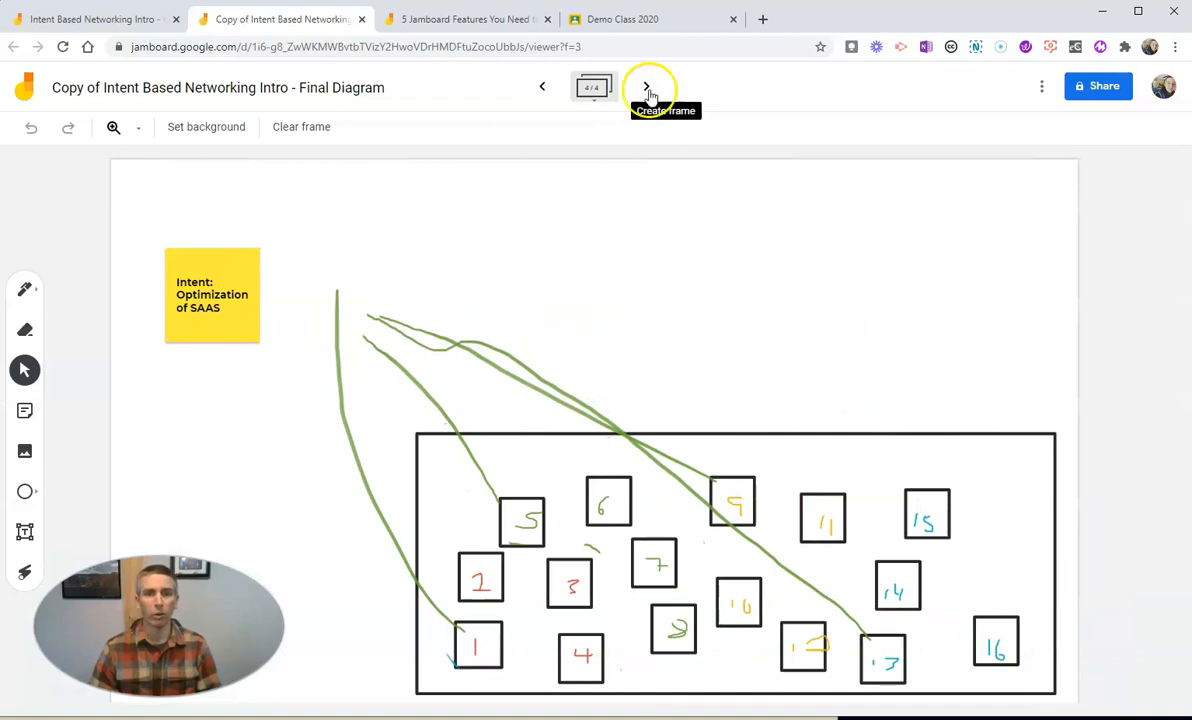
{"action": "left_click", "coordinate": [464, 20]}
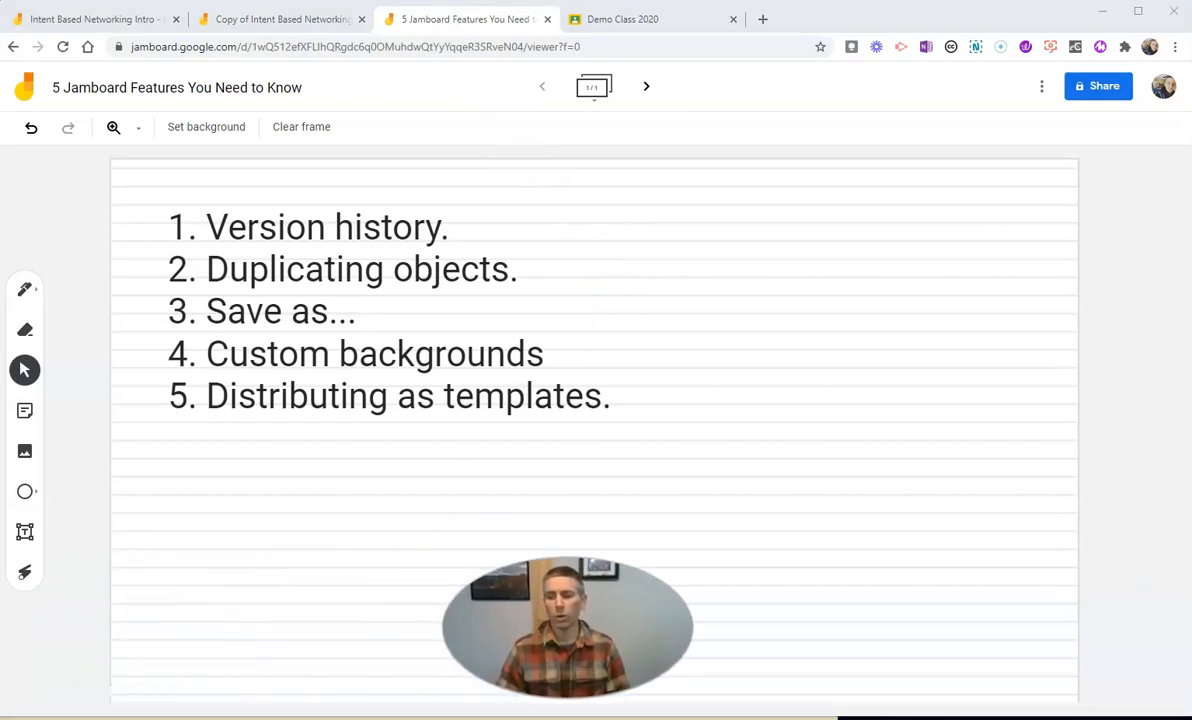
{"action": "mouse_move", "coordinate": [24, 532]}
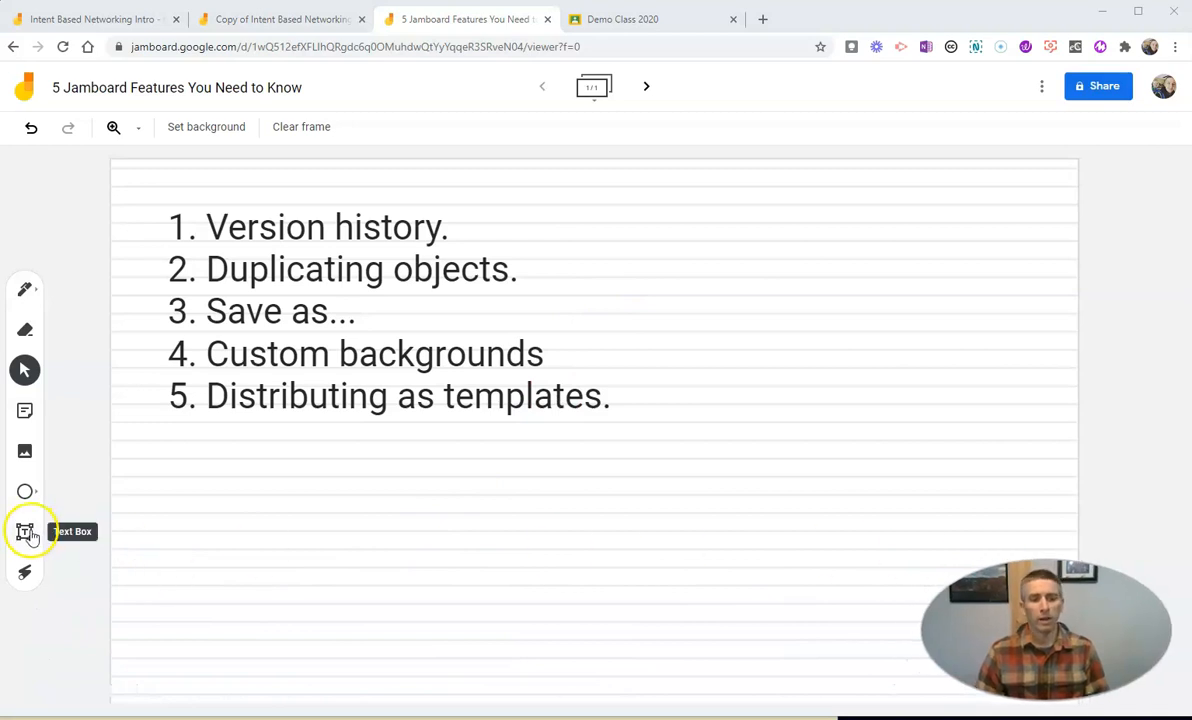
{"action": "mouse_move", "coordinate": [24, 492]}
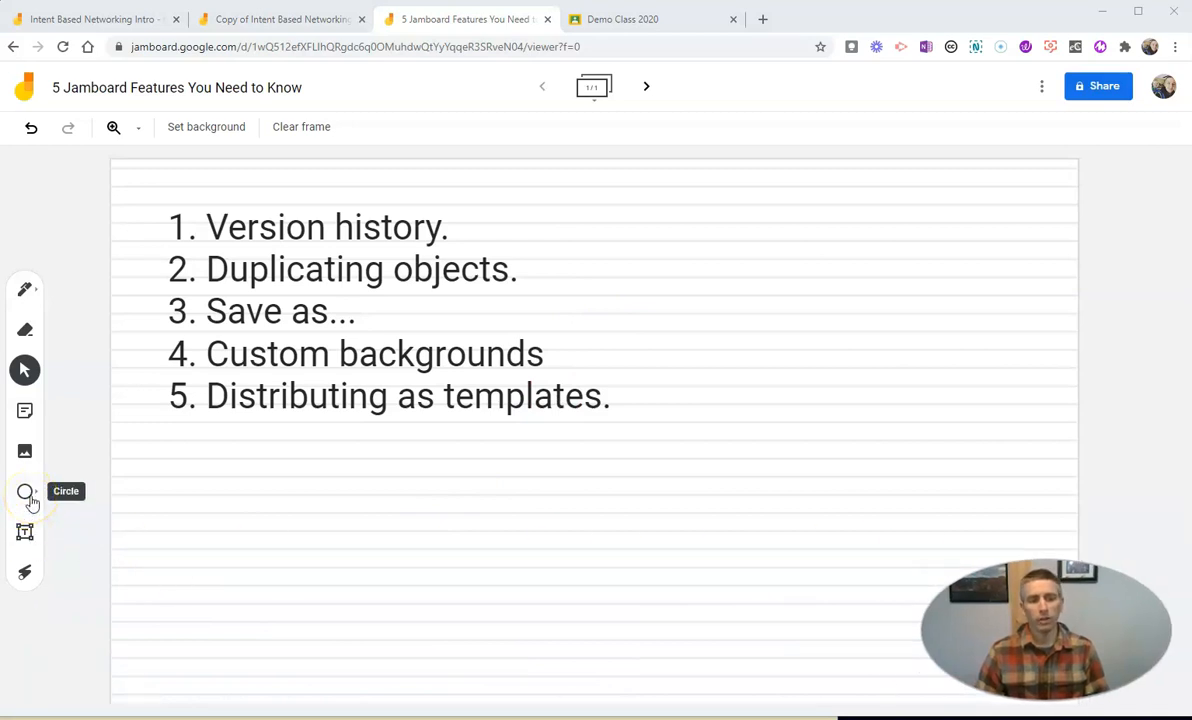
Step: Draw a tall empty rectangle near the lower left of the frame and select it
{"action": "left_click", "coordinate": [24, 492]}
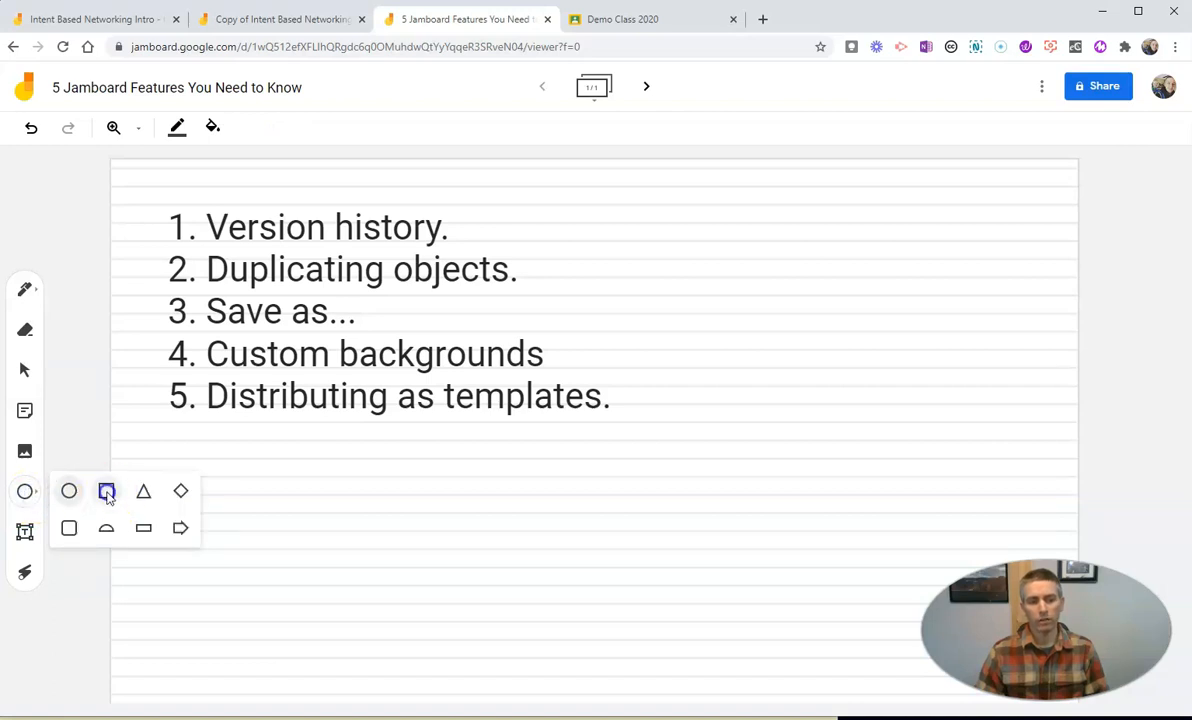
{"action": "left_click", "coordinate": [106, 492]}
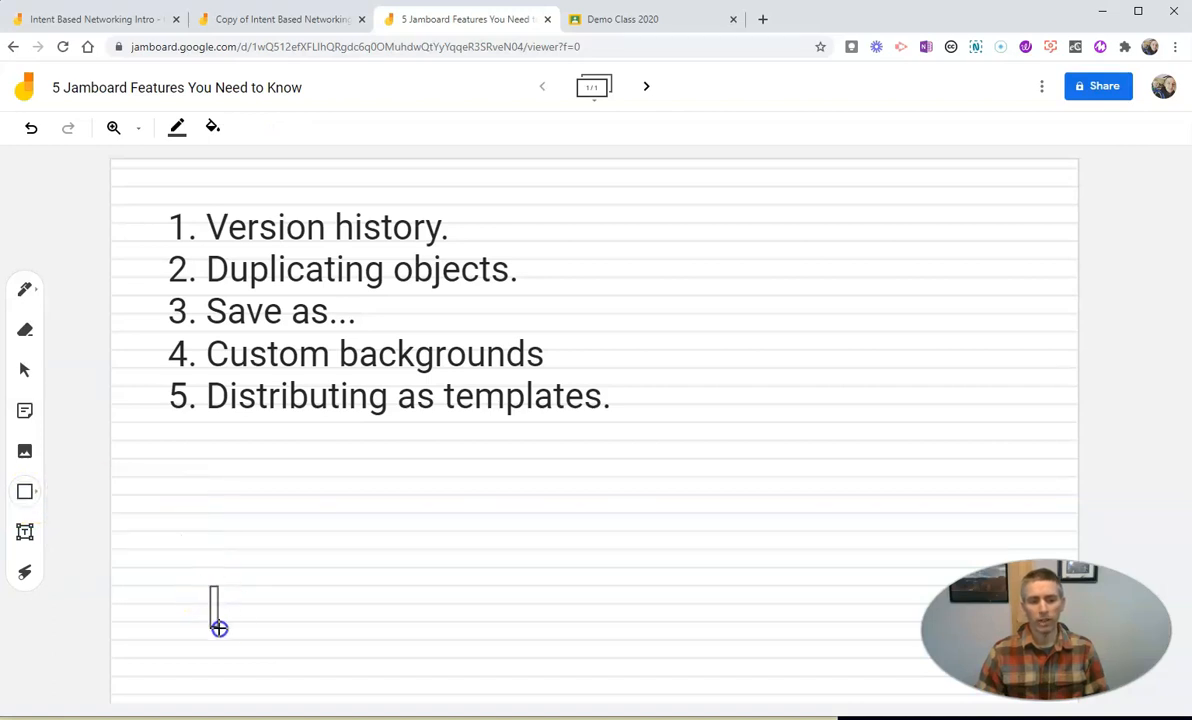
{"action": "left_click_drag", "start_coordinate": [212, 584], "coordinate": [256, 660]}
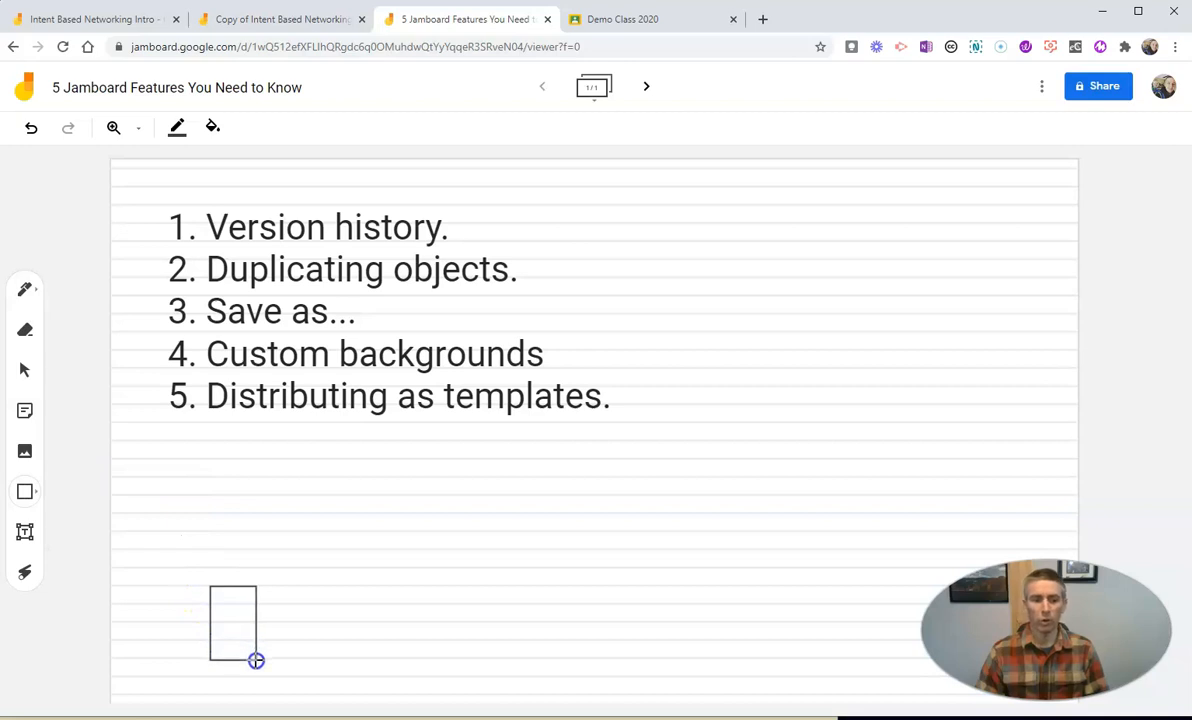
{"action": "left_click", "coordinate": [24, 370]}
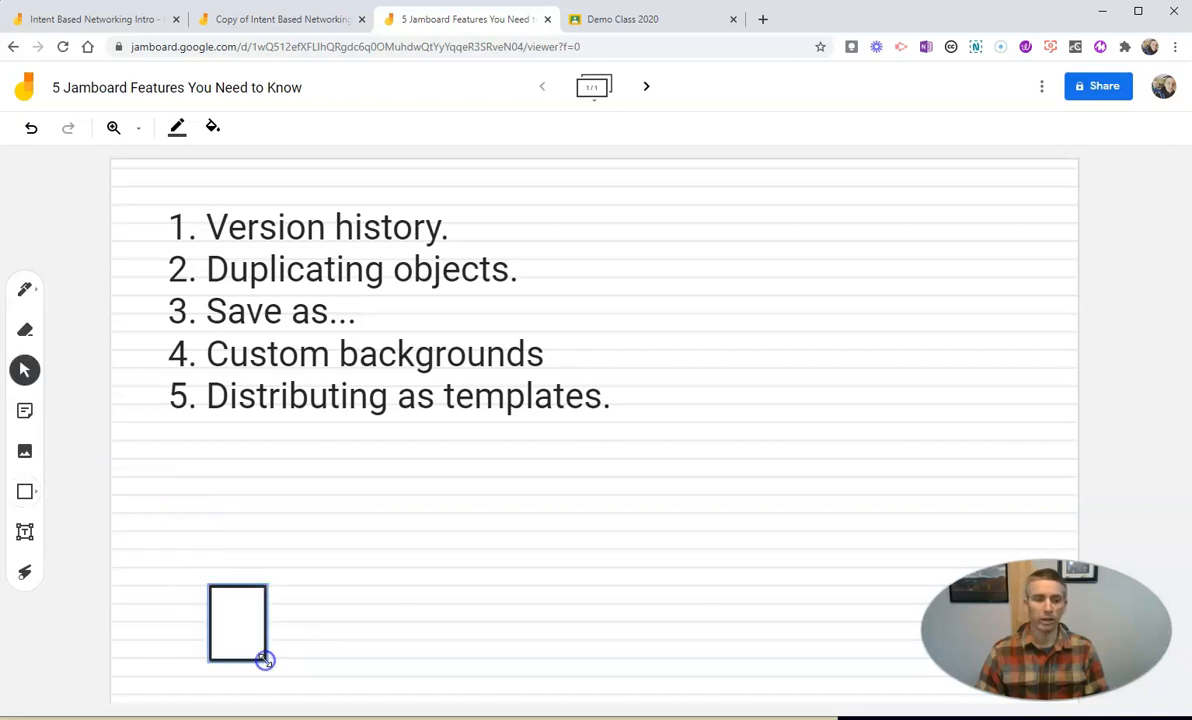
{"action": "left_click", "coordinate": [236, 620]}
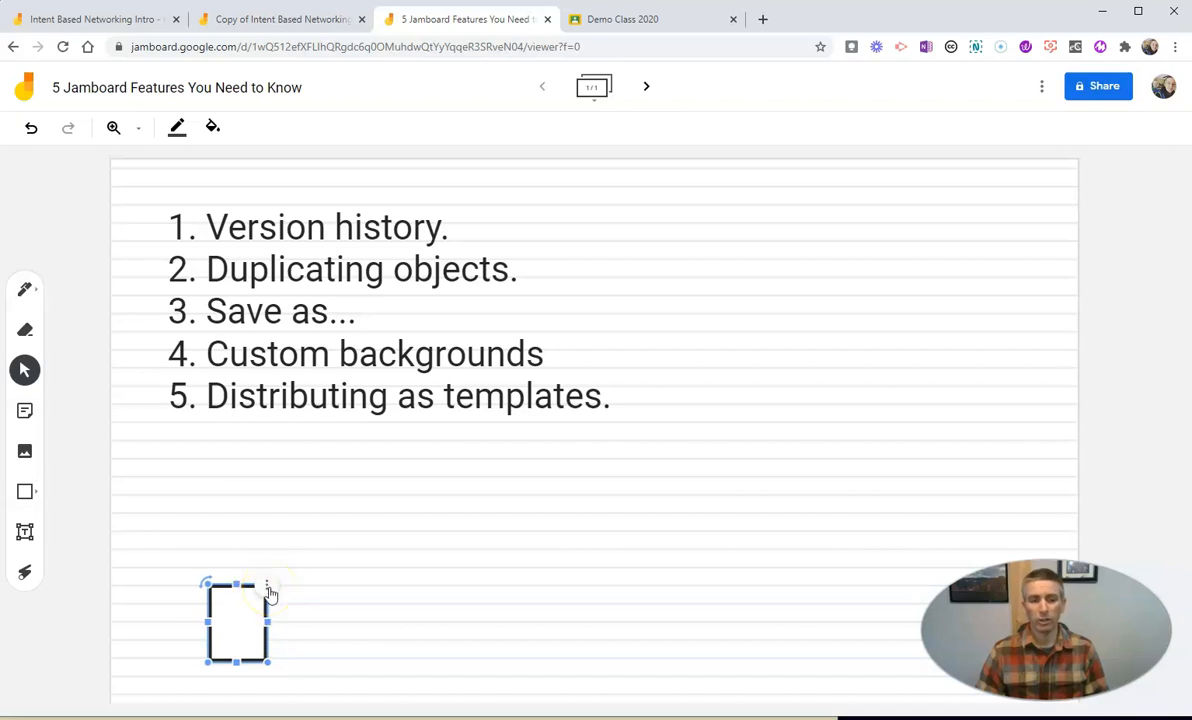
{"action": "left_click", "coordinate": [268, 588]}
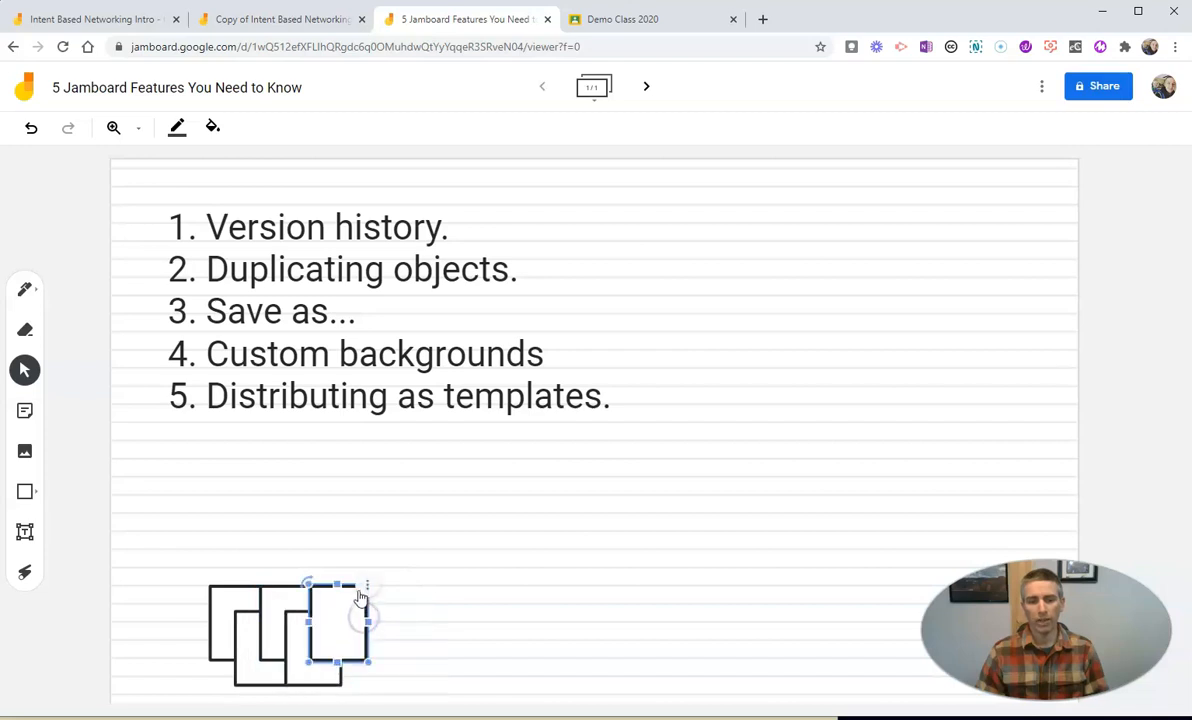
Step: Drag the duplicated rectangle copies to different spots in the lower half of the frame
{"action": "left_click_drag", "start_coordinate": [336, 616], "coordinate": [358, 636]}
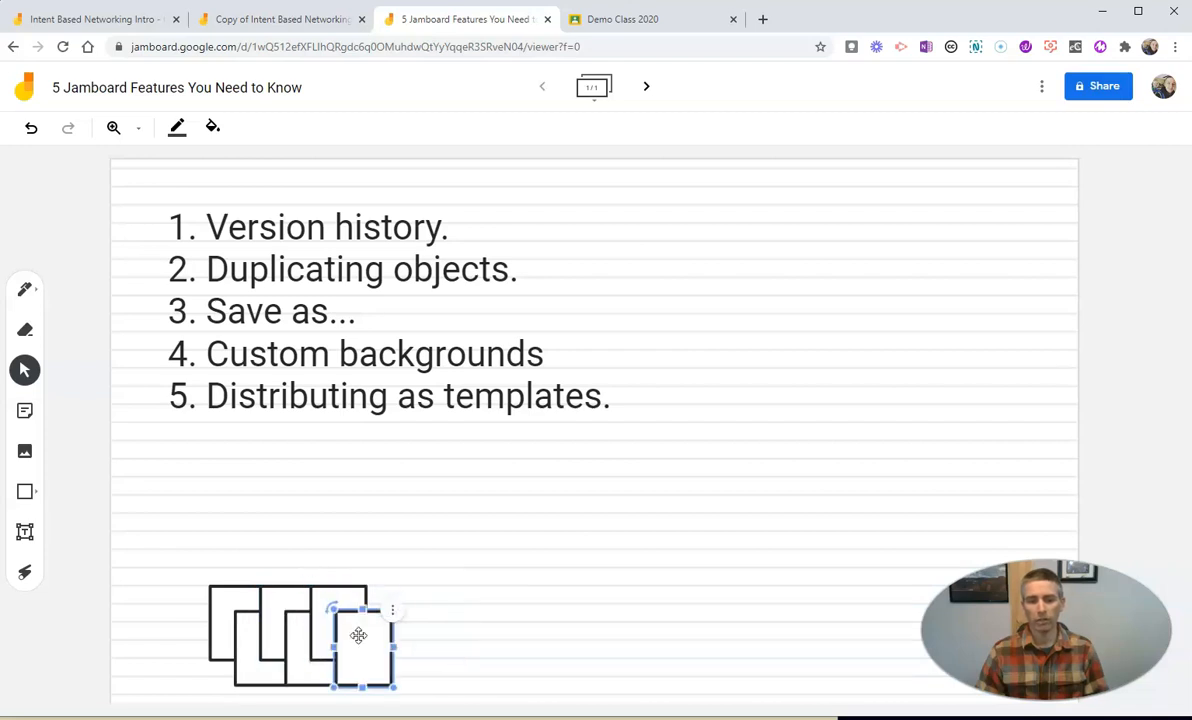
{"action": "left_click_drag", "start_coordinate": [358, 636], "coordinate": [476, 556]}
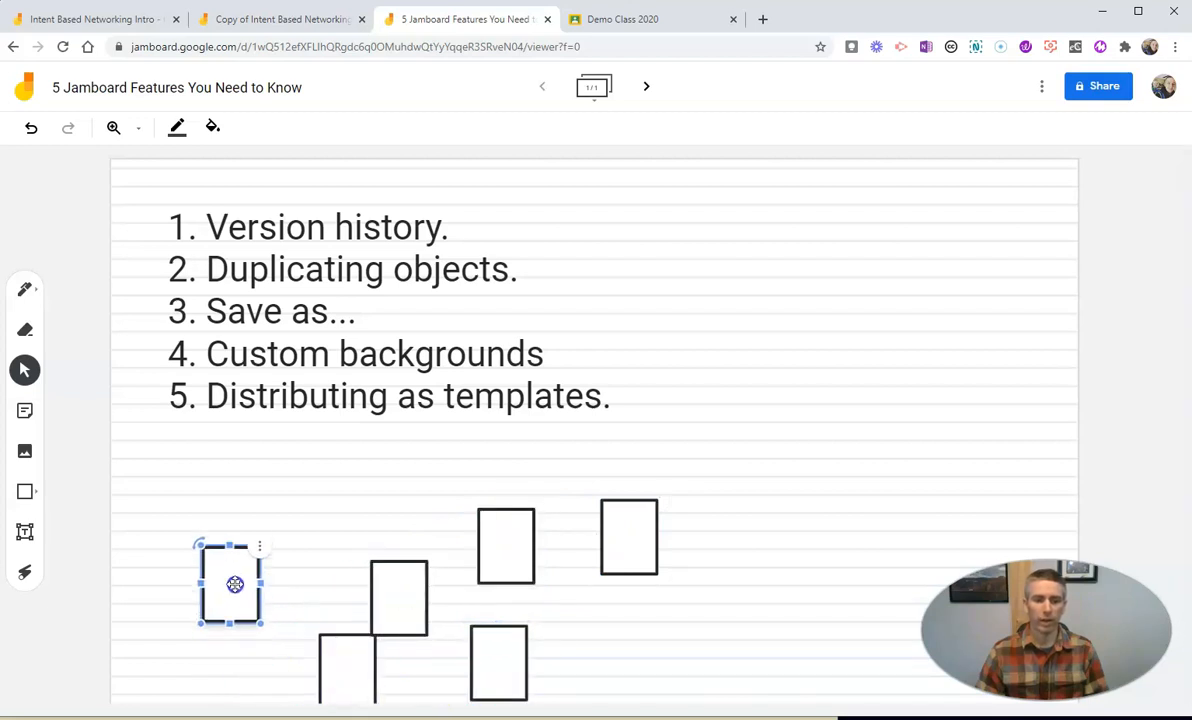
{"action": "left_click_drag", "start_coordinate": [232, 584], "coordinate": [304, 642]}
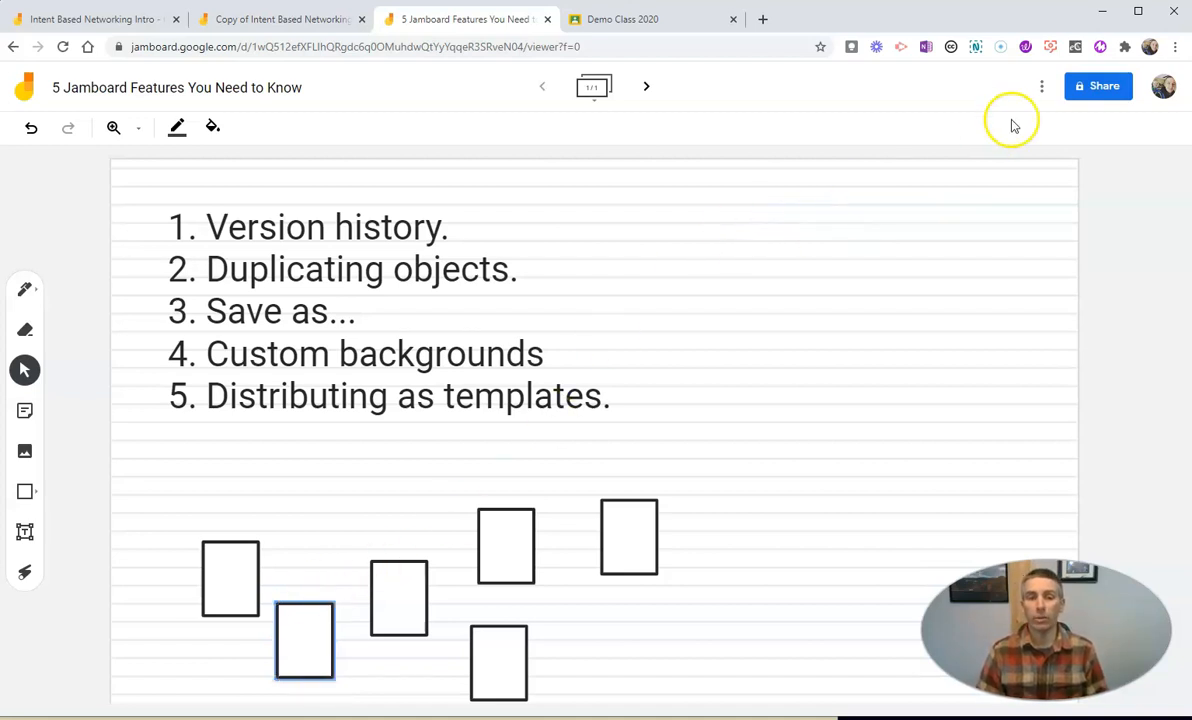
{"action": "mouse_move", "coordinate": [1042, 86]}
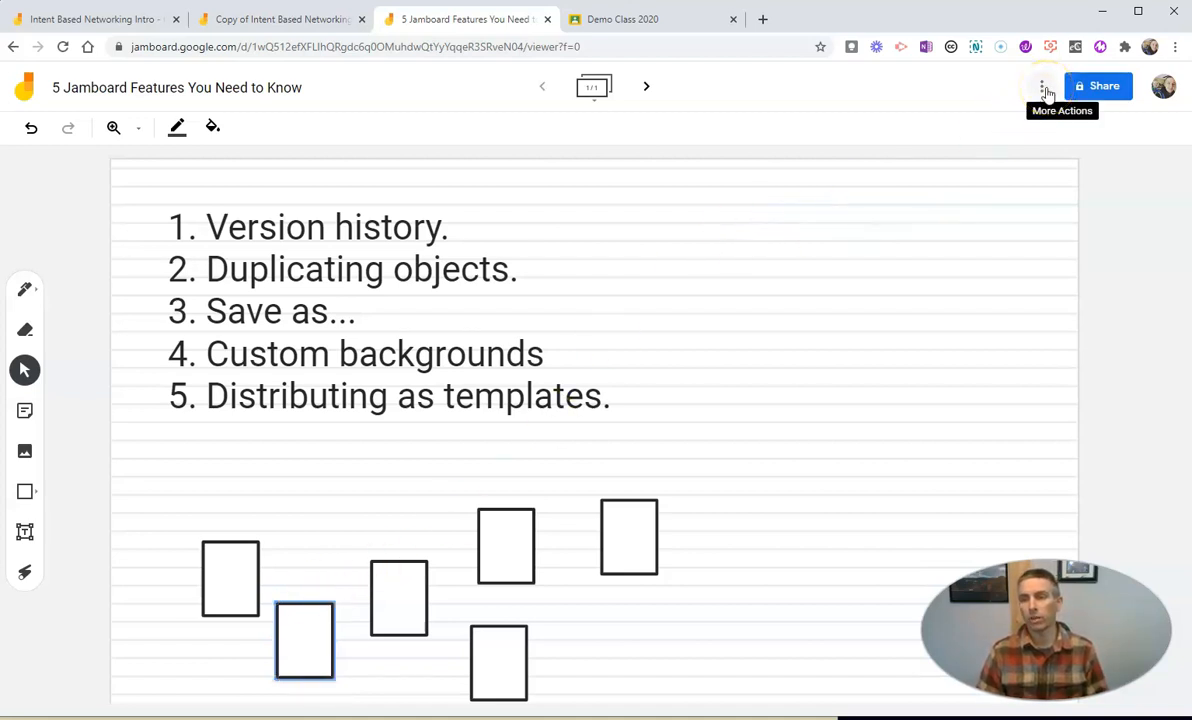
Step: Save the current frame as a PNG image, then download the whole jam as a PDF
{"action": "left_click", "coordinate": [1042, 86]}
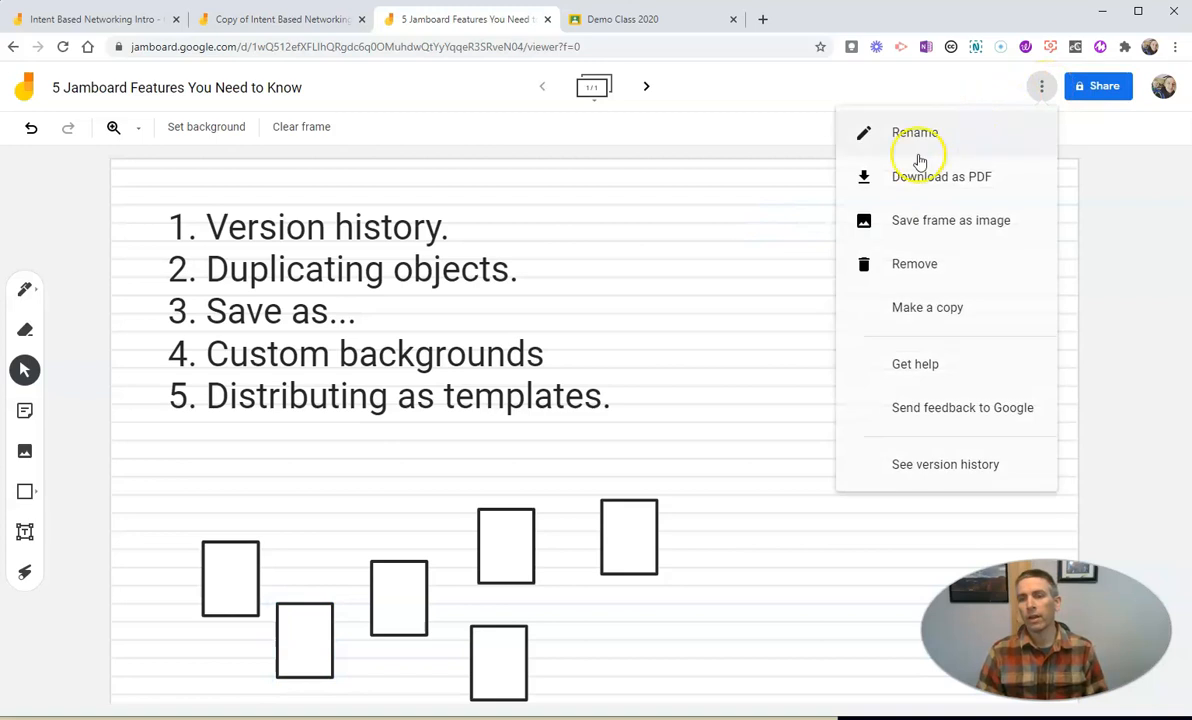
{"action": "mouse_move", "coordinate": [928, 224]}
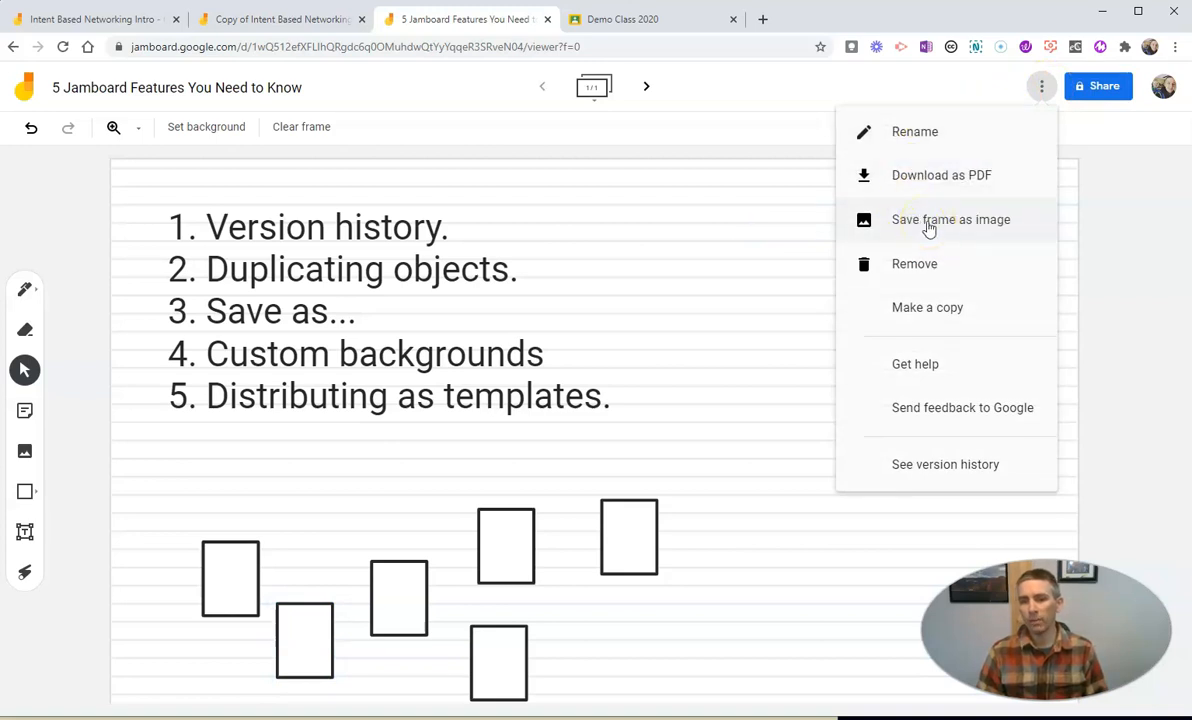
{"action": "left_click", "coordinate": [924, 218]}
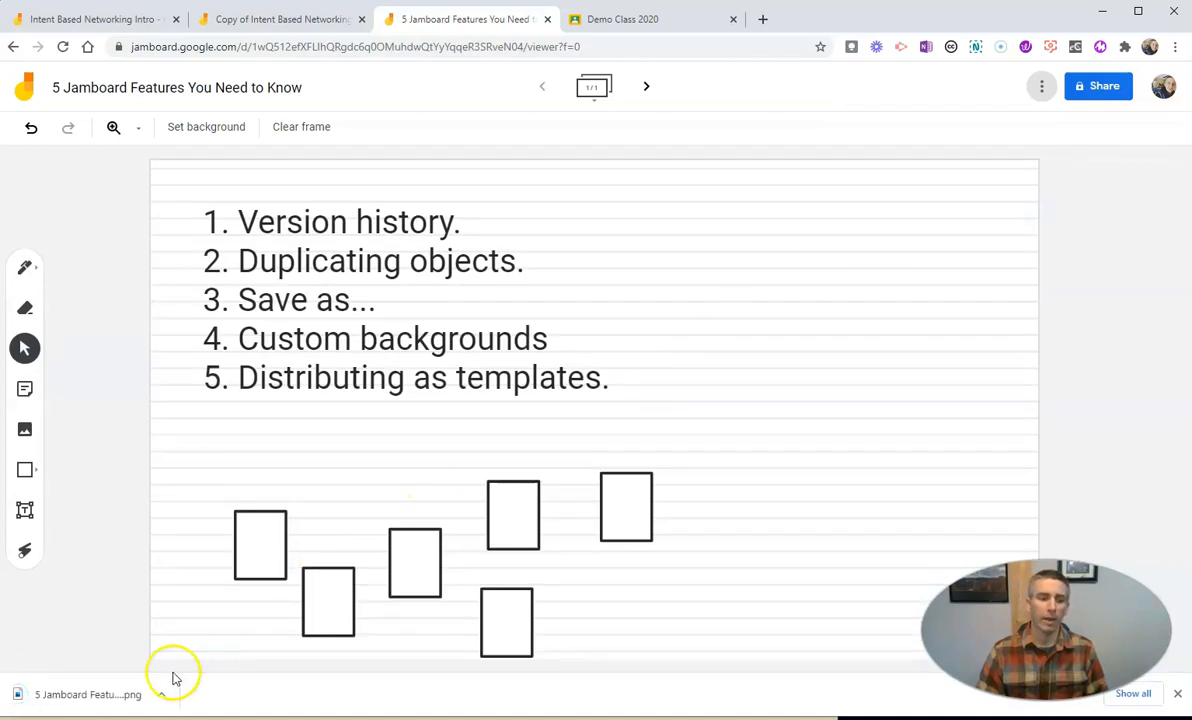
{"action": "left_click", "coordinate": [88, 694]}
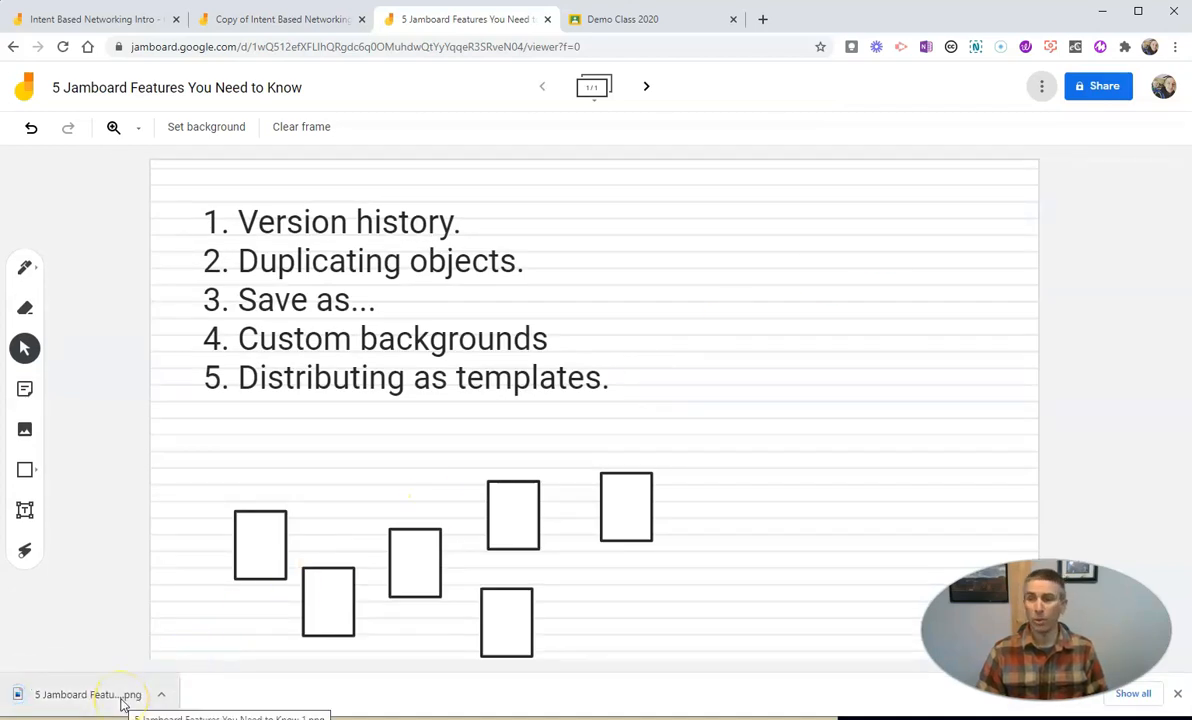
{"action": "left_click", "coordinate": [1040, 86]}
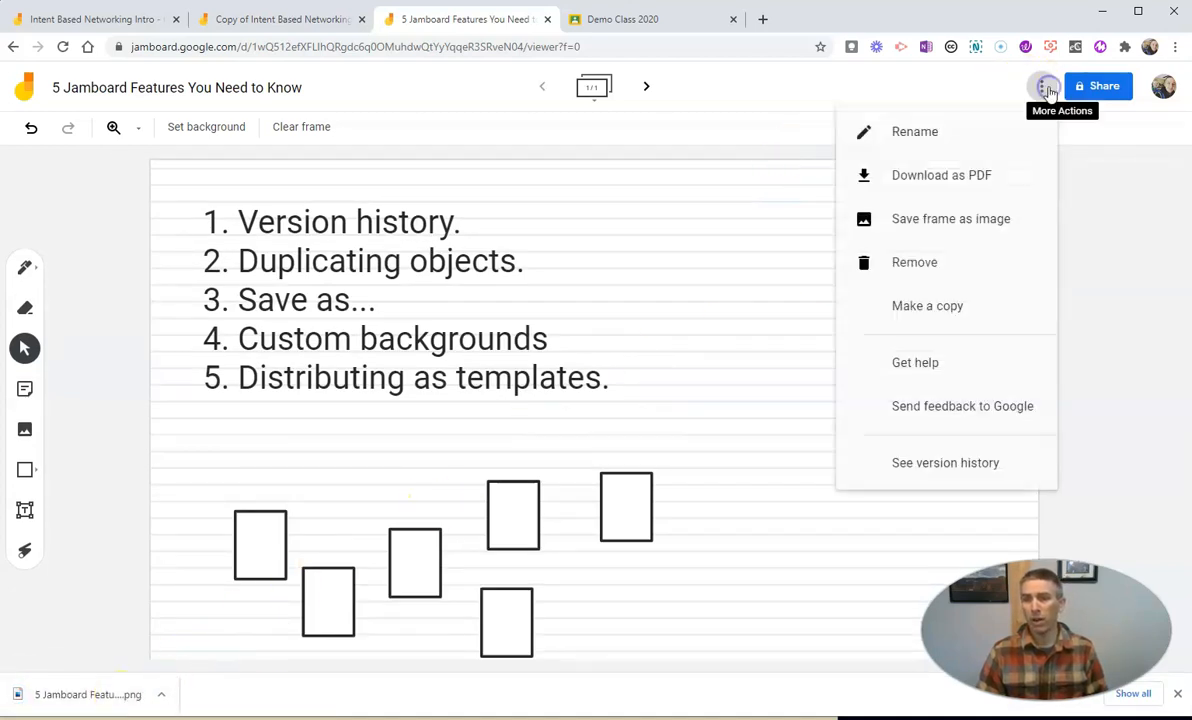
{"action": "left_click", "coordinate": [938, 186]}
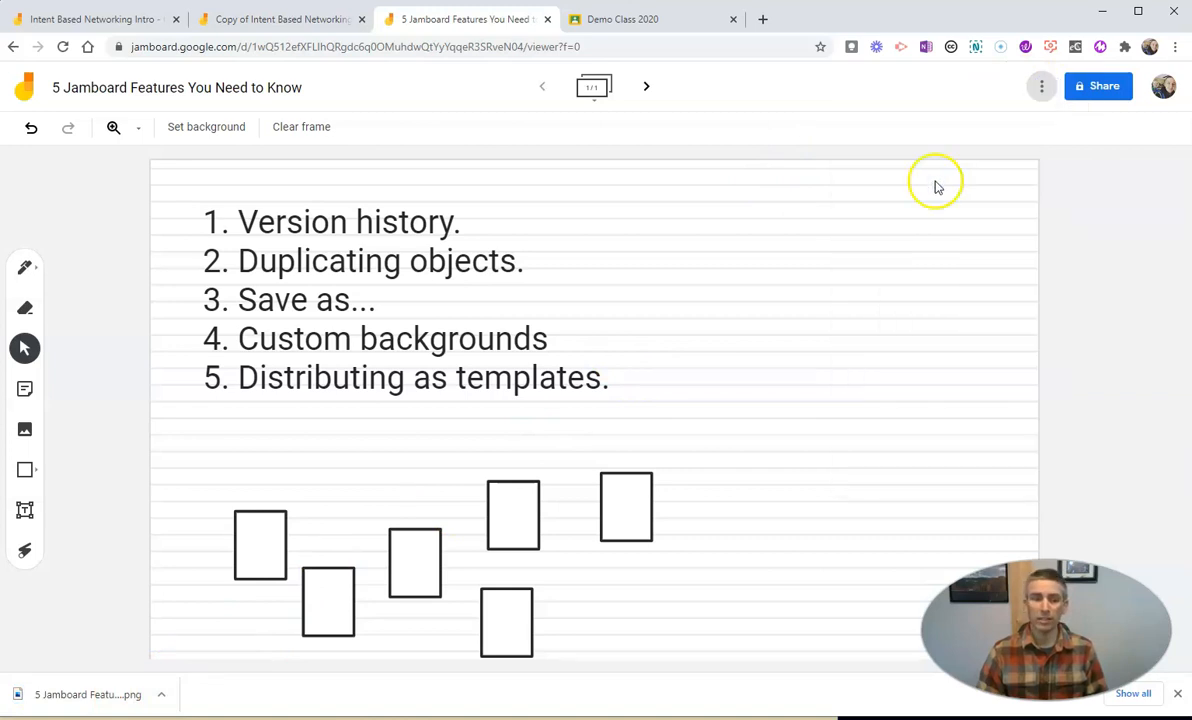
{"action": "left_click", "coordinate": [88, 694]}
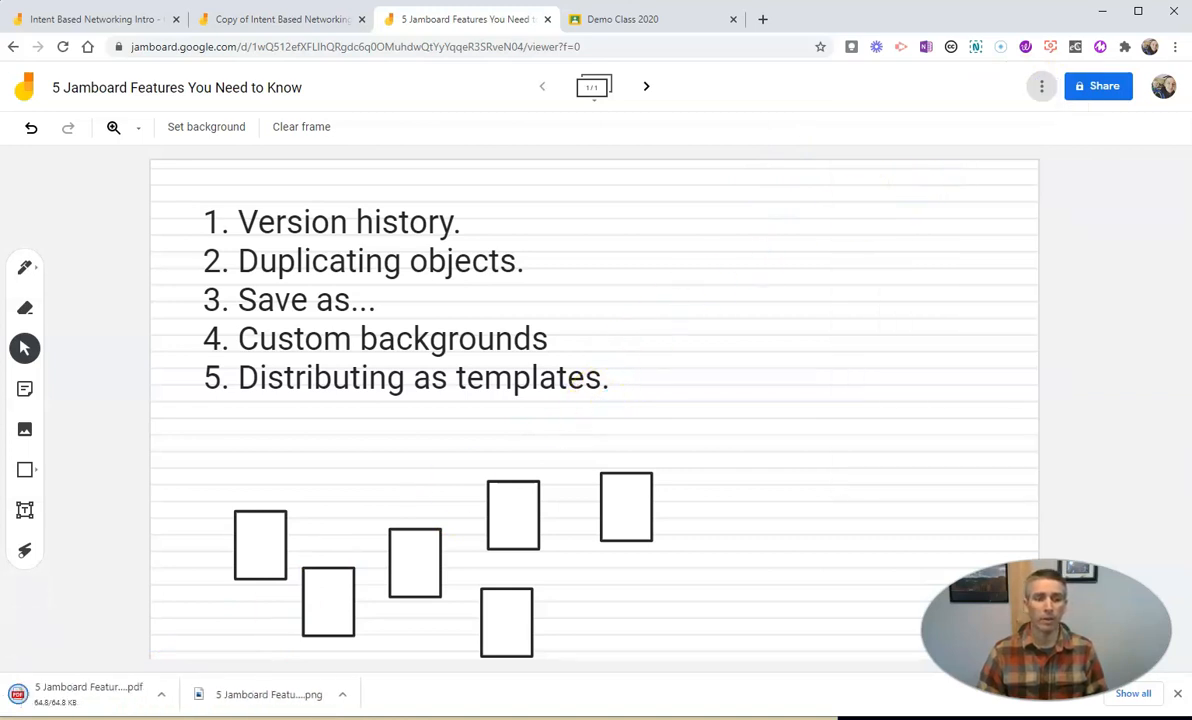
{"action": "mouse_move", "coordinate": [88, 694]}
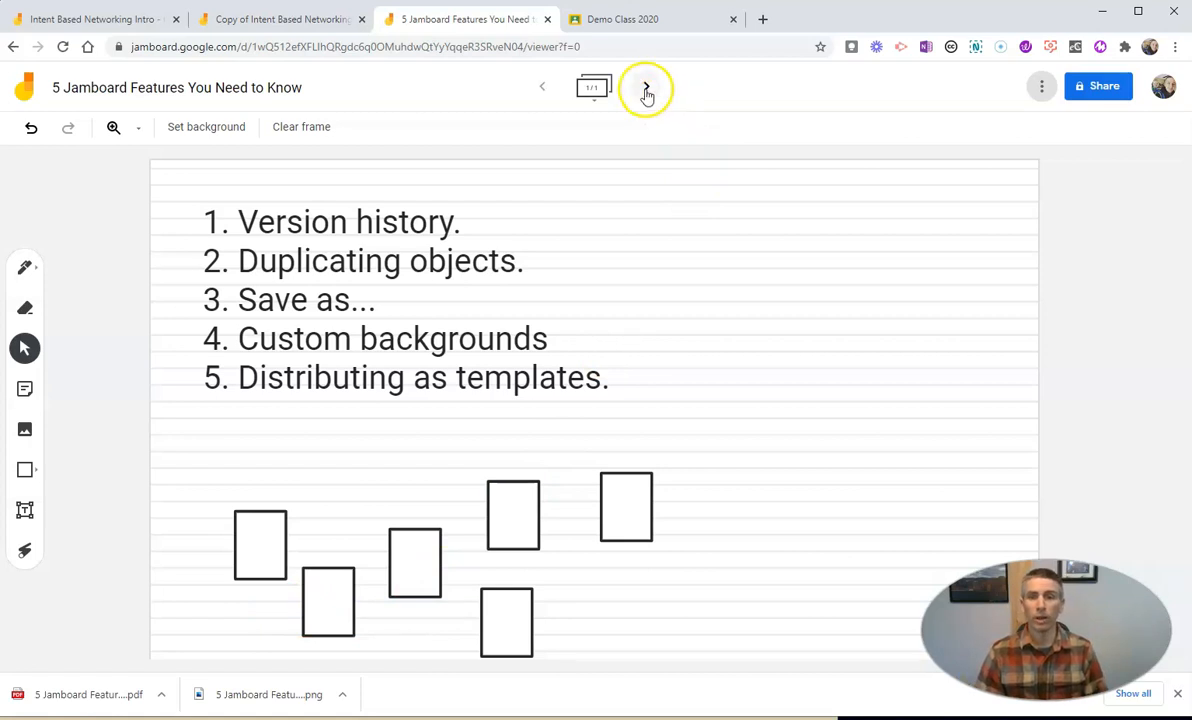
Step: Go to the blank second frame and choose Image as its background type
{"action": "left_click", "coordinate": [646, 88]}
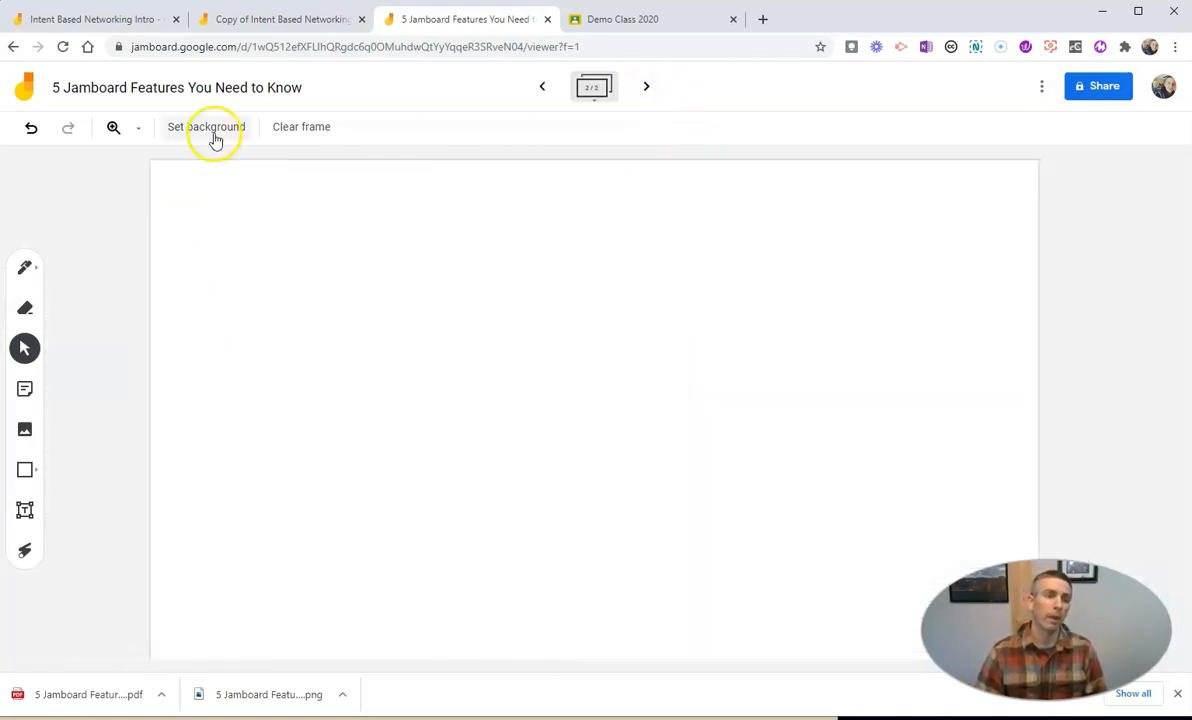
{"action": "left_click", "coordinate": [206, 126]}
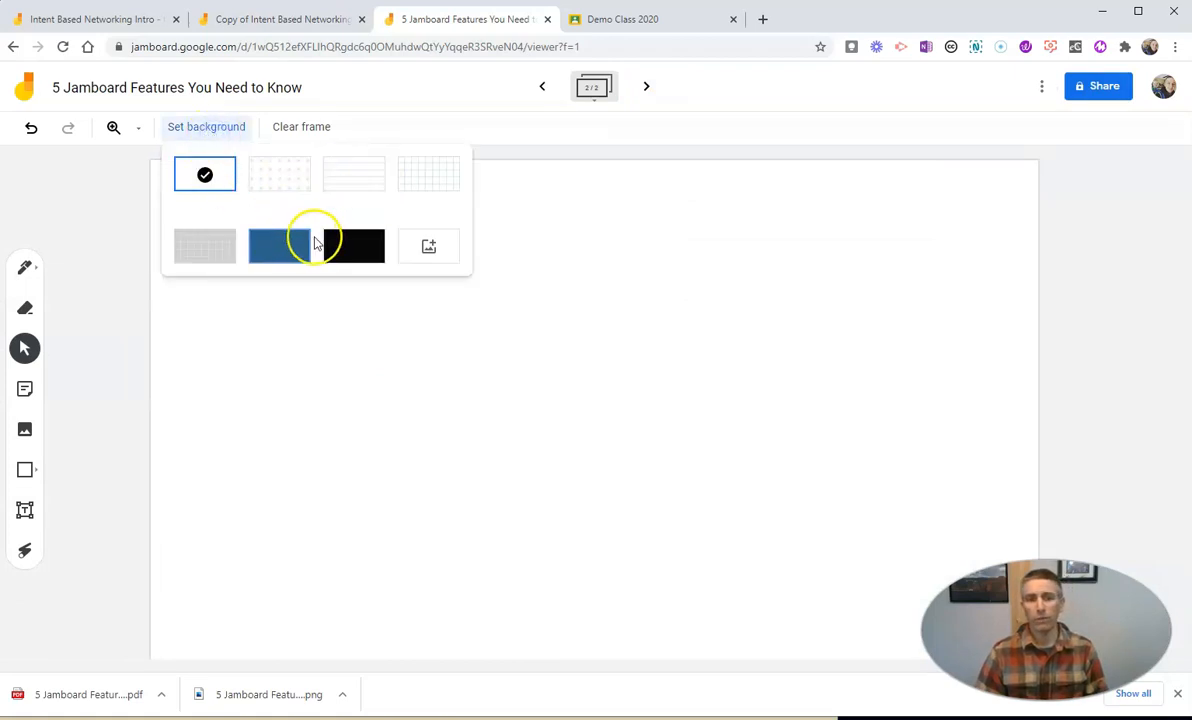
{"action": "mouse_move", "coordinate": [428, 246]}
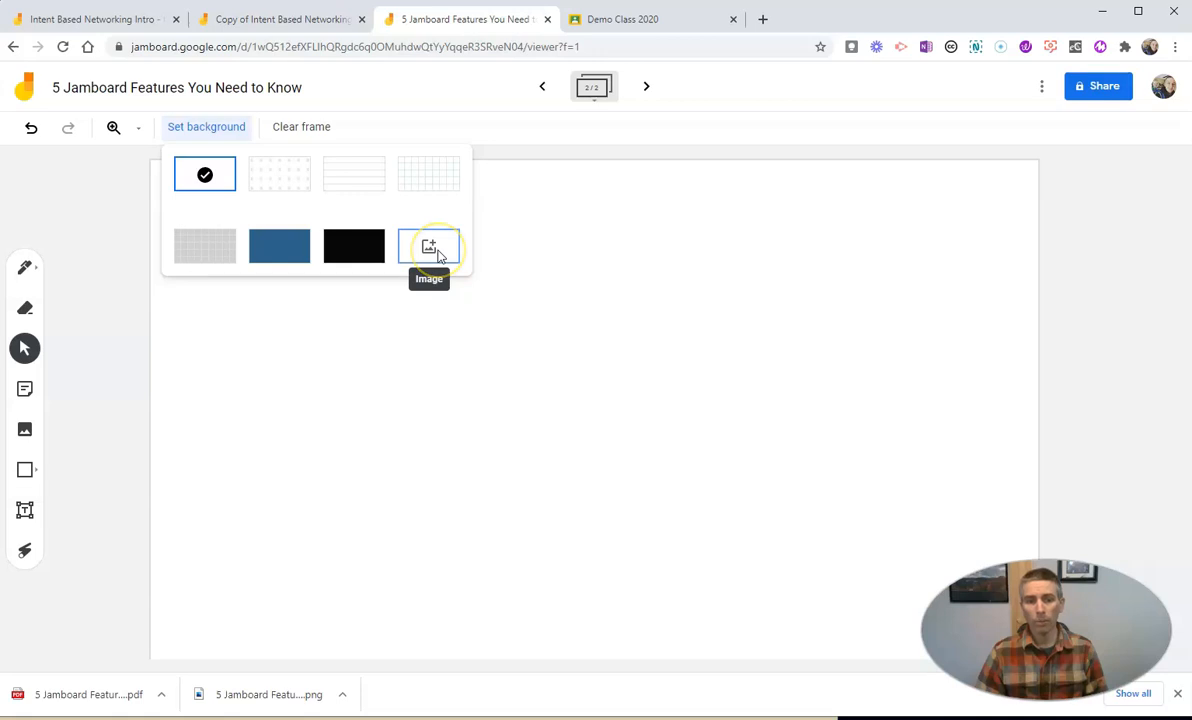
{"action": "left_click", "coordinate": [428, 246]}
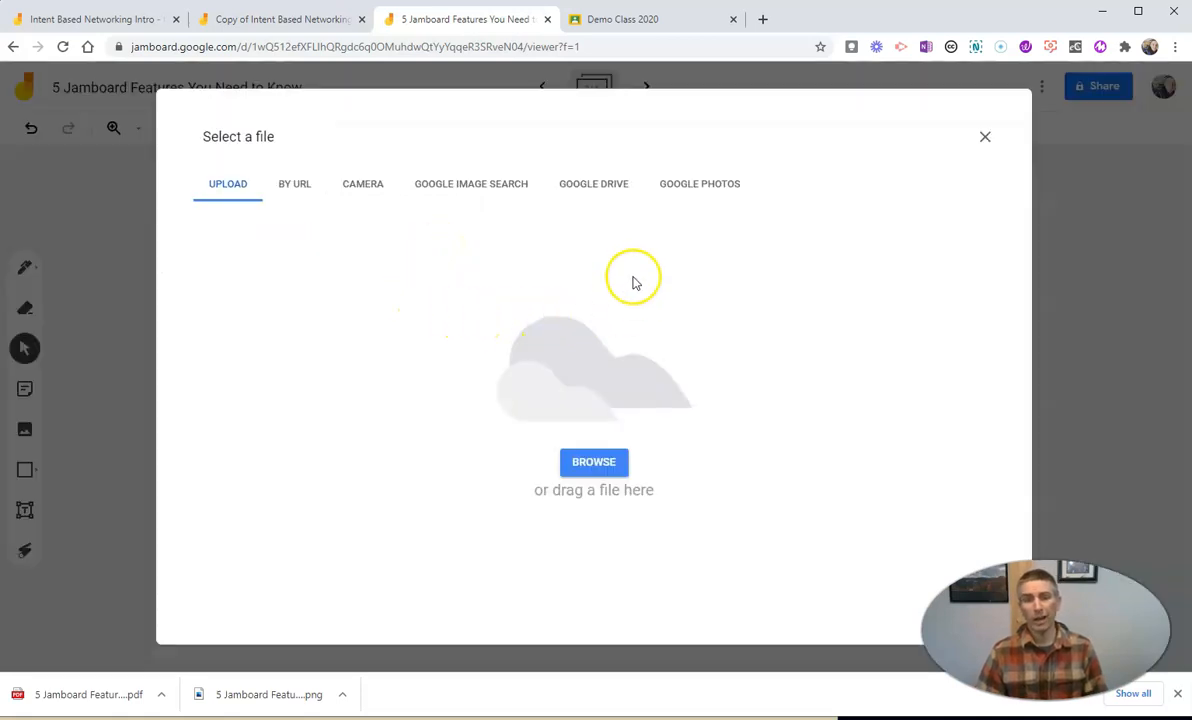
{"action": "mouse_move", "coordinate": [490, 192]}
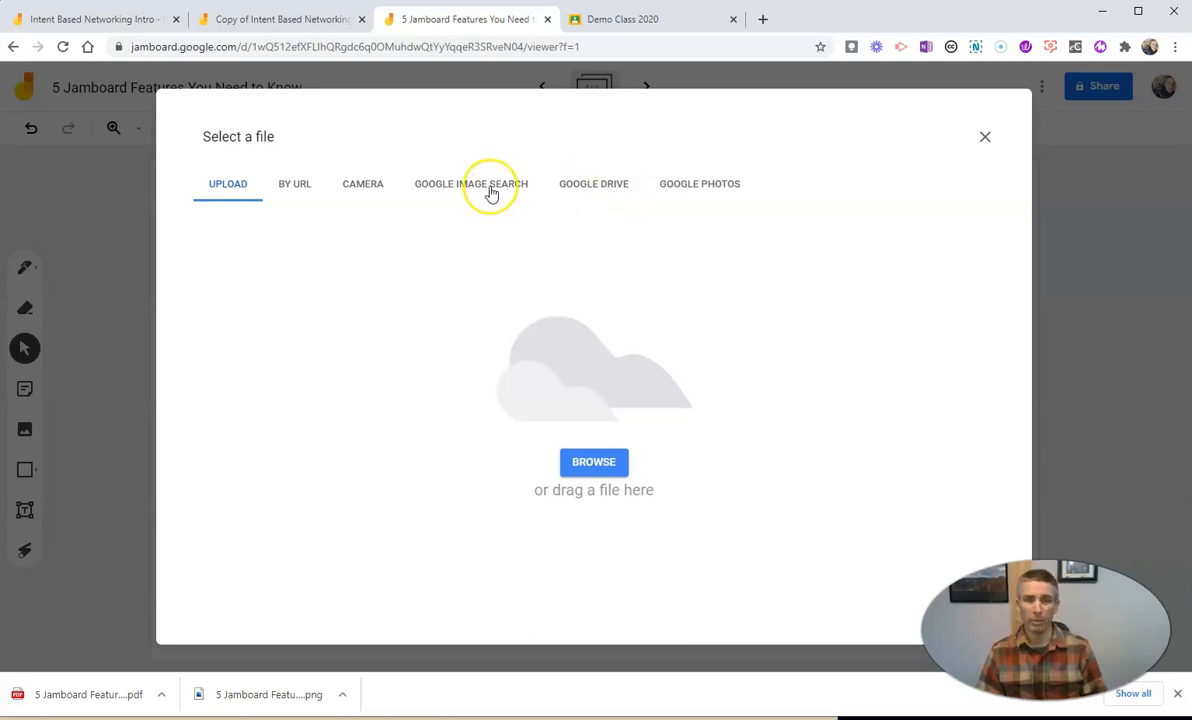
{"action": "mouse_move", "coordinate": [364, 190]}
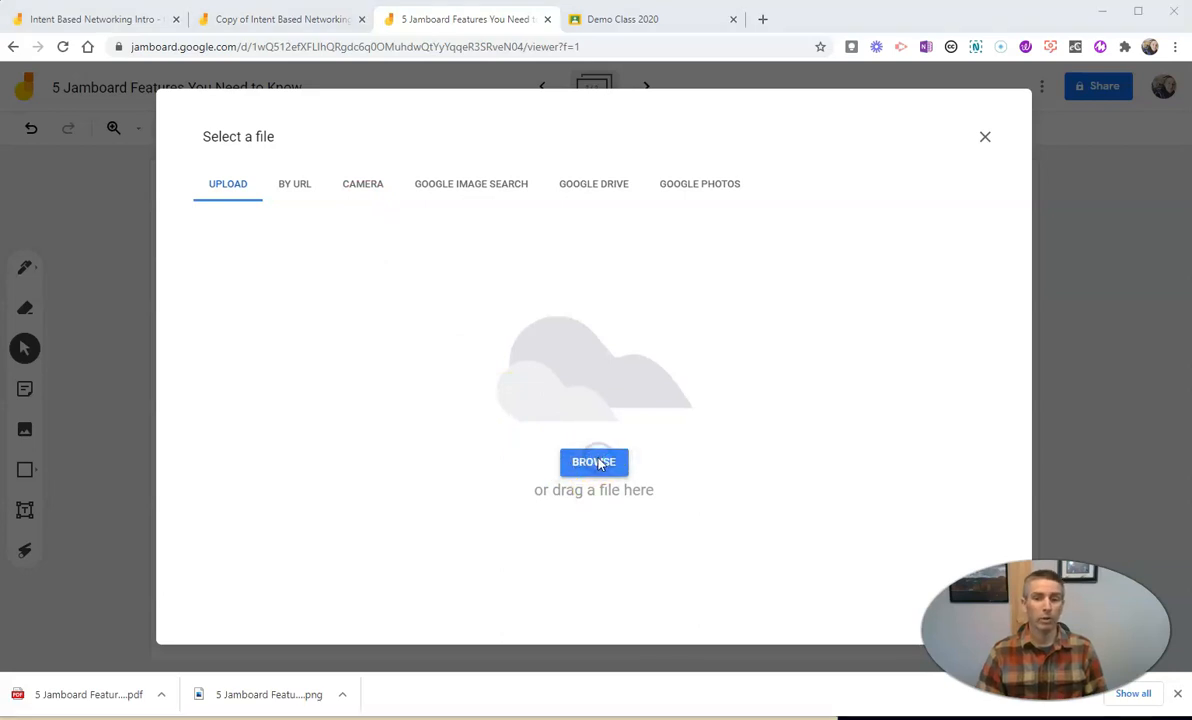
Step: Browse for and upload the Cape Elizabeth Lighthouse photo as the frame background
{"action": "left_click", "coordinate": [592, 460]}
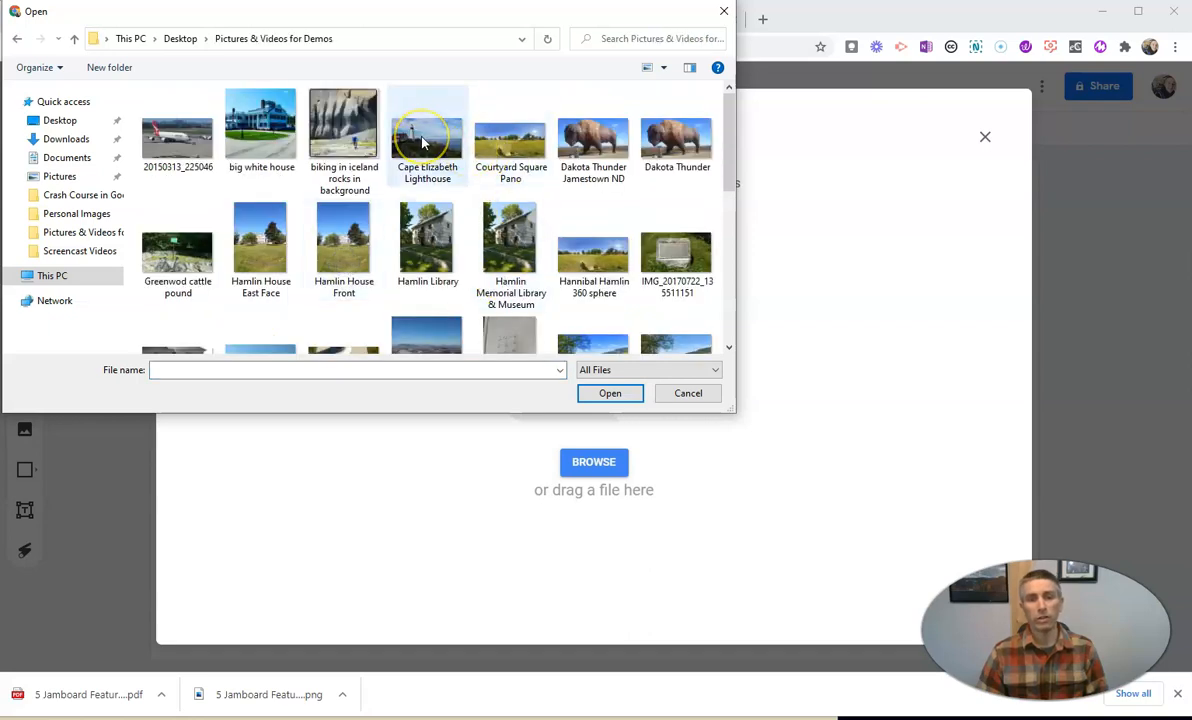
{"action": "left_click", "coordinate": [428, 124]}
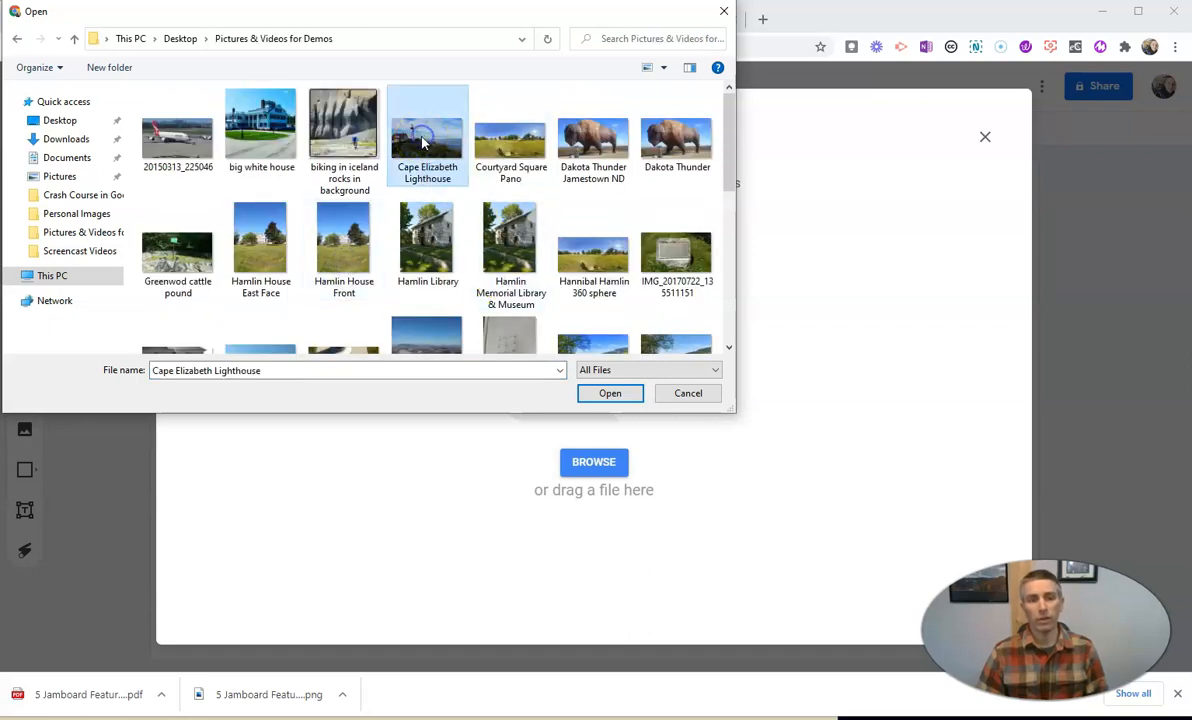
{"action": "left_click", "coordinate": [610, 392]}
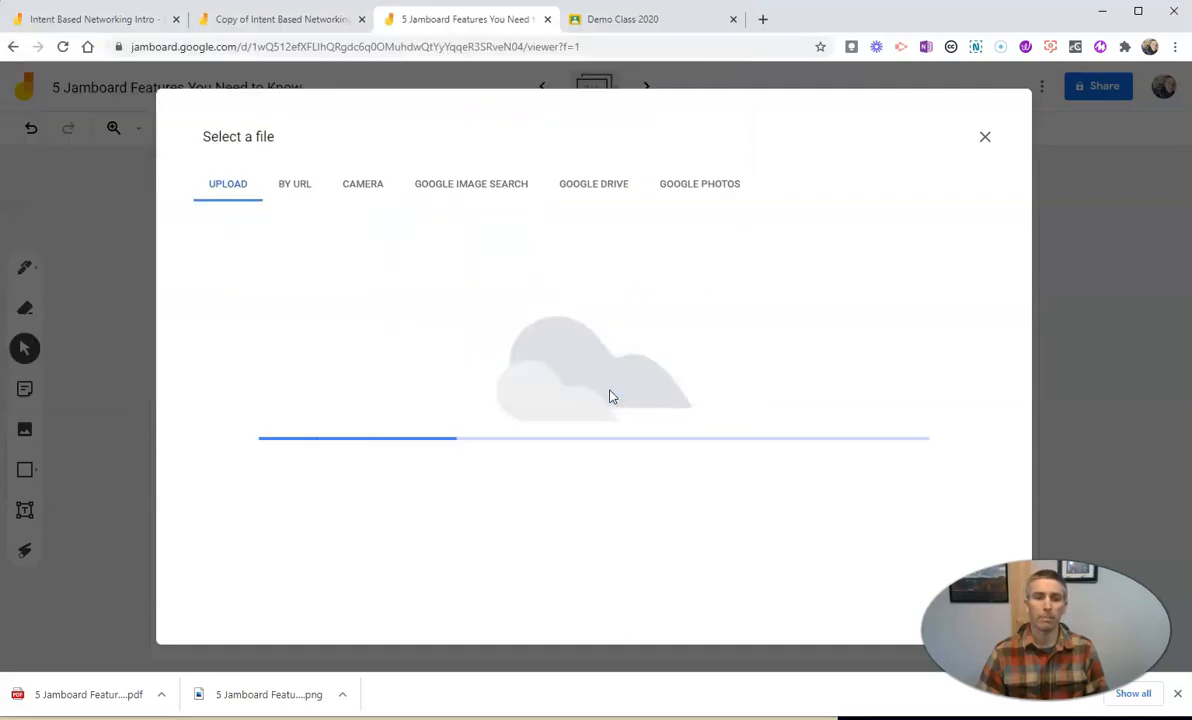
{"action": "left_click", "coordinate": [984, 136]}
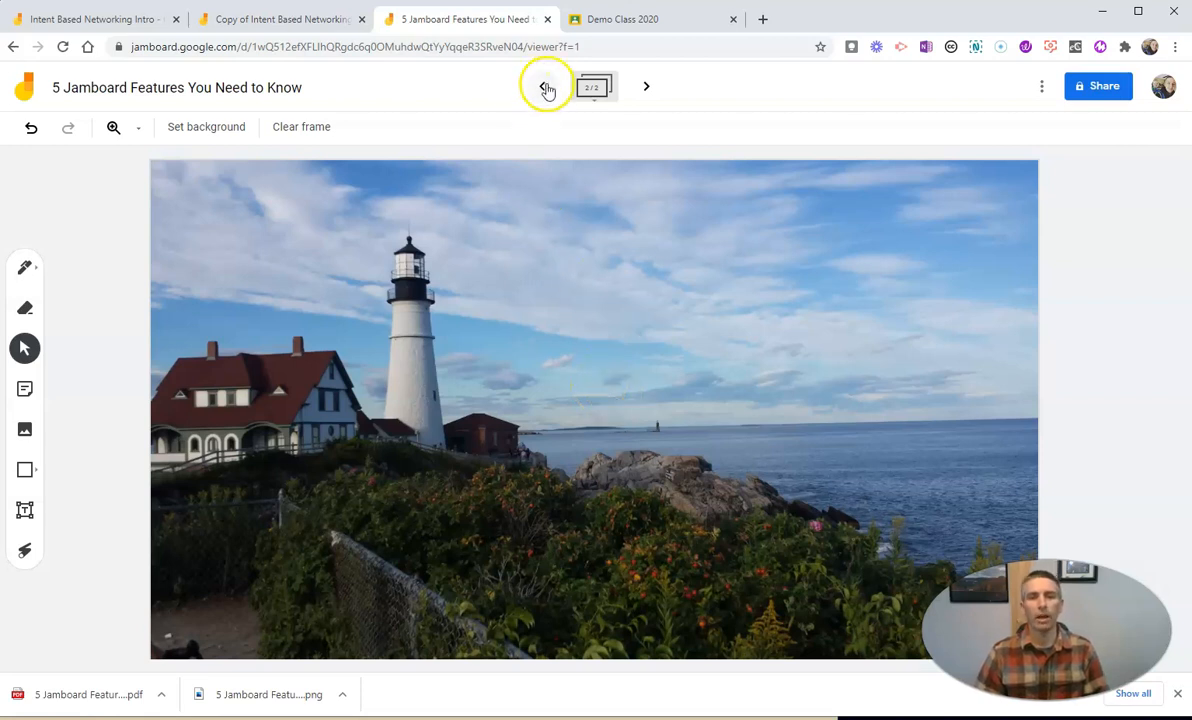
Step: Flip between the first two frames, then reach the blank third frame's background choices
{"action": "left_click", "coordinate": [544, 86]}
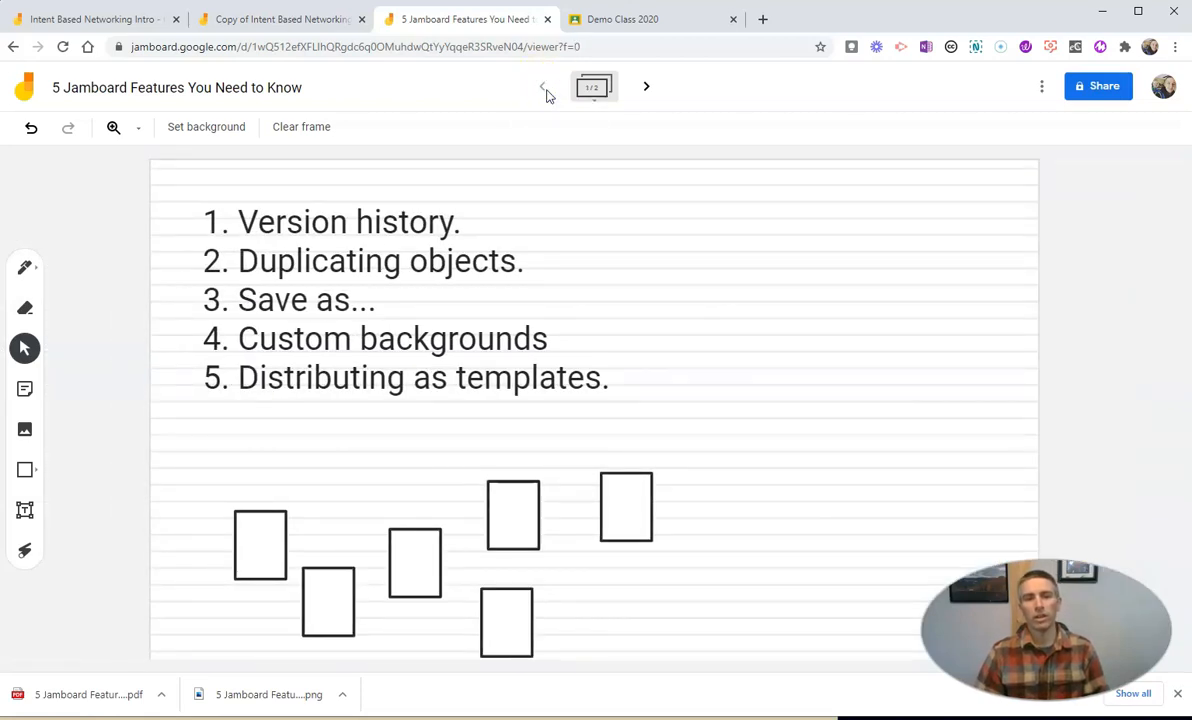
{"action": "left_click", "coordinate": [646, 88]}
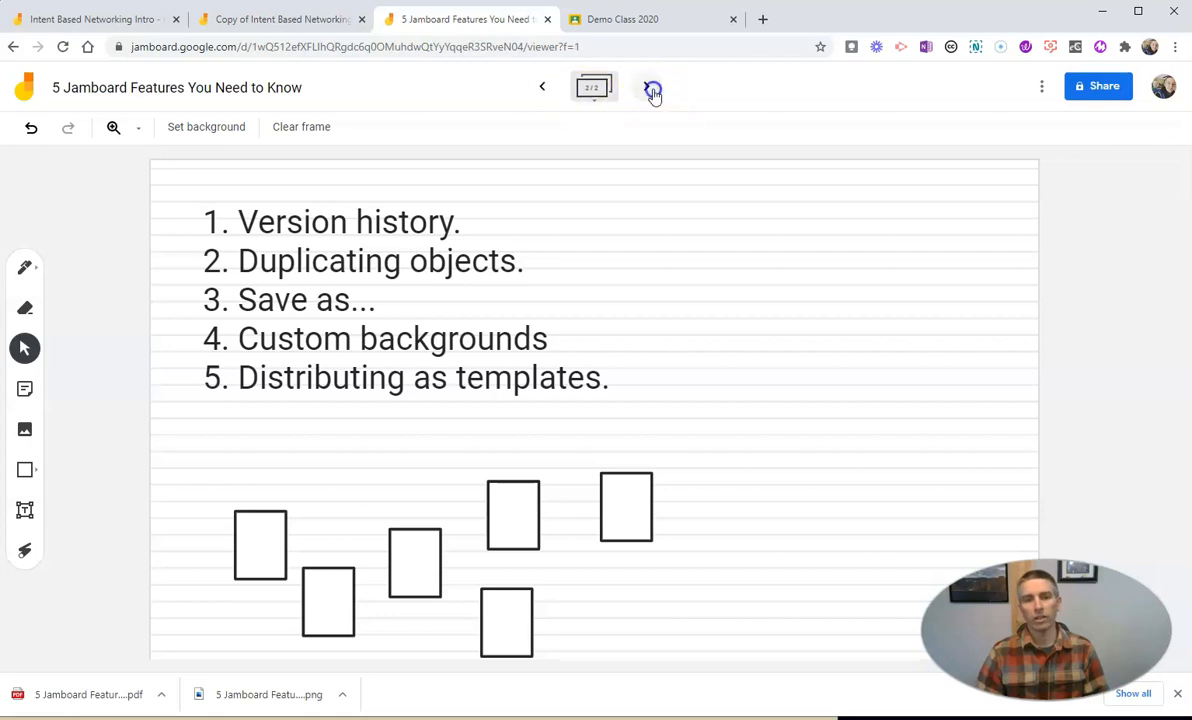
{"action": "left_click", "coordinate": [646, 86]}
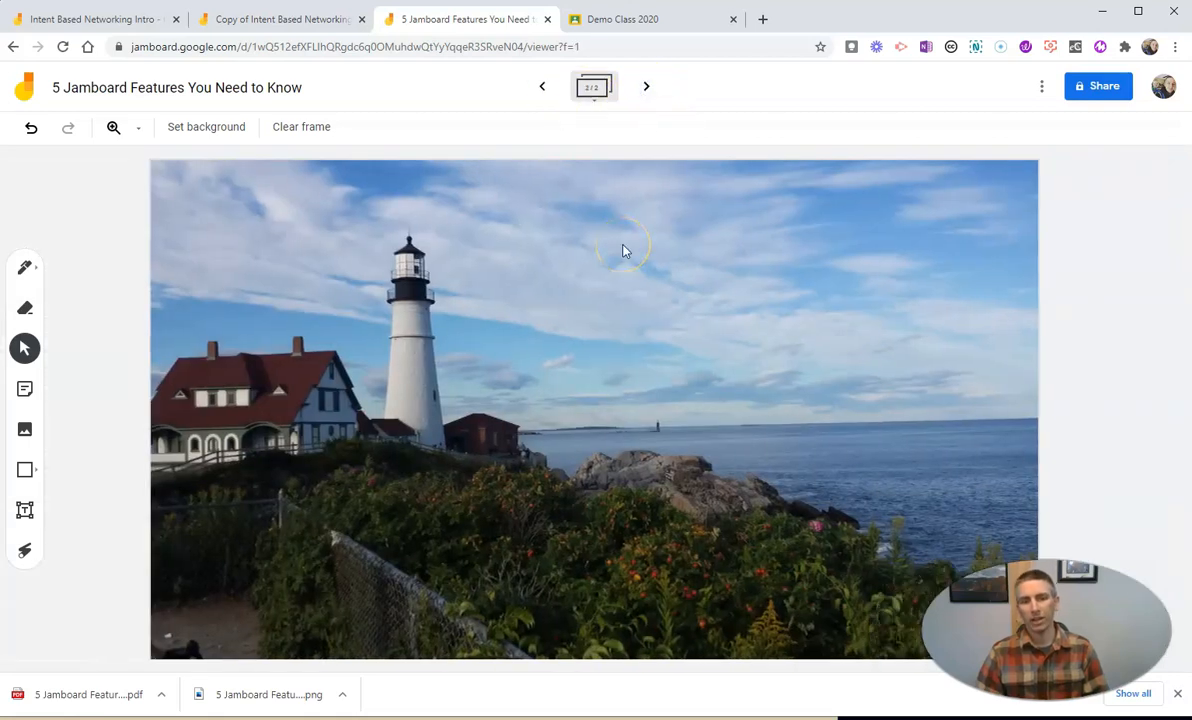
{"action": "left_click", "coordinate": [646, 86]}
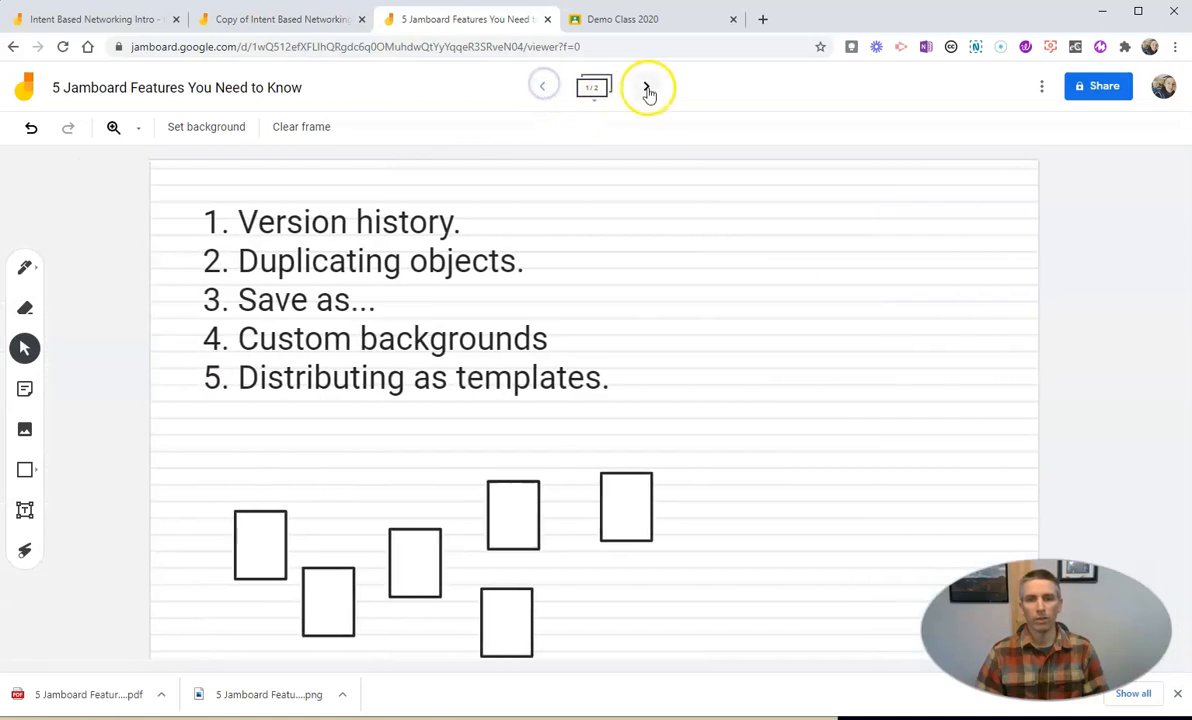
{"action": "left_click", "coordinate": [648, 86]}
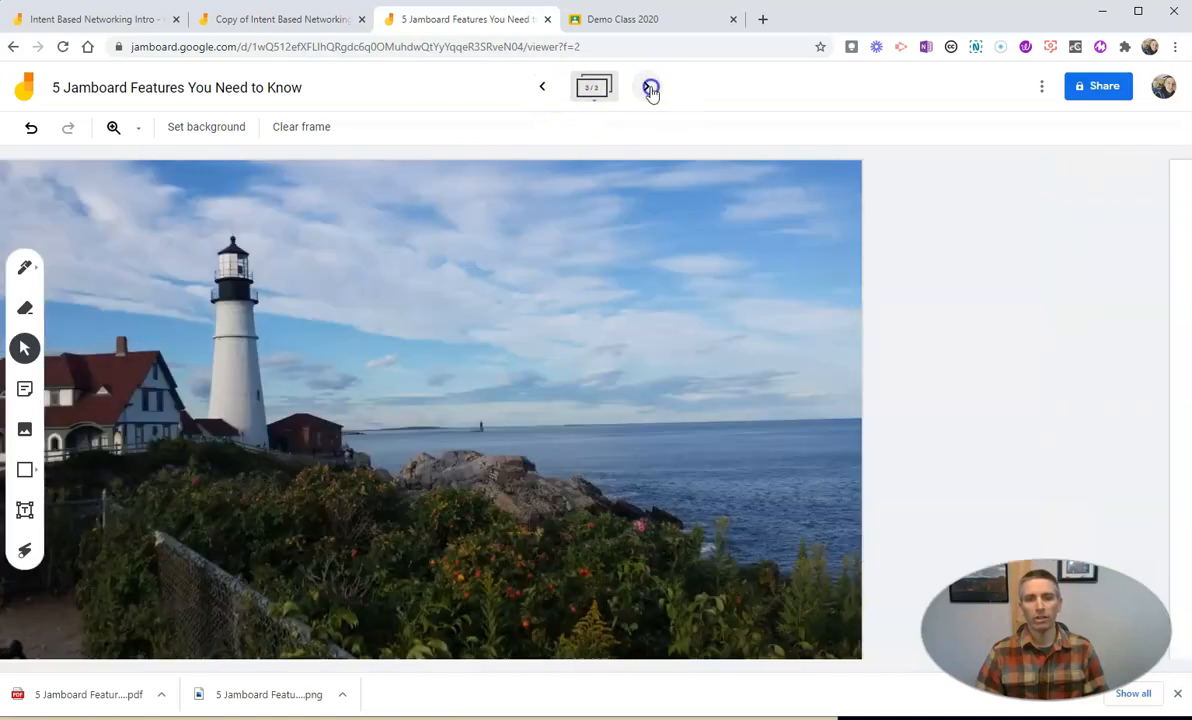
{"action": "left_click", "coordinate": [652, 88]}
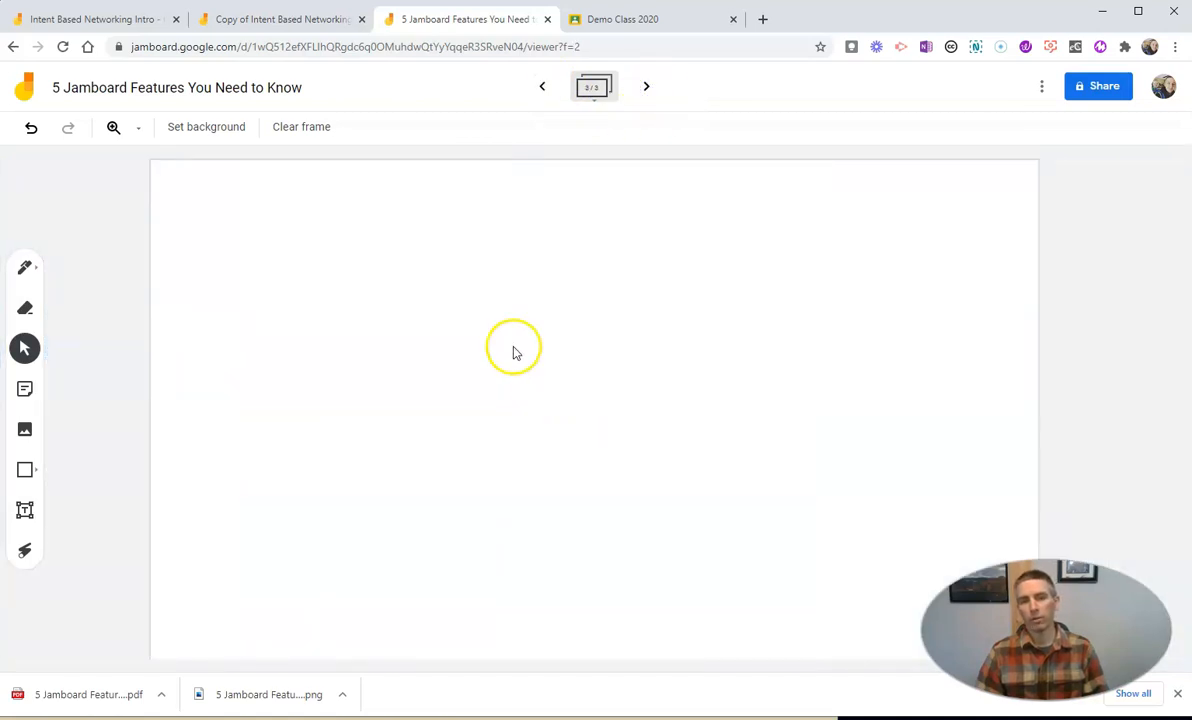
{"action": "left_click", "coordinate": [206, 128]}
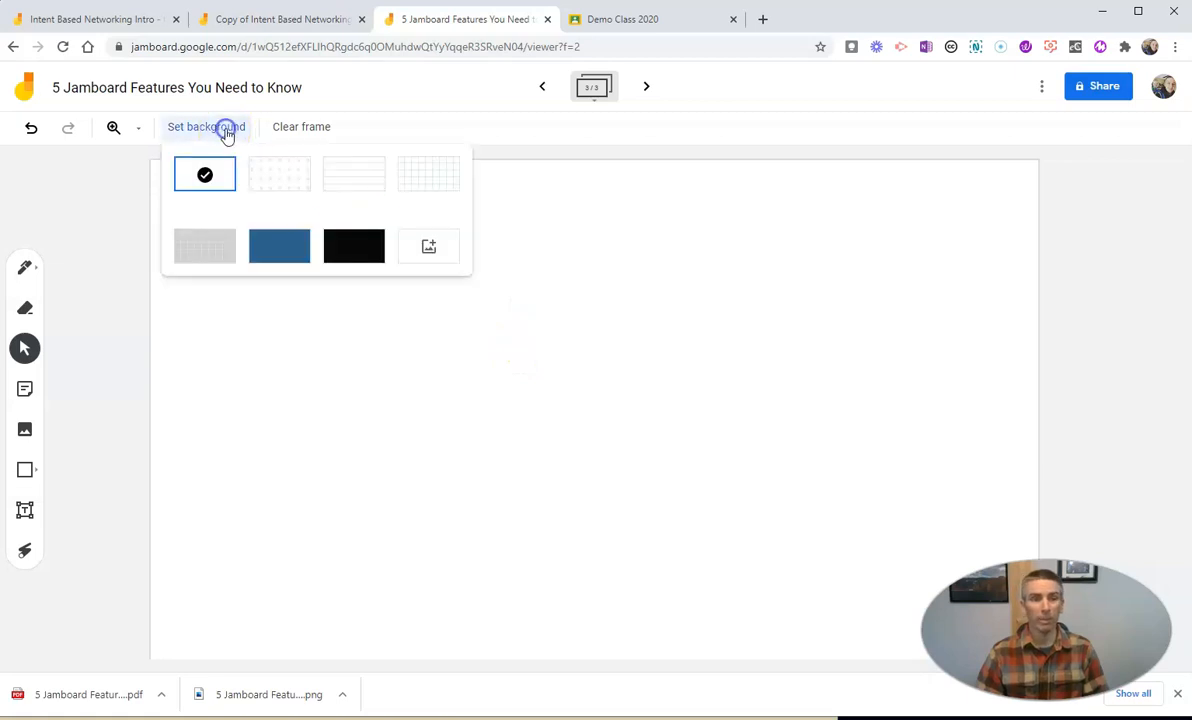
Step: Set the Dakota Thunder bison photo as the third frame's background, then go back to the lighthouse frame
{"action": "left_click", "coordinate": [428, 246]}
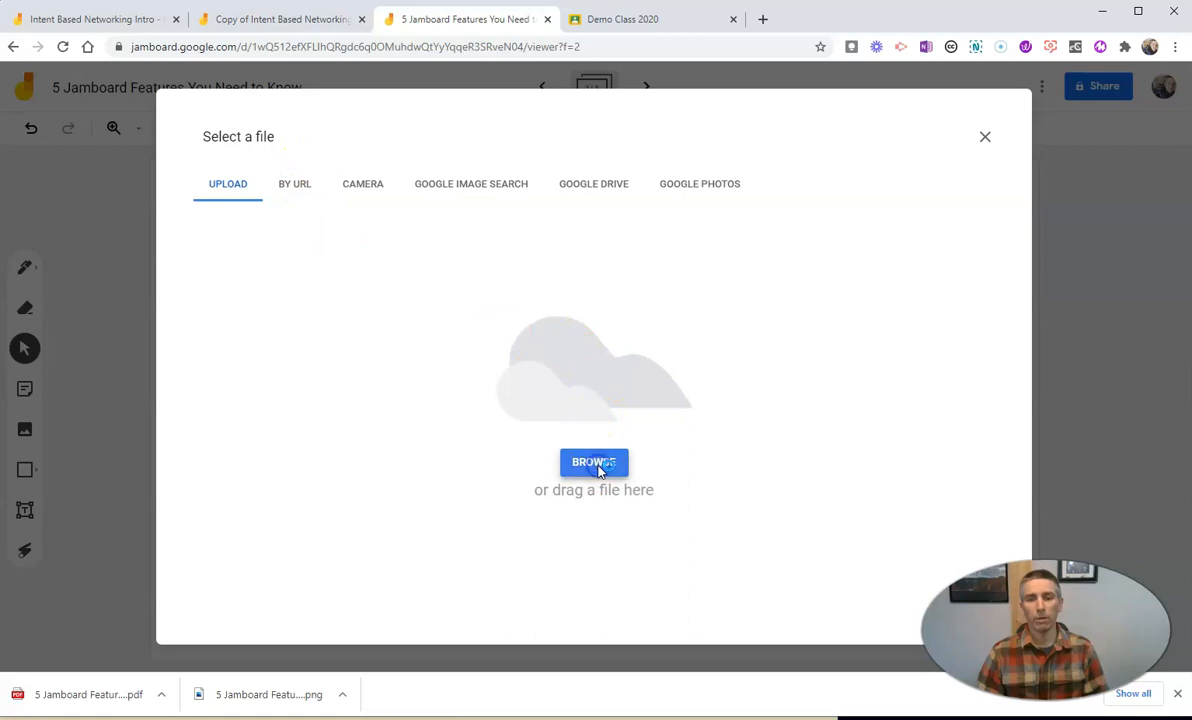
{"action": "left_click", "coordinate": [594, 462]}
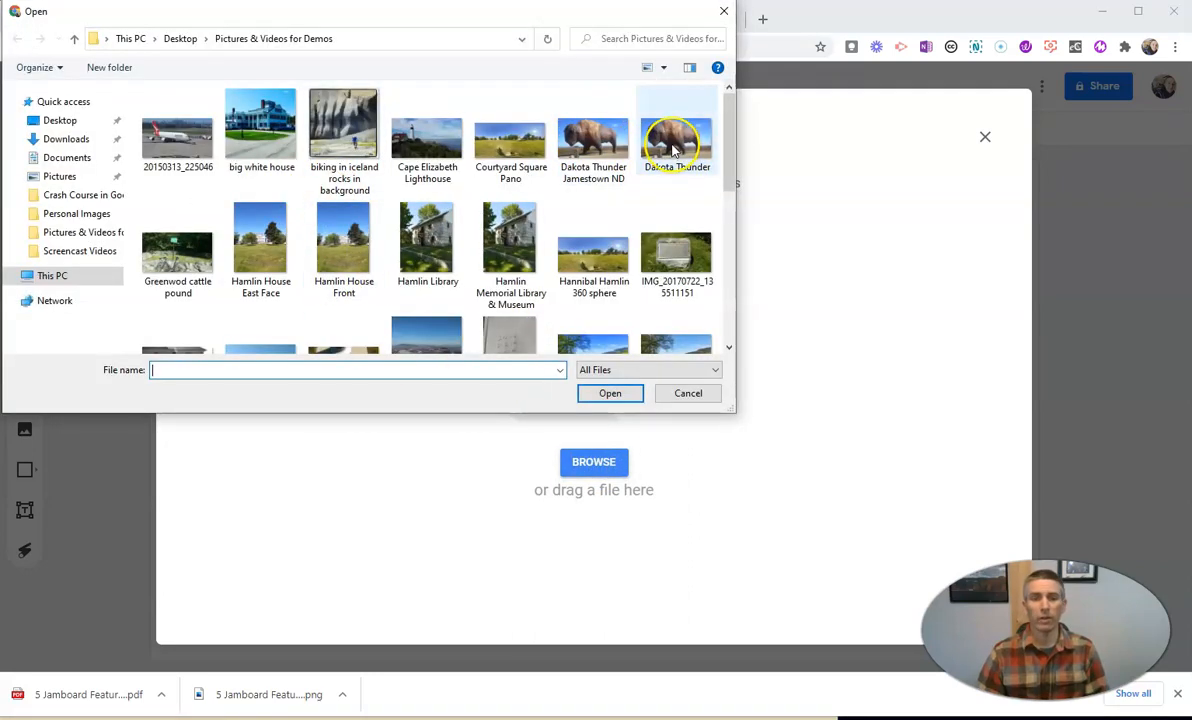
{"action": "mouse_move", "coordinate": [592, 140]}
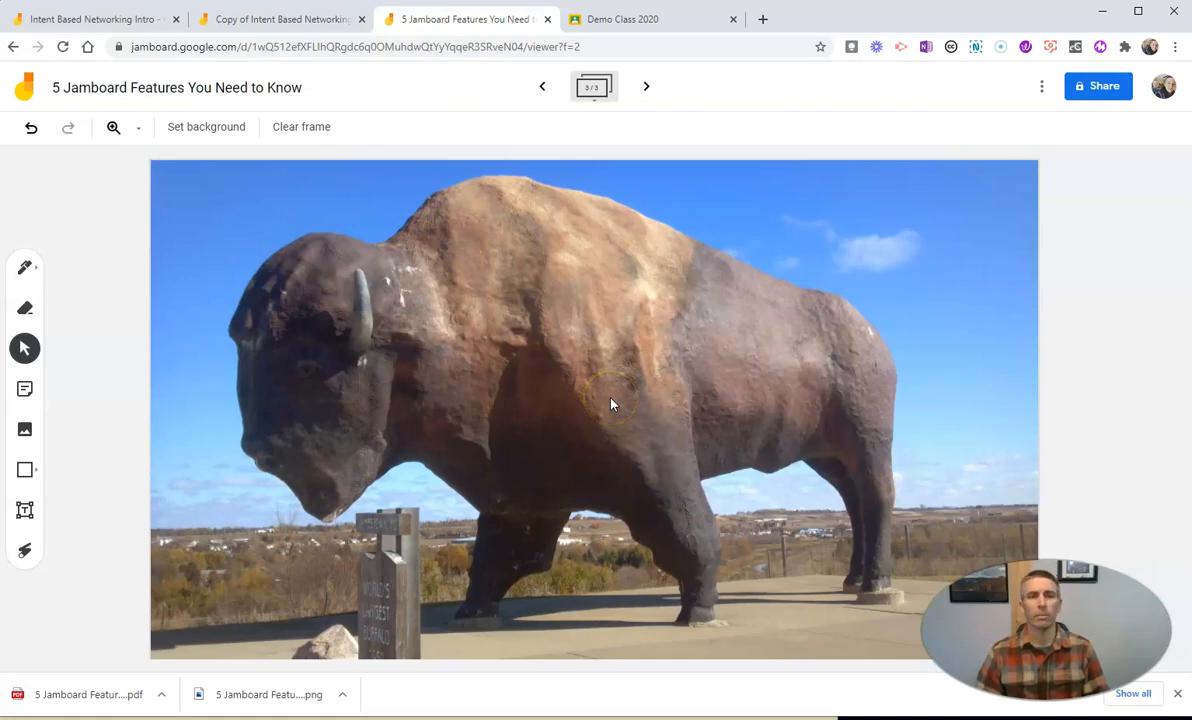
{"action": "left_click", "coordinate": [544, 86]}
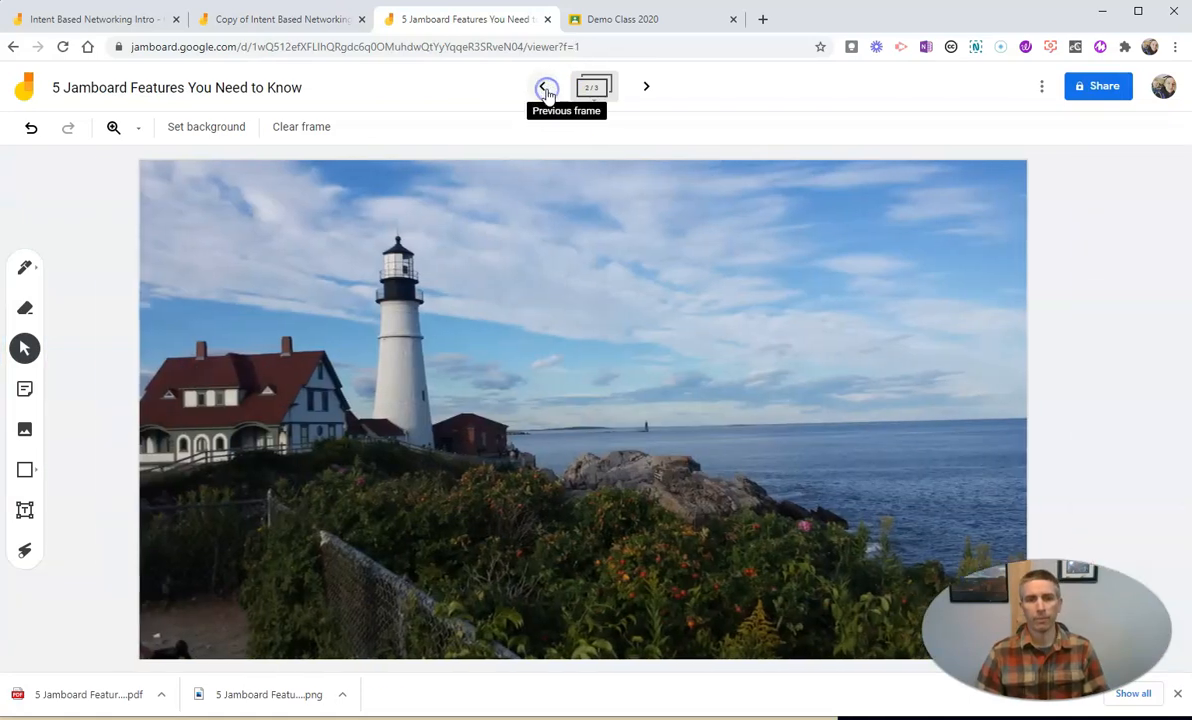
Step: Drag the squares on the frame into a new arrangement below the numbered feature list
{"action": "left_click", "coordinate": [548, 86]}
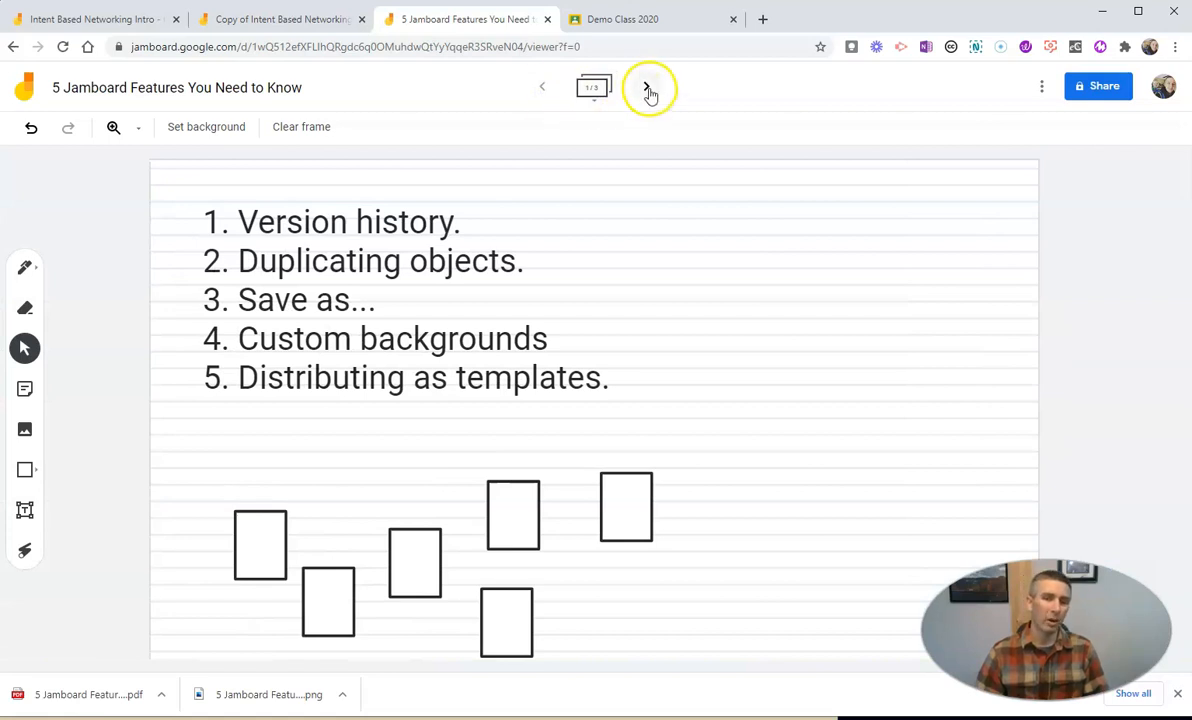
{"action": "left_click", "coordinate": [646, 88]}
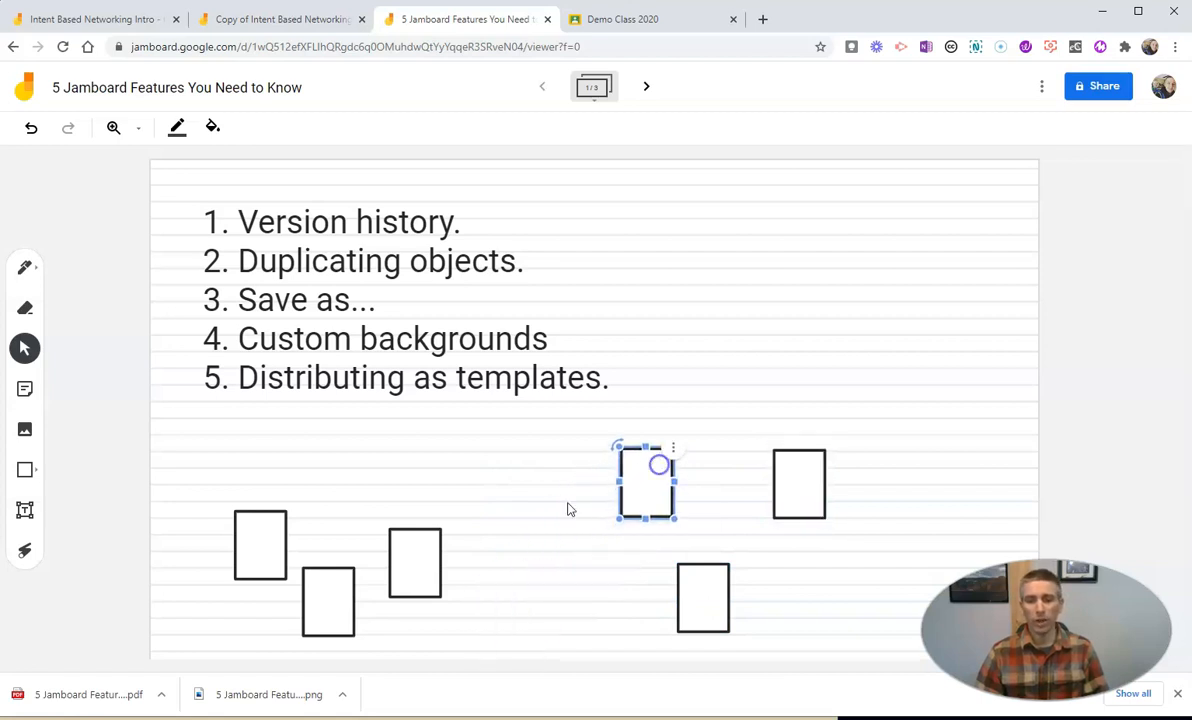
{"action": "left_click_drag", "start_coordinate": [646, 482], "coordinate": [526, 572]}
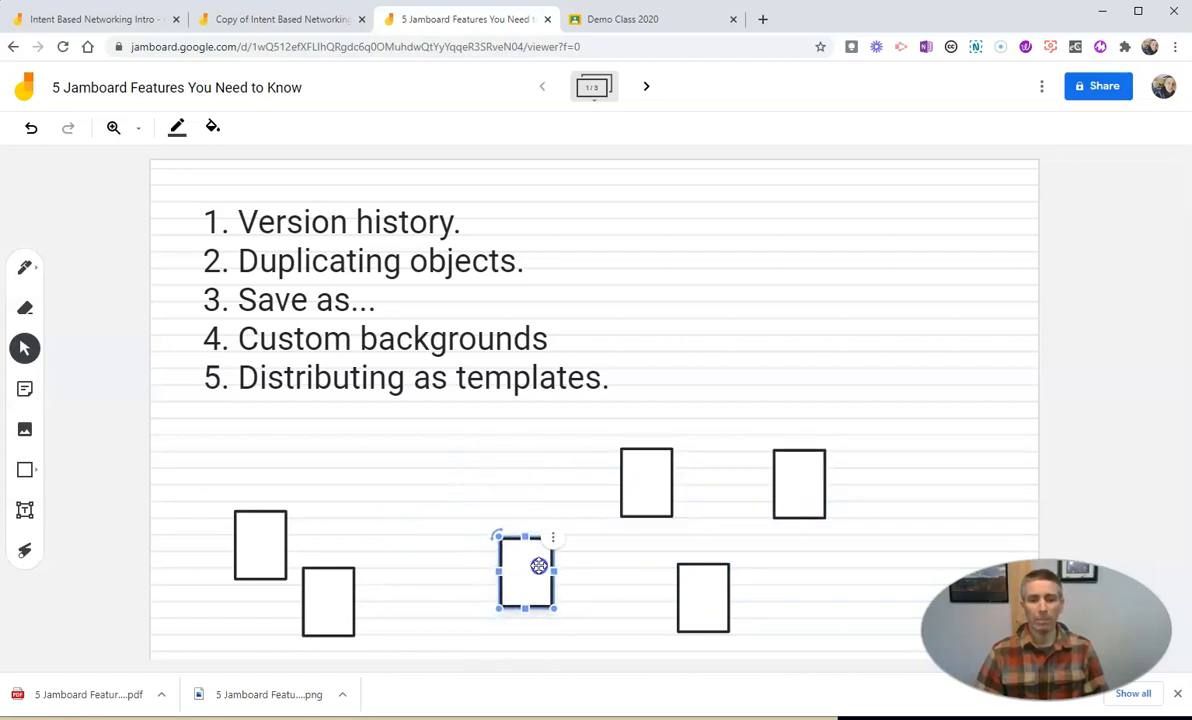
{"action": "left_click_drag", "start_coordinate": [524, 572], "coordinate": [440, 482]}
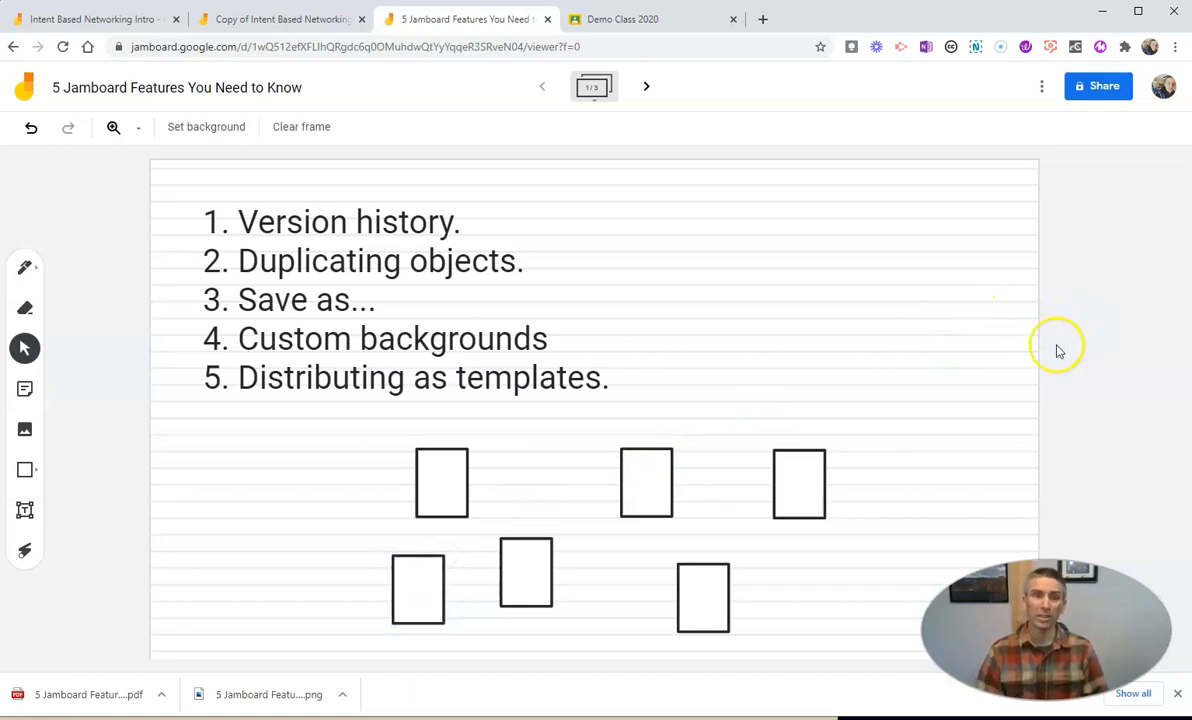
{"action": "mouse_move", "coordinate": [570, 398]}
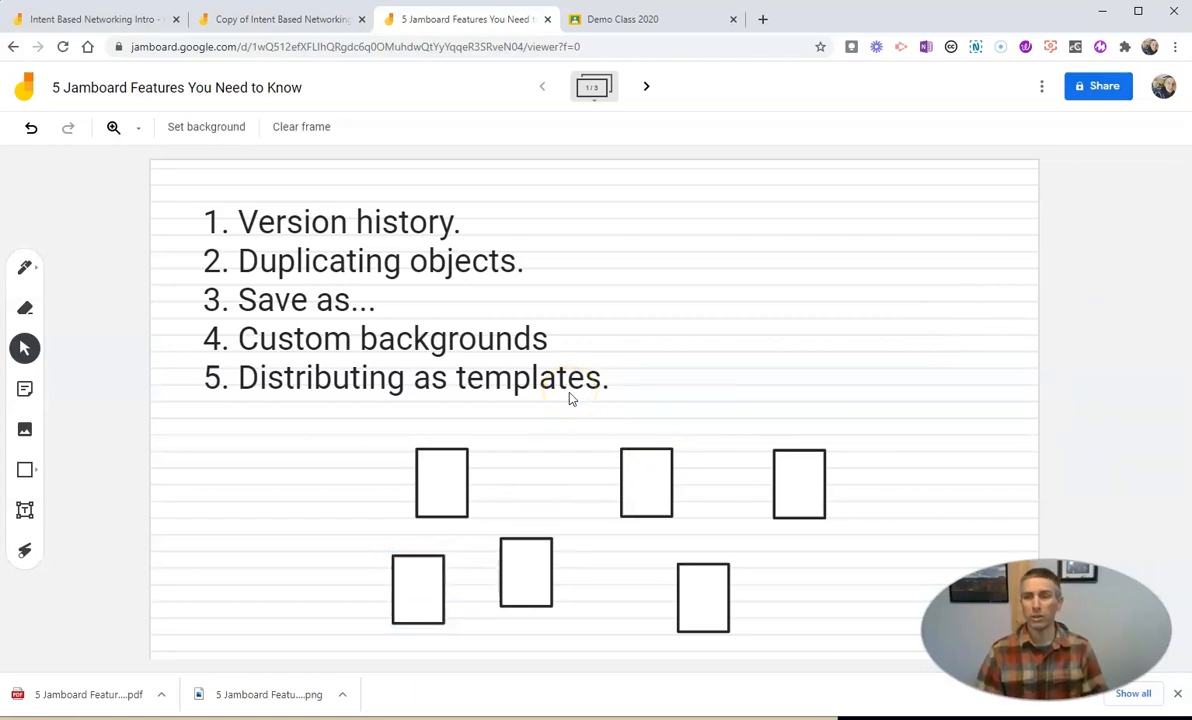
{"action": "mouse_move", "coordinate": [1096, 86]}
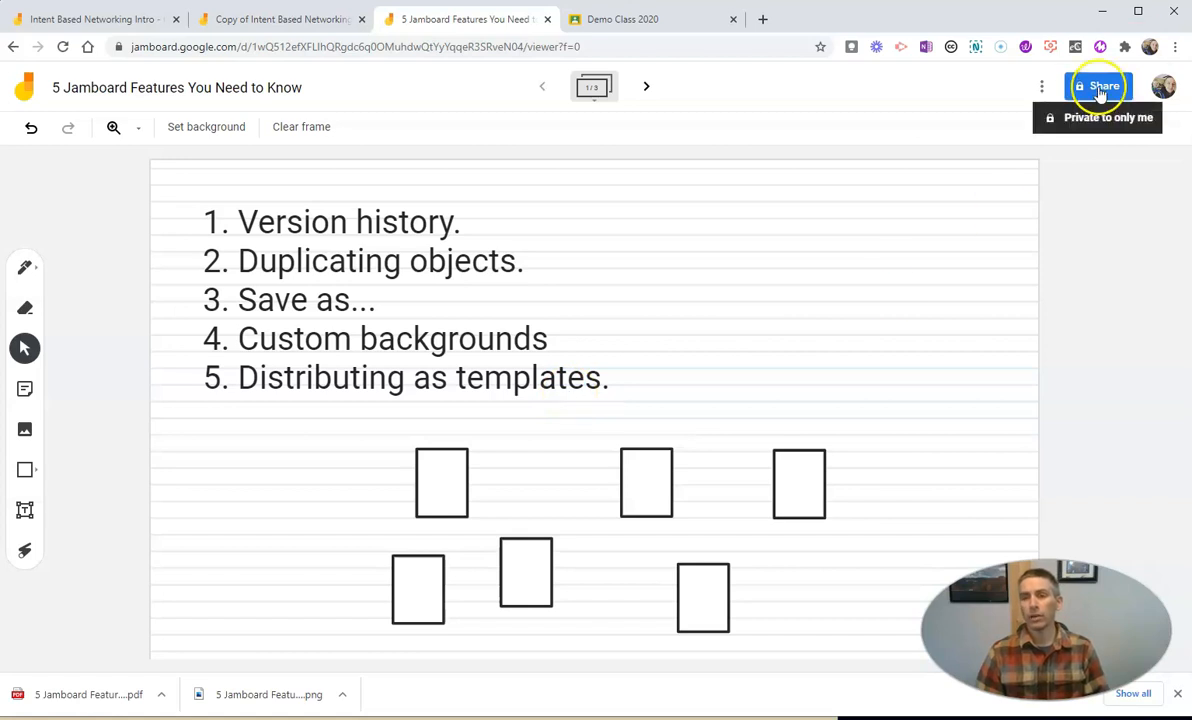
Step: Share the board so anyone with the link can view, and copy the view-only link
{"action": "left_click", "coordinate": [1096, 88]}
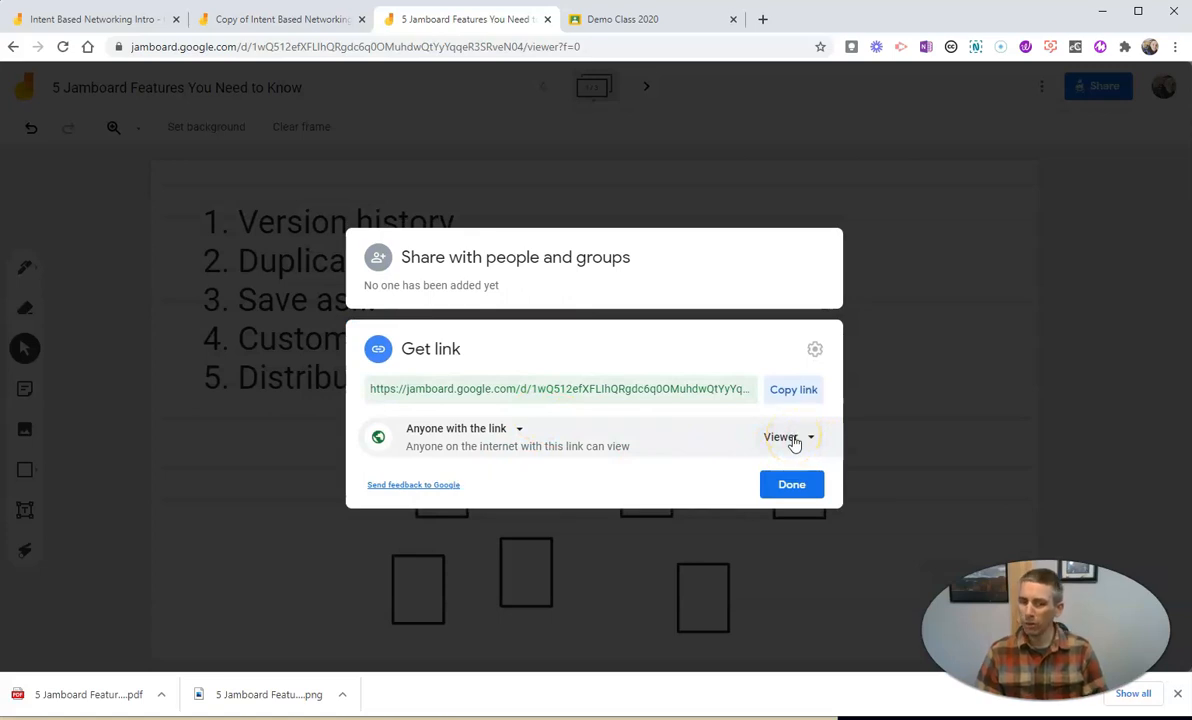
{"action": "left_click", "coordinate": [794, 388]}
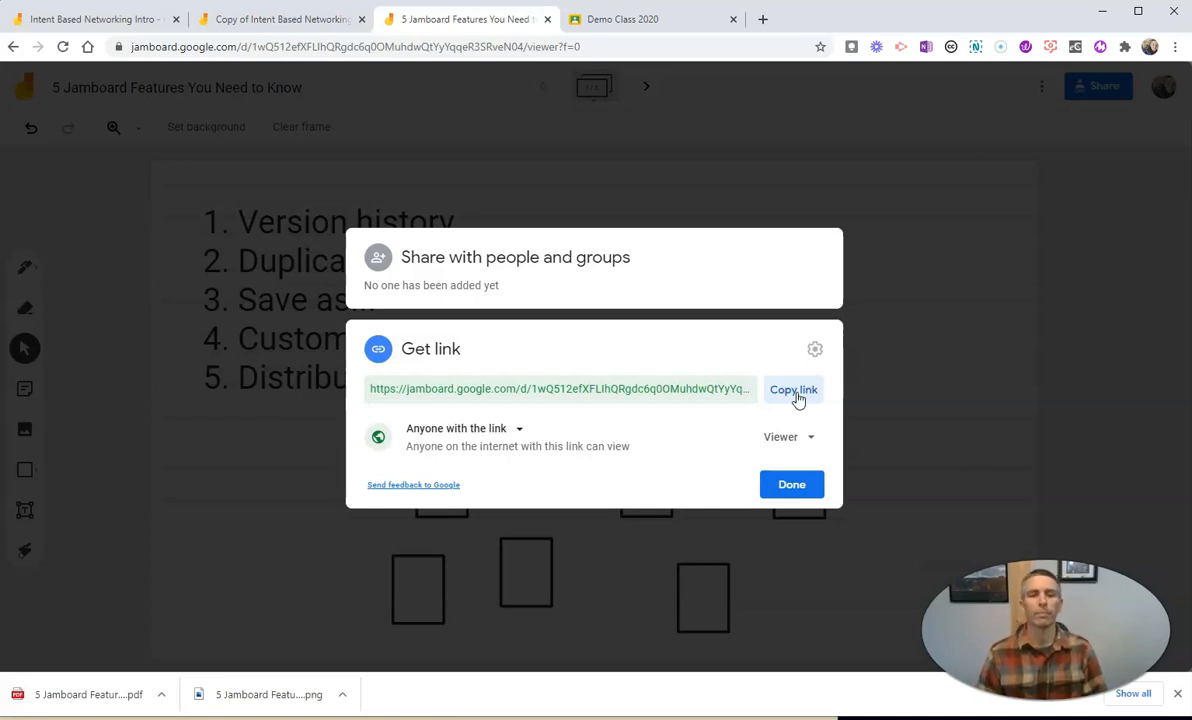
{"action": "left_click", "coordinate": [794, 388]}
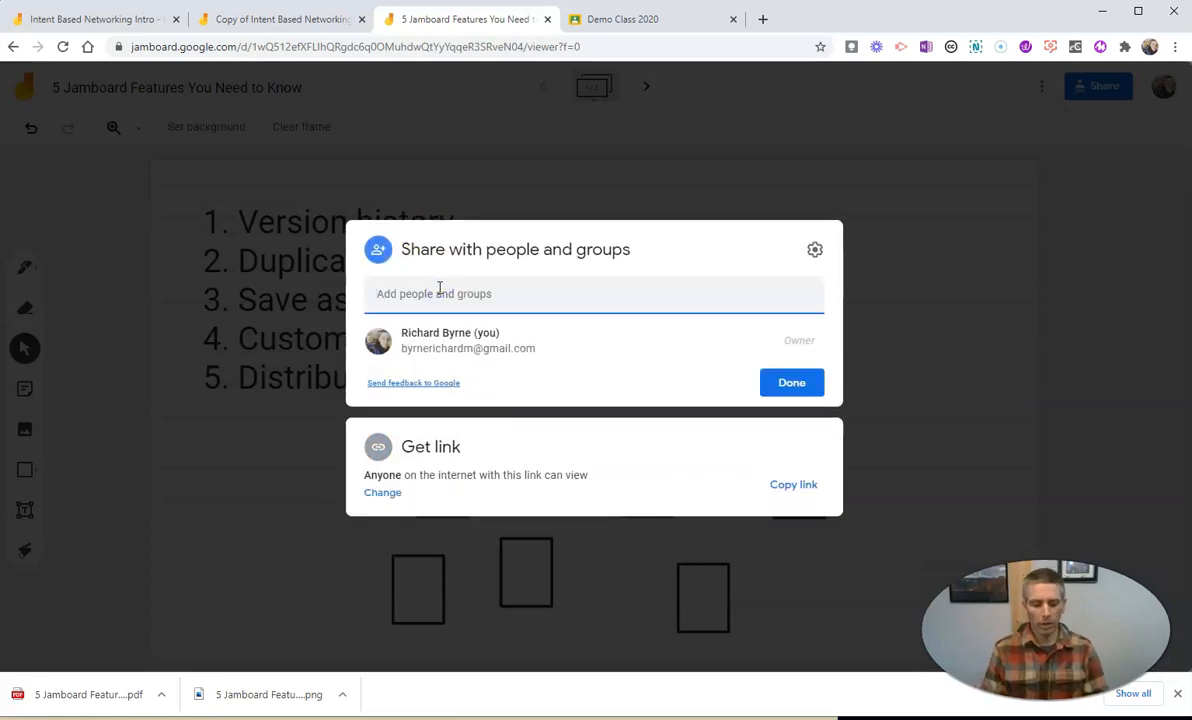
Step: Share the board with 'mason' as a viewer, send the invitation, then switch to Demo Class 2020 in Classroom
{"action": "type", "text": "mason"}
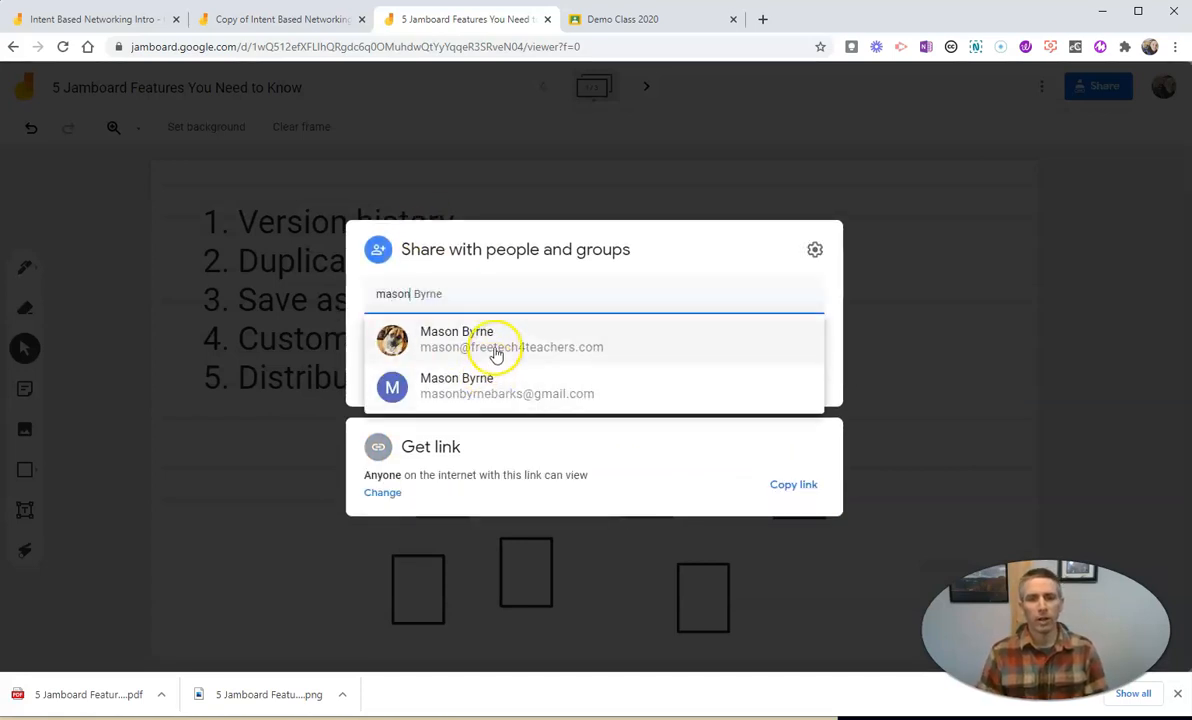
{"action": "left_click", "coordinate": [496, 340]}
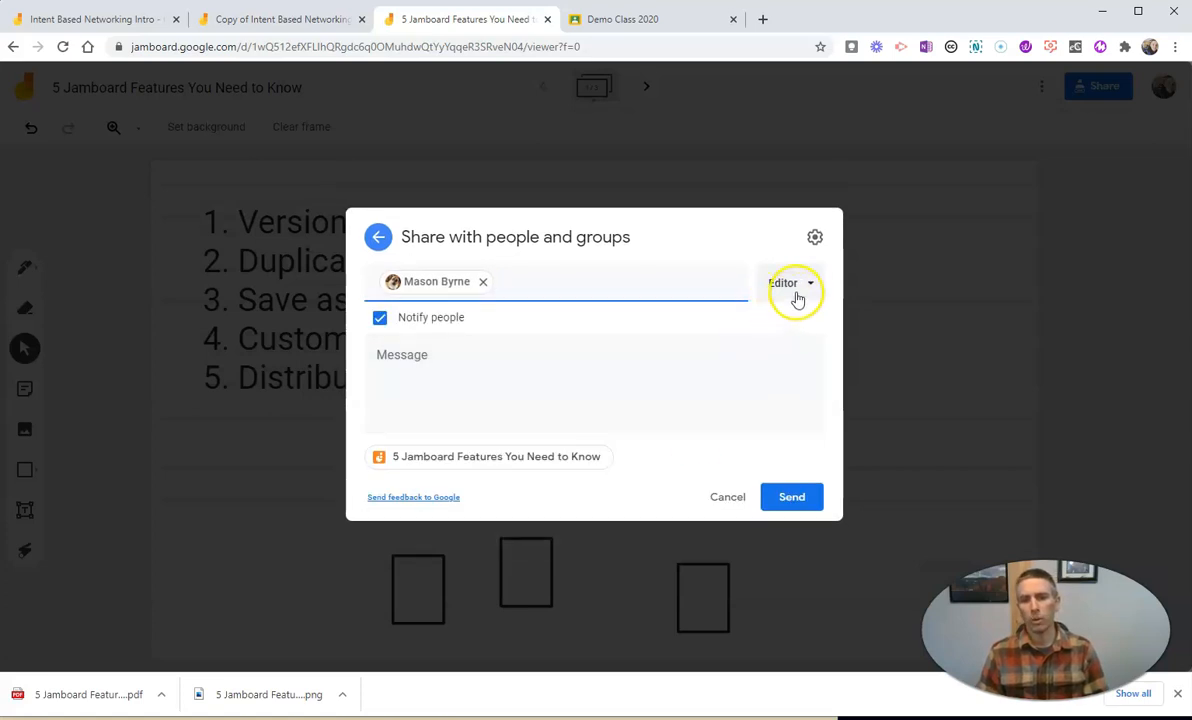
{"action": "left_click", "coordinate": [790, 282]}
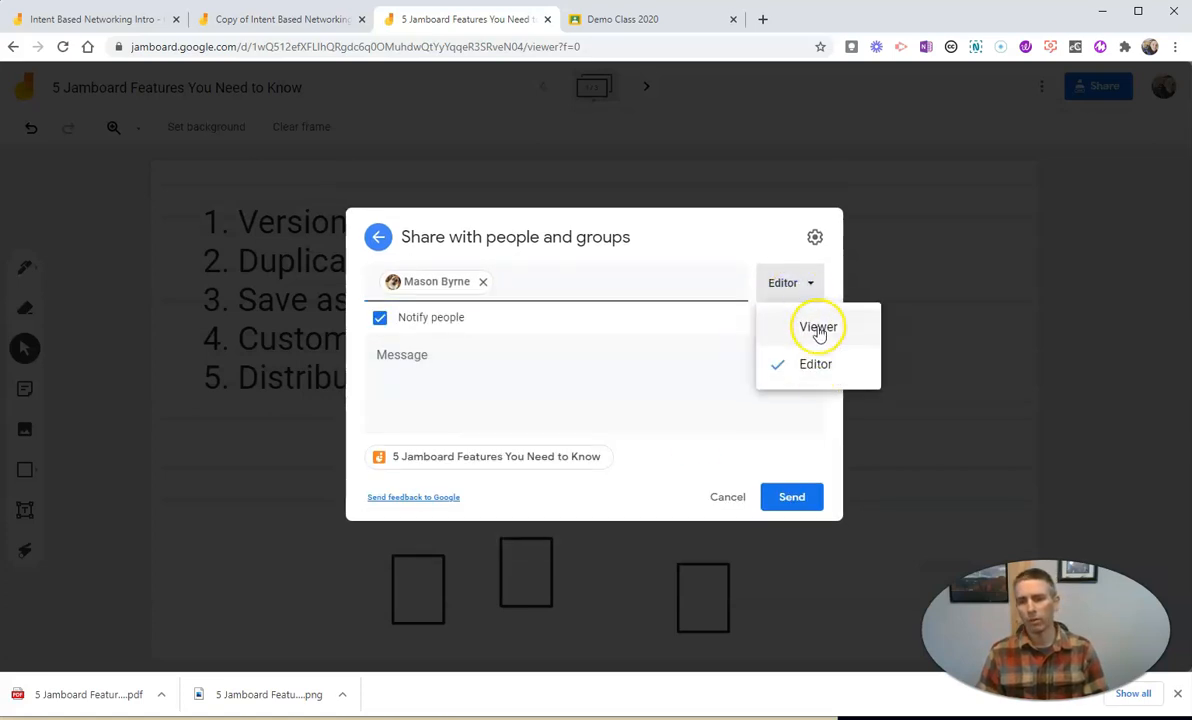
{"action": "left_click", "coordinate": [818, 328]}
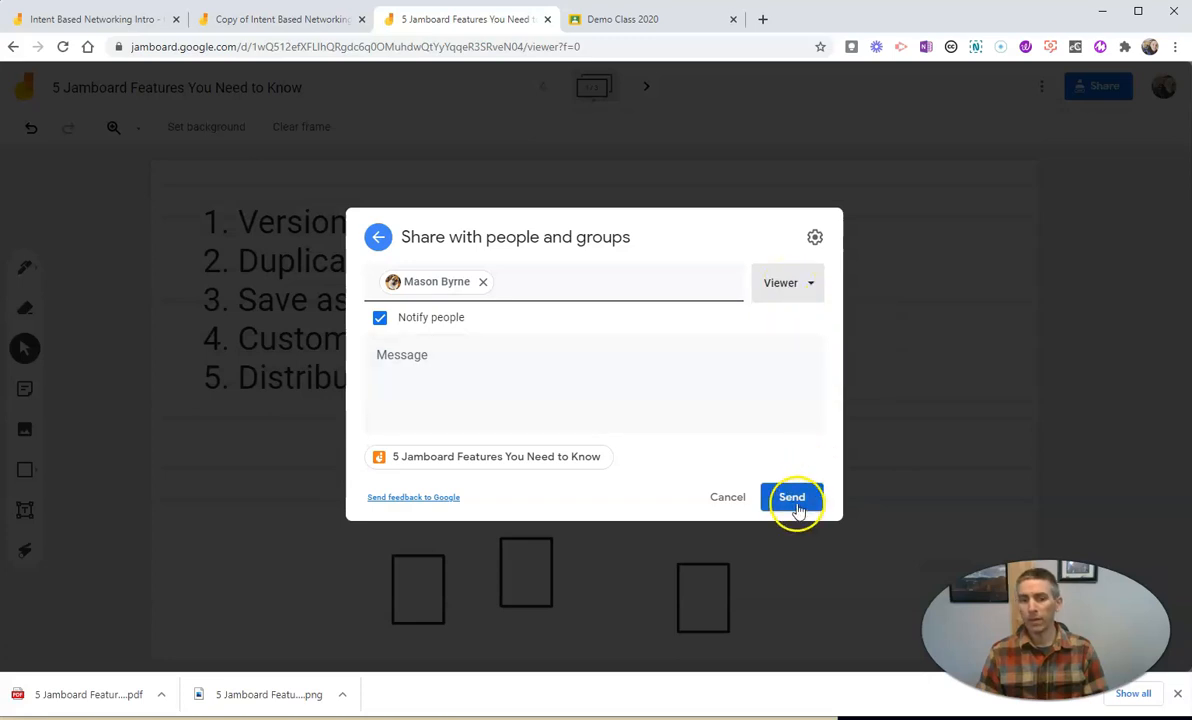
{"action": "left_click", "coordinate": [792, 496]}
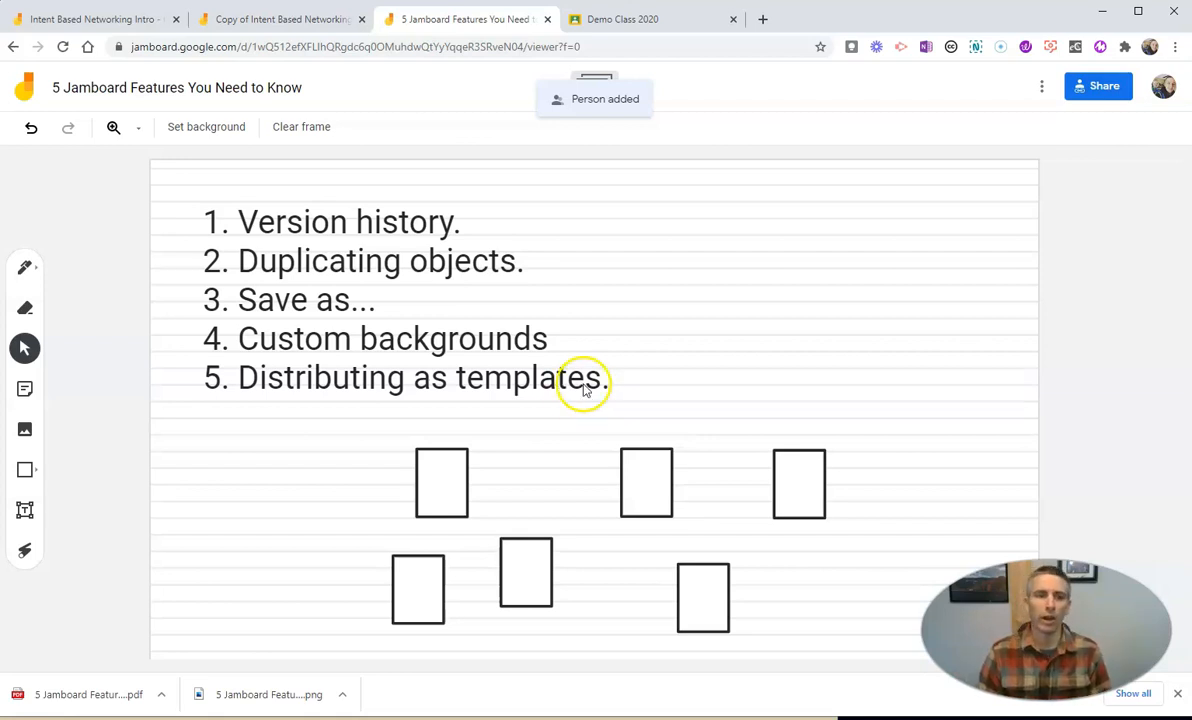
{"action": "left_click", "coordinate": [650, 20]}
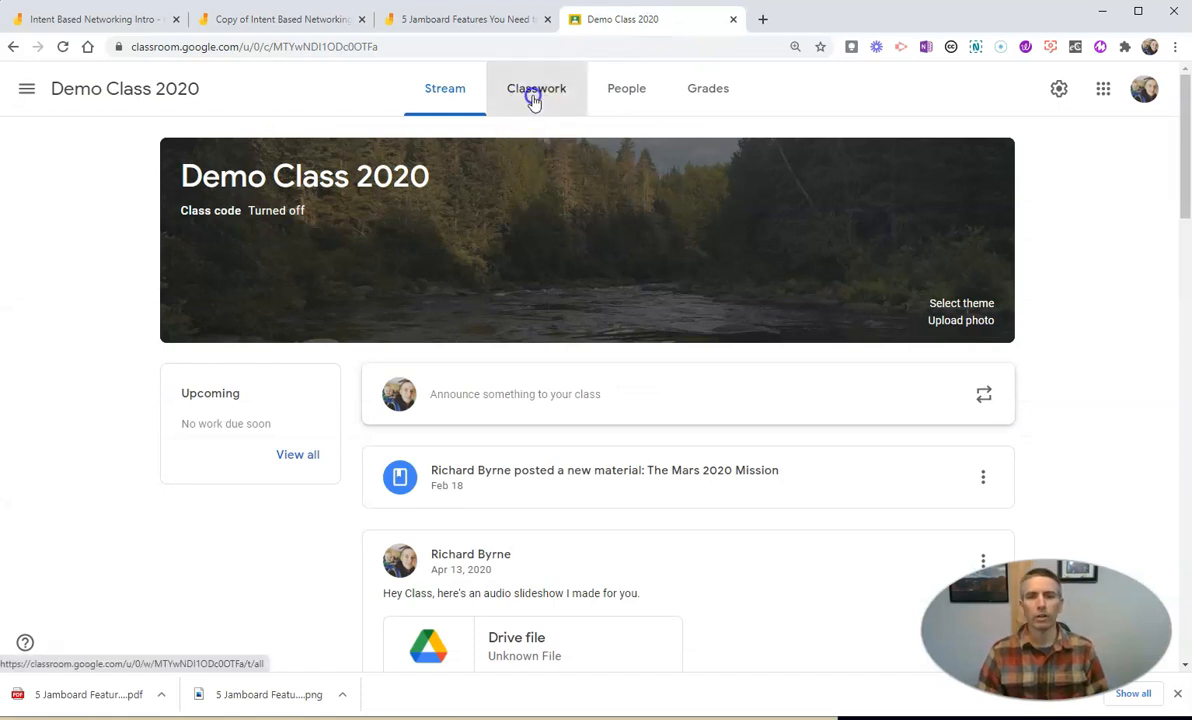
Step: Create a Classwork assignment titled '5 Jamboard Features' with 'Sample directions' as instructions
{"action": "left_click", "coordinate": [536, 88]}
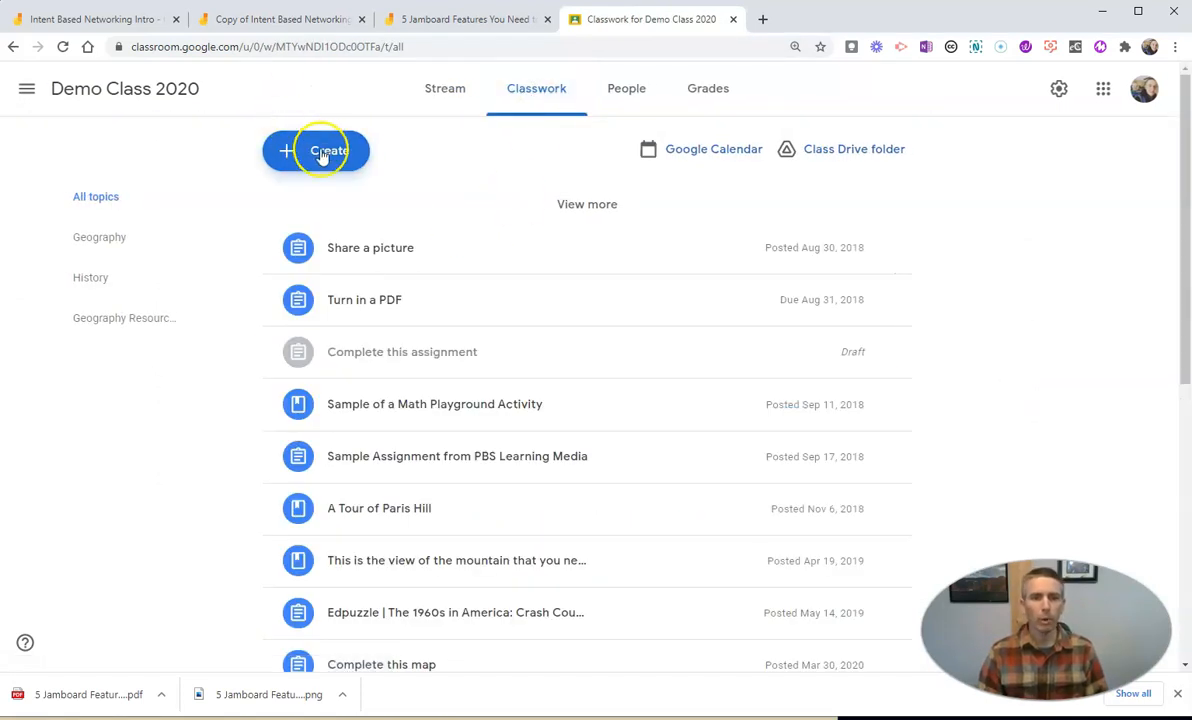
{"action": "left_click", "coordinate": [316, 150]}
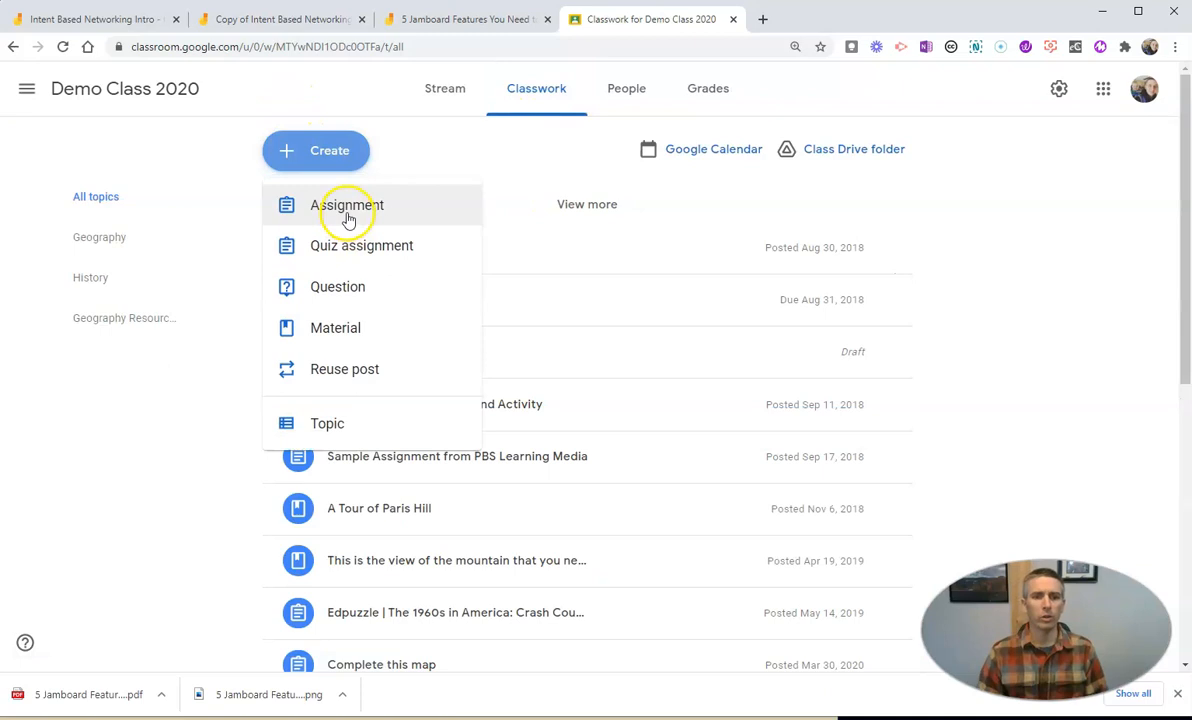
{"action": "left_click", "coordinate": [348, 204]}
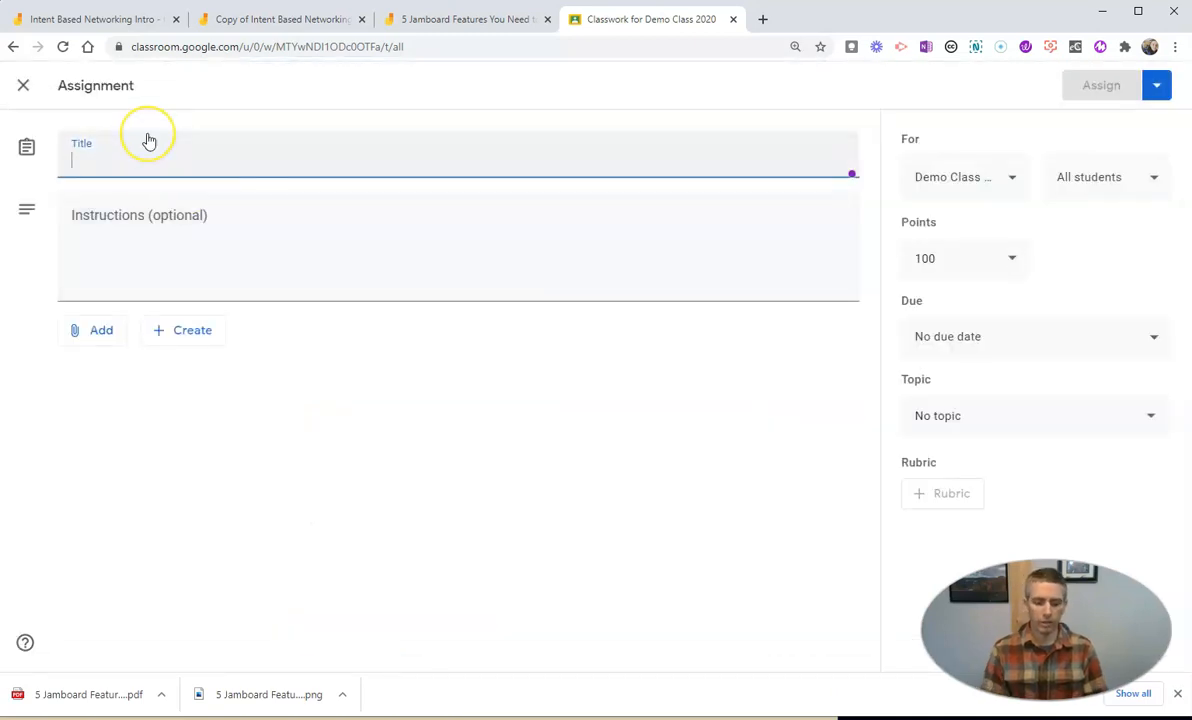
{"action": "type", "text": "5"}
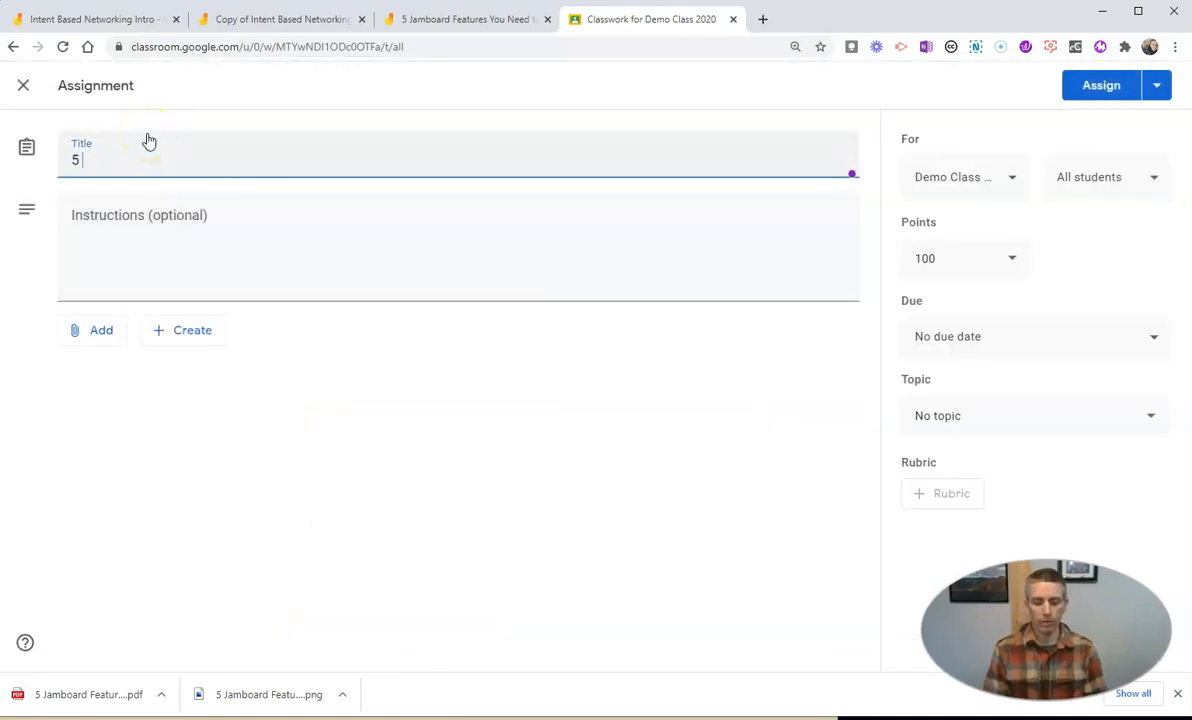
{"action": "type", "text": "Jamboard Features"}
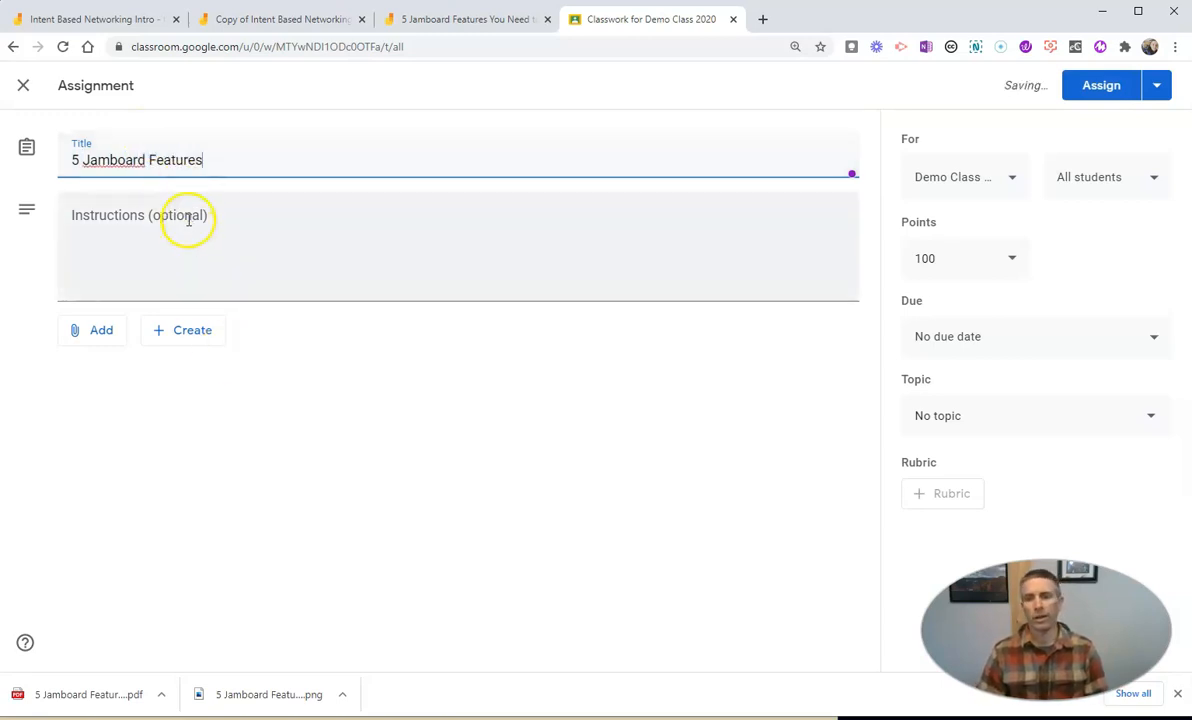
{"action": "type", "text": "S"}
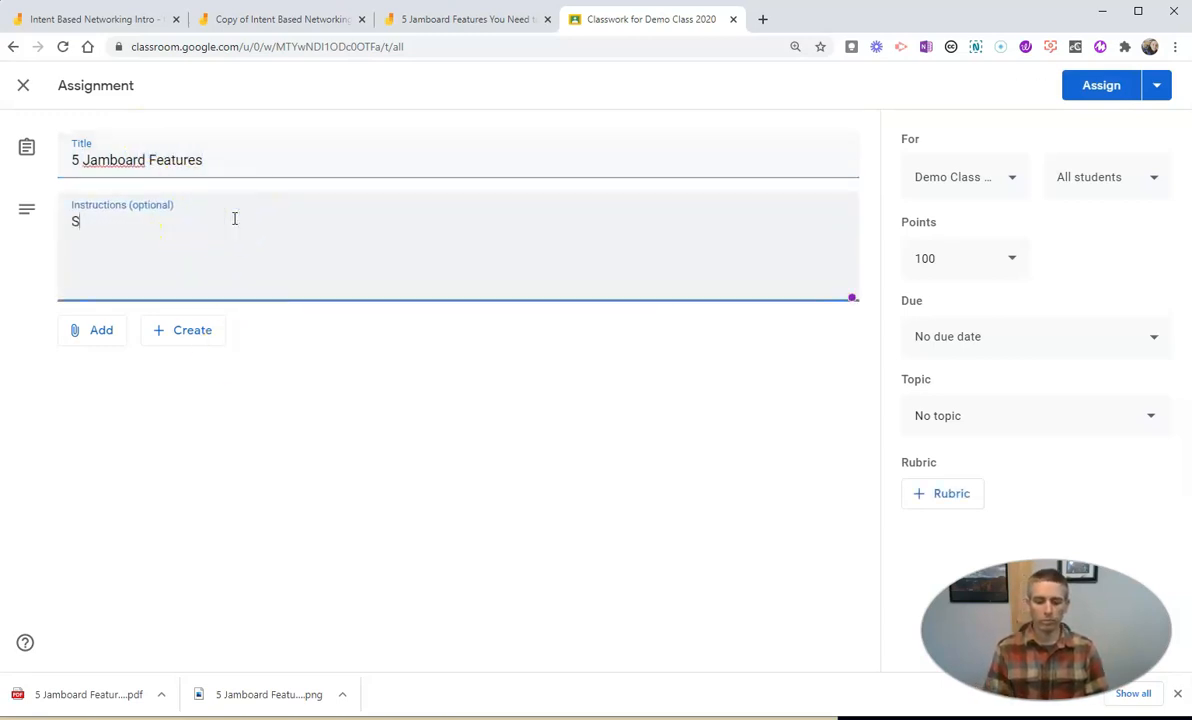
{"action": "type", "text": "ample directio"}
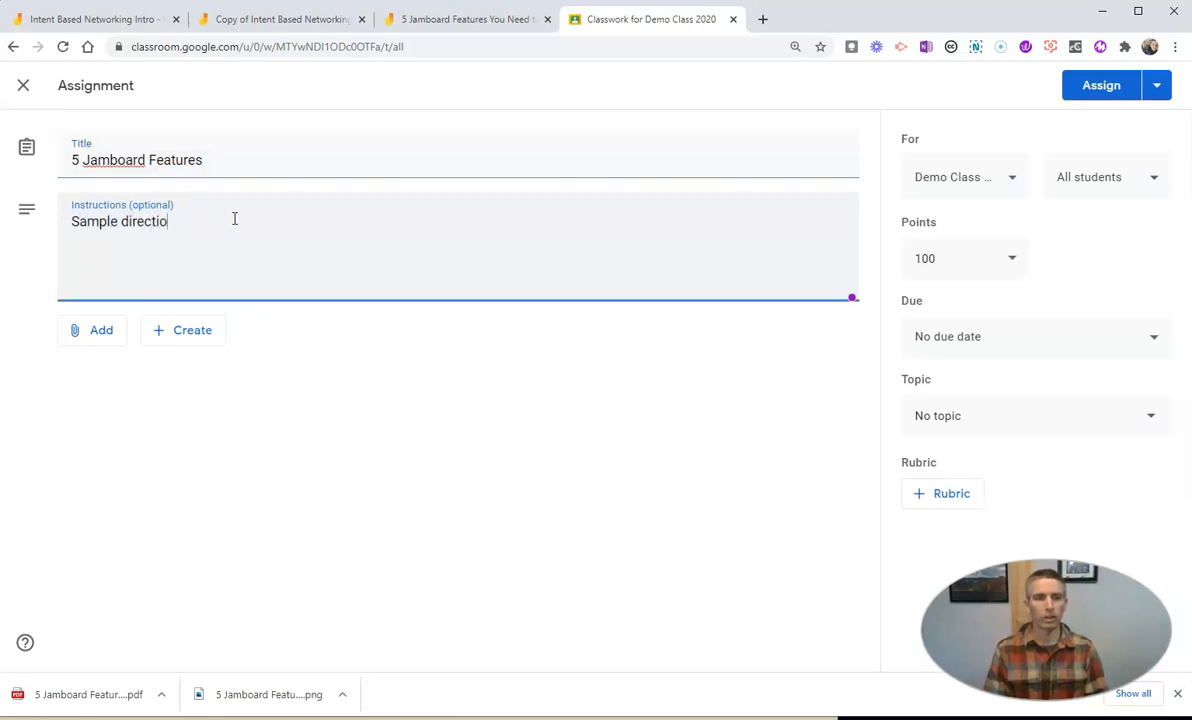
{"action": "left_click", "coordinate": [100, 330]}
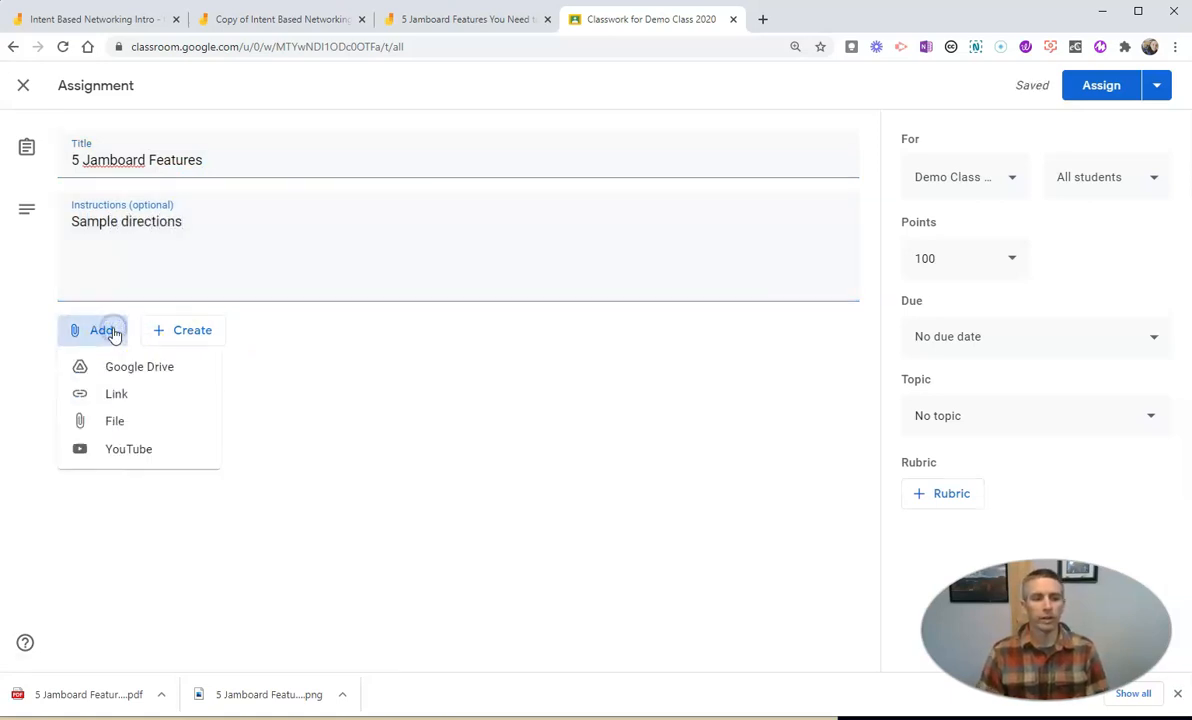
{"action": "mouse_move", "coordinate": [140, 366]}
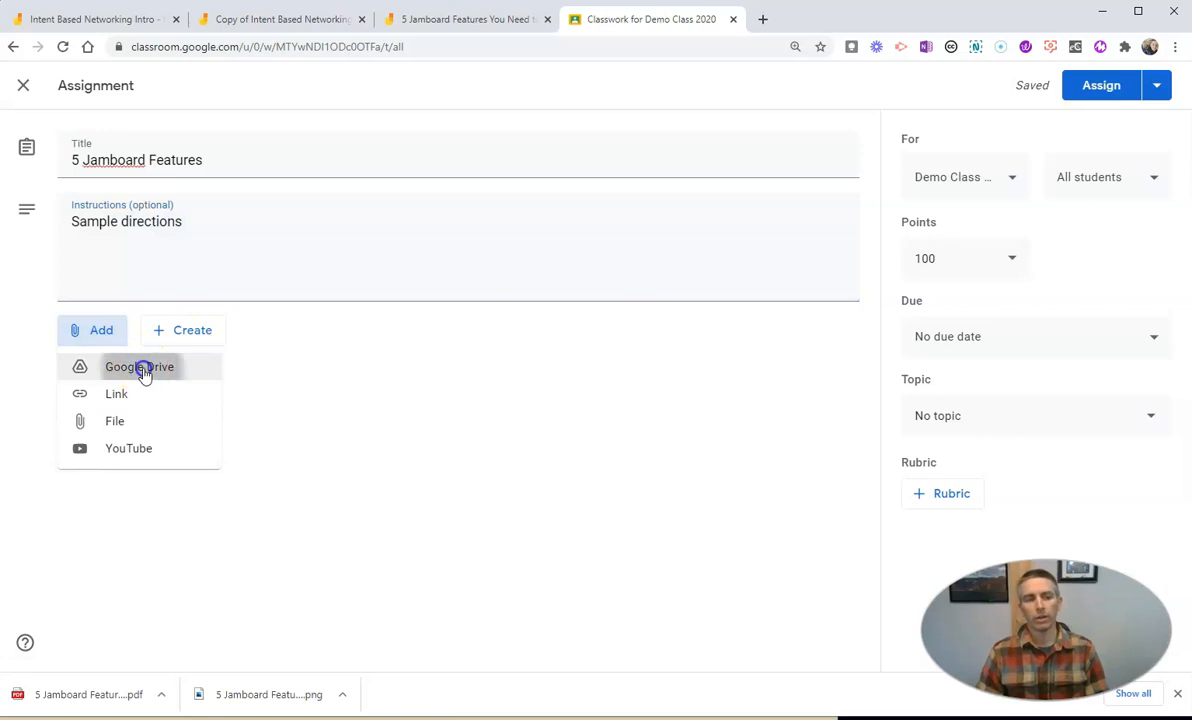
Step: Attach the Jamboard file from Drive set to 'Make a copy for each student' and start assigning
{"action": "left_click", "coordinate": [140, 366]}
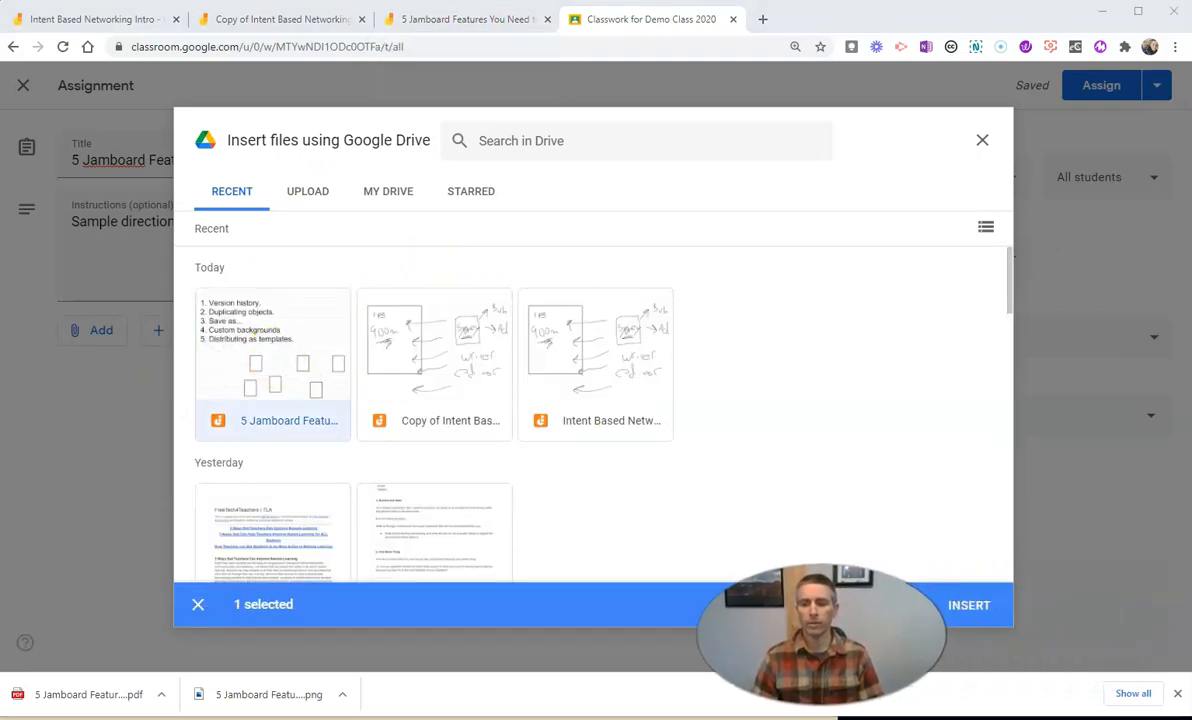
{"action": "left_click", "coordinate": [968, 604]}
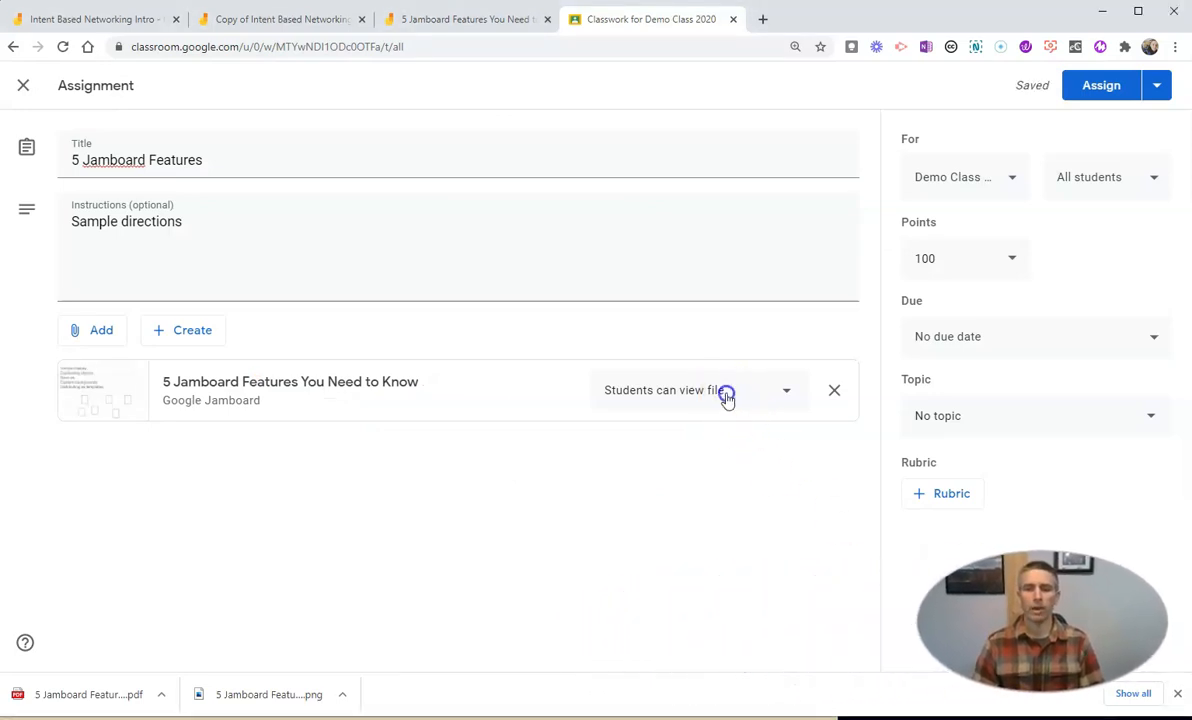
{"action": "left_click", "coordinate": [684, 388]}
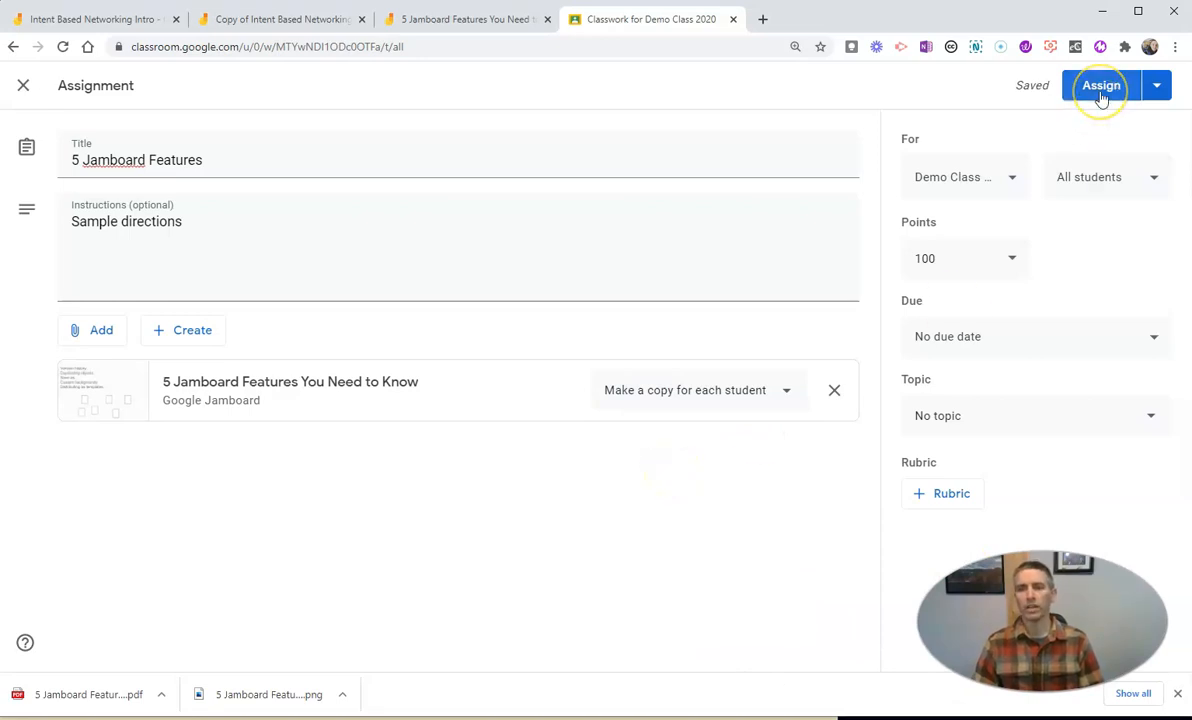
{"action": "left_click", "coordinate": [1100, 84]}
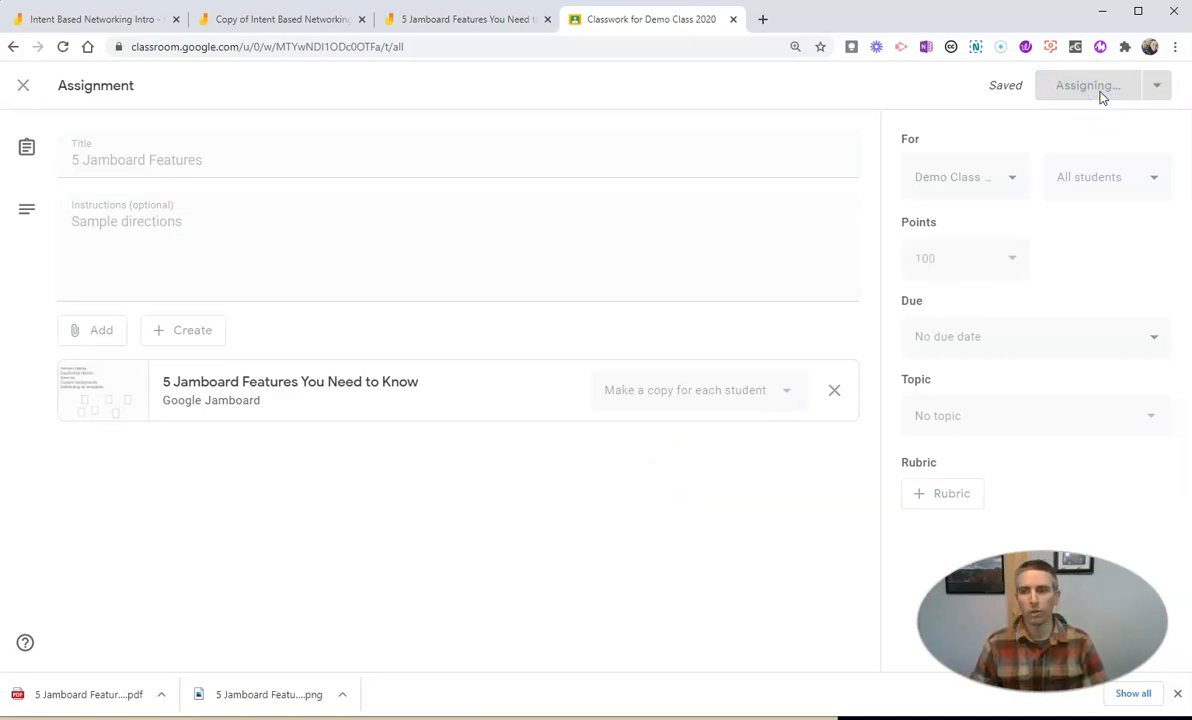
Step: Assign the work to all students, then return to the Jamboard board tab
{"action": "left_click", "coordinate": [1086, 84]}
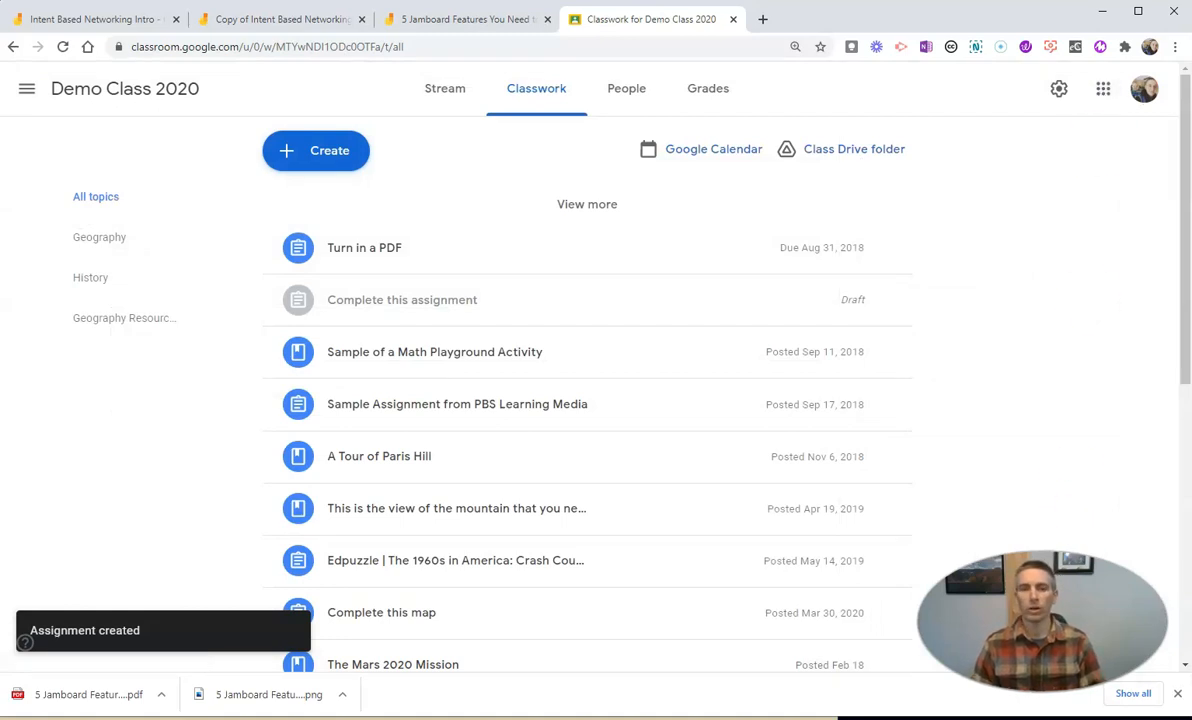
{"action": "left_click", "coordinate": [464, 20]}
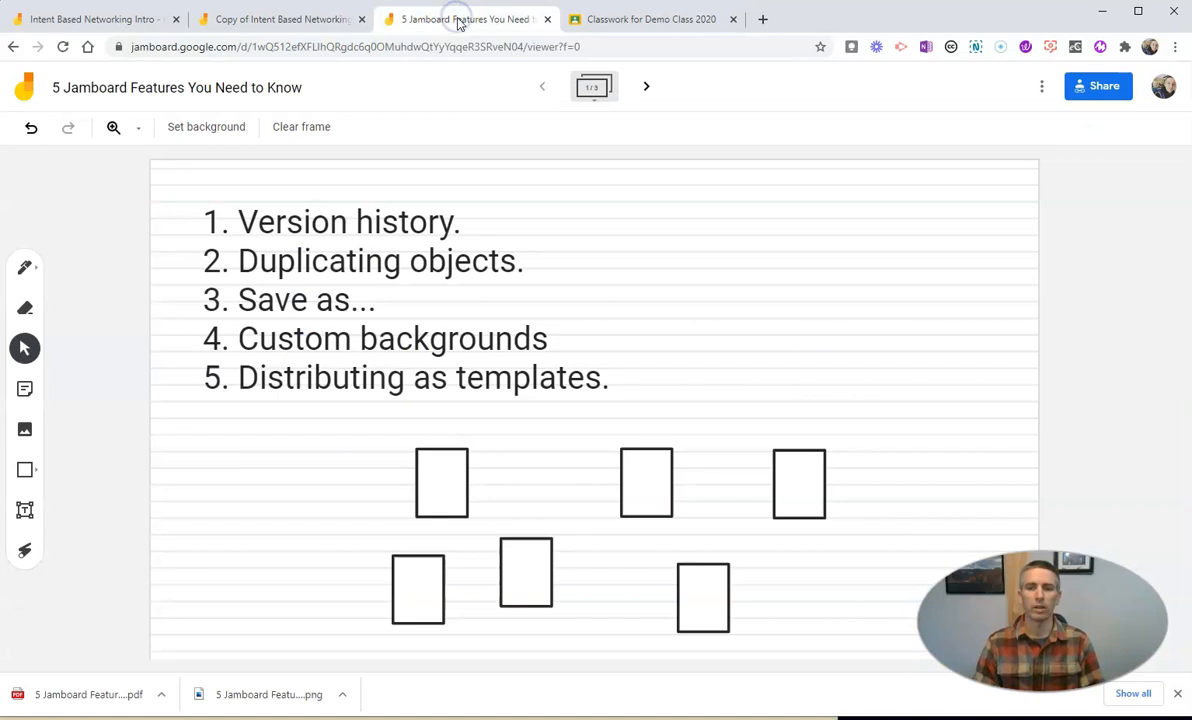